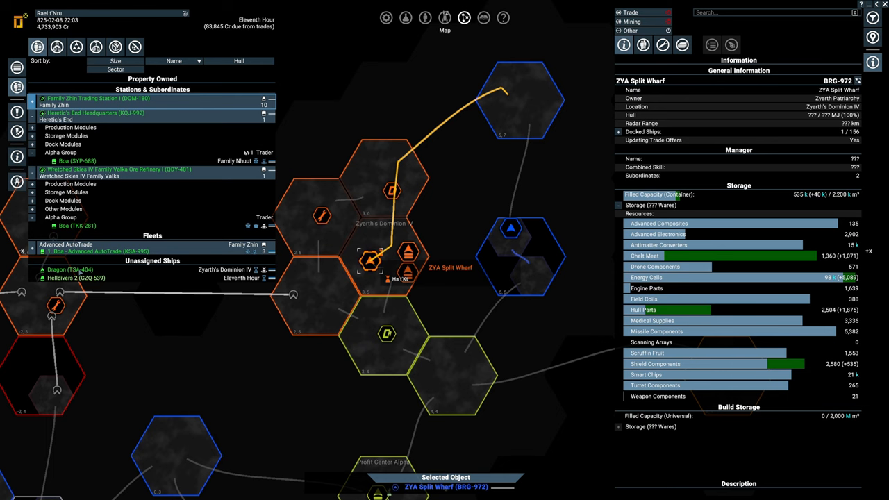
# Select the Dragon corvette from Property Owned and show its weapons and turret loadout.
pyautogui.click(70, 269)
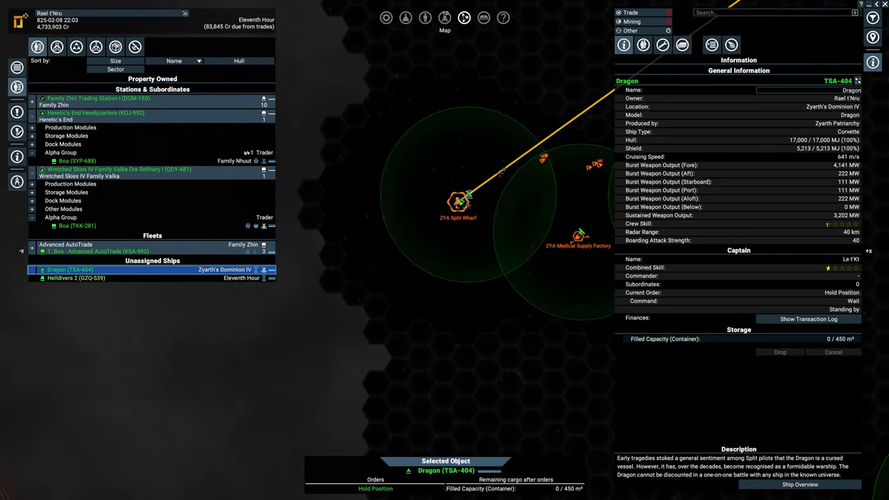
pyautogui.click(661, 45)
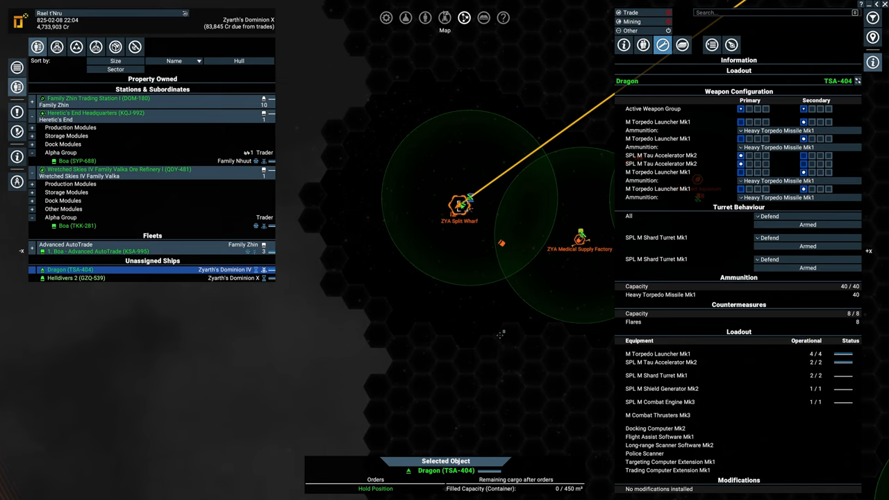
pyautogui.moveTo(489, 330)
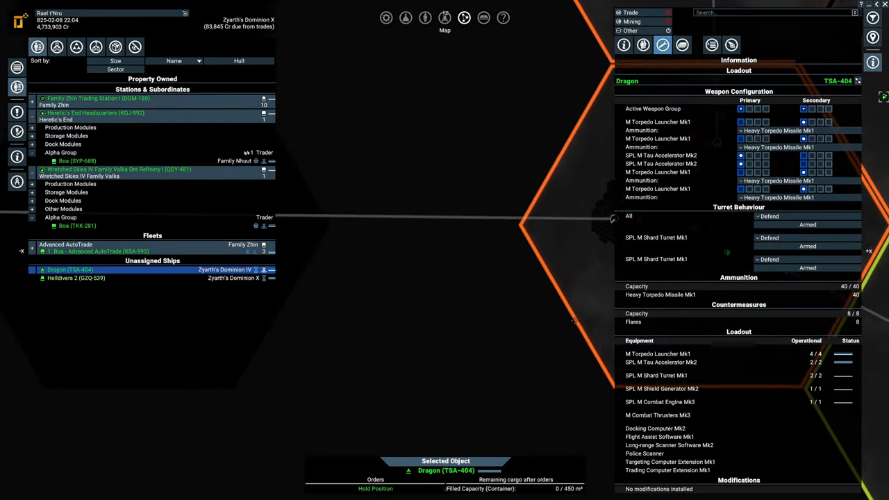
pyautogui.click(406, 17)
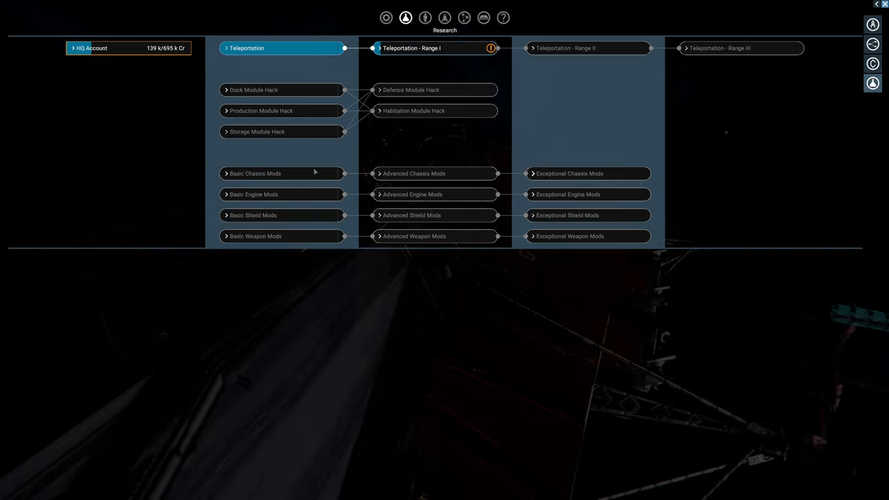
pyautogui.click(411, 47)
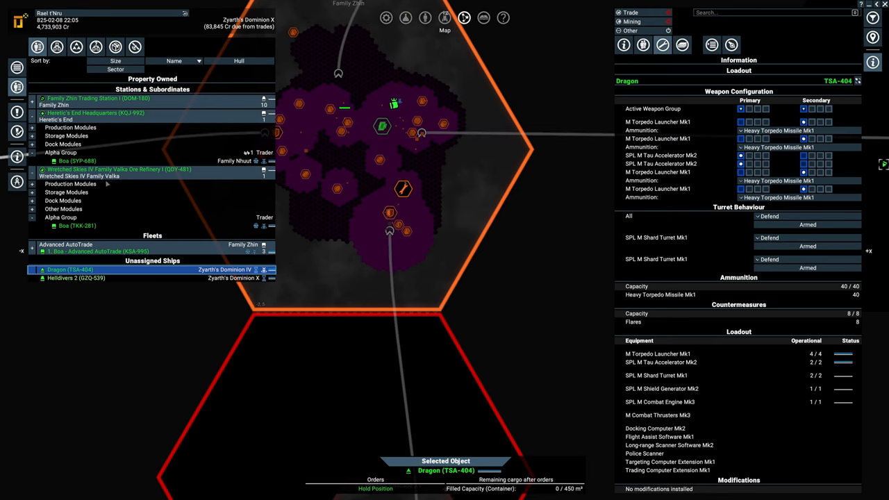
# Review the Wretched Skies IV ore refinery's information and the Alligator miner's current order.
pyautogui.click(118, 170)
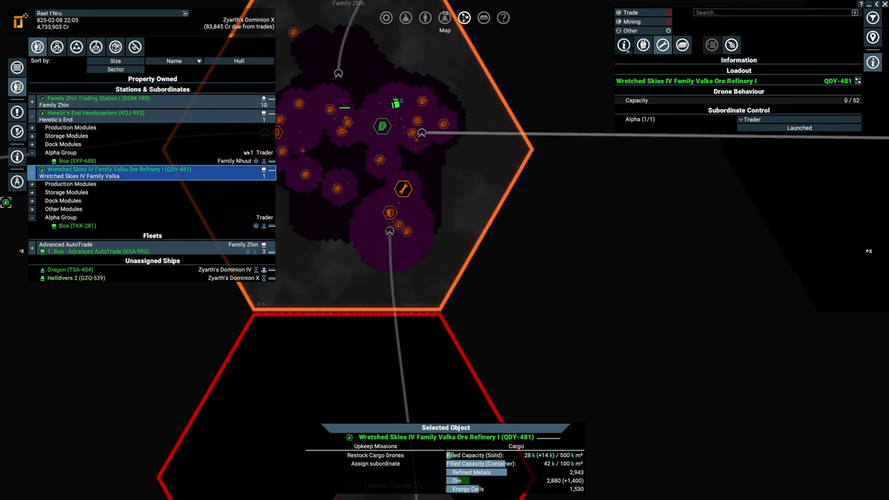
pyautogui.click(622, 44)
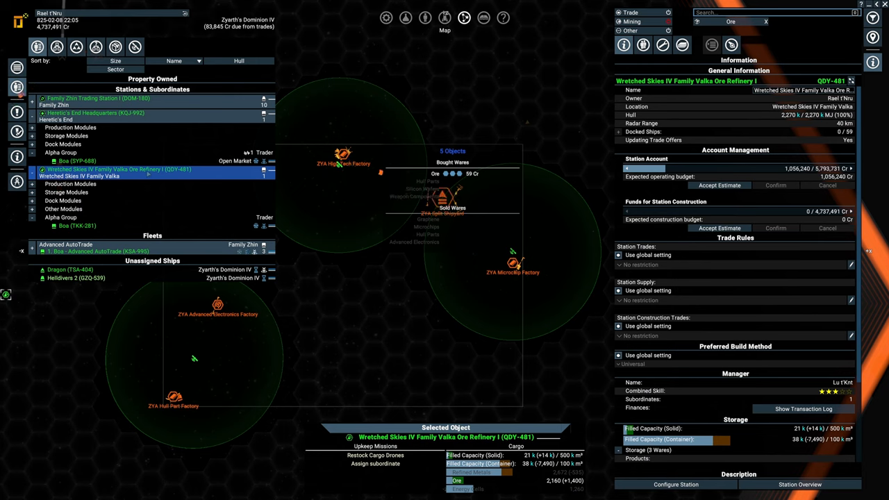
pyautogui.moveTo(328, 132)
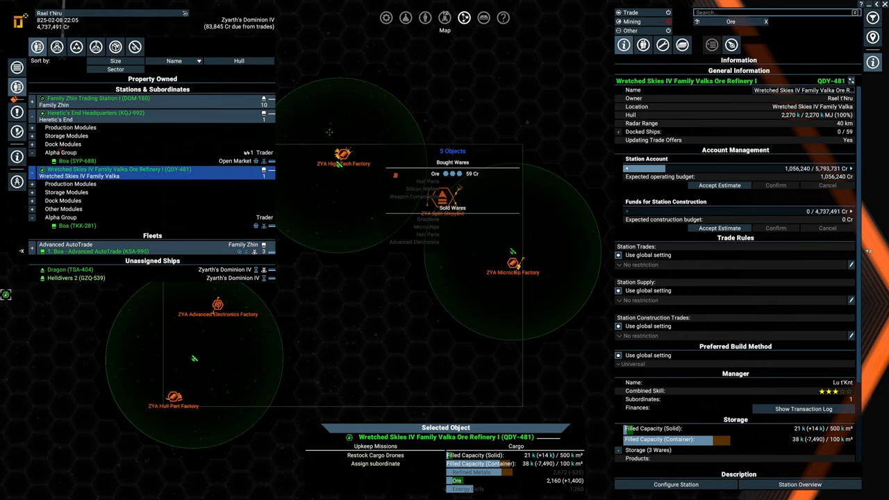
pyautogui.moveTo(356, 188)
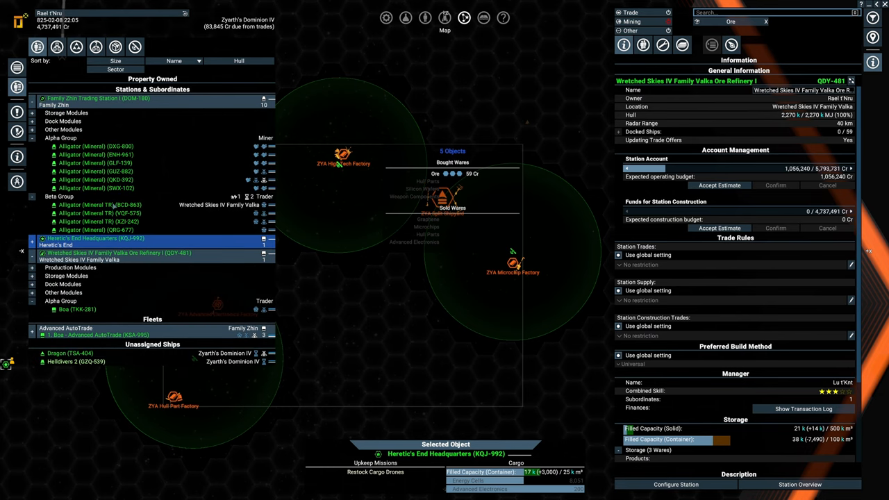
pyautogui.click(97, 204)
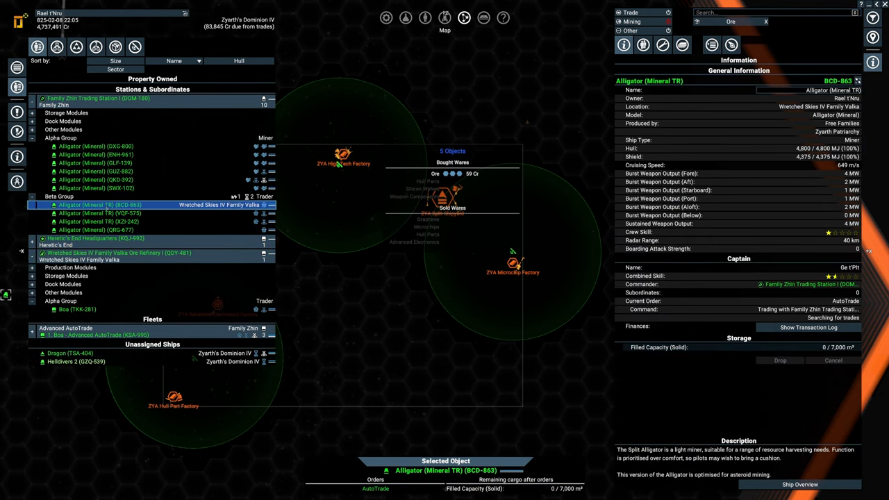
pyautogui.click(730, 45)
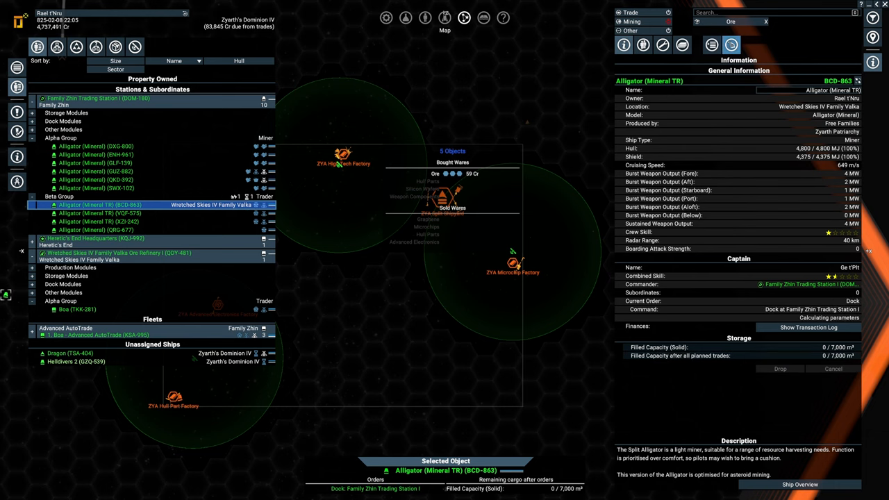
# Check Family Zhin Trading Station I and the Alligator miner, then bring up the global standing orders.
pyautogui.click(97, 97)
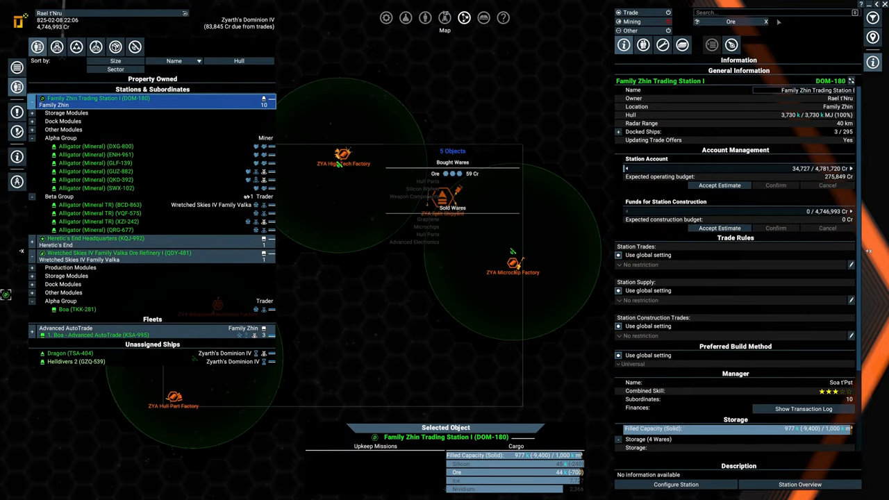
pyautogui.click(96, 204)
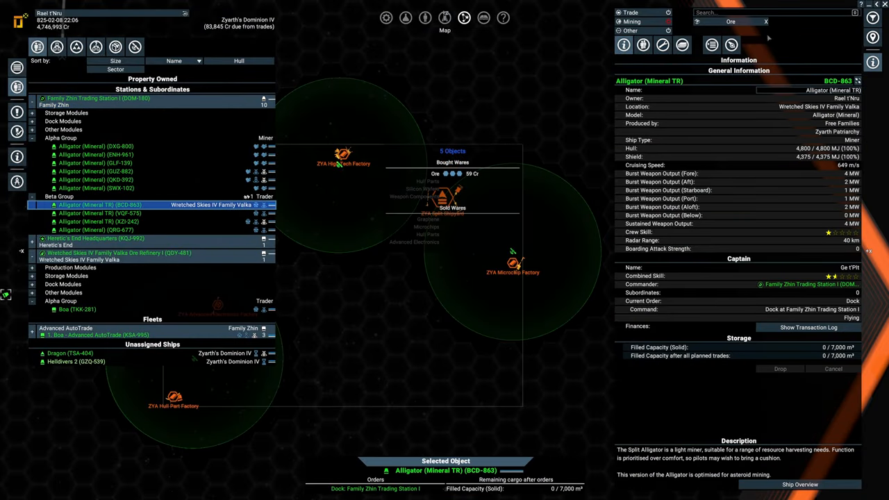
pyautogui.click(730, 44)
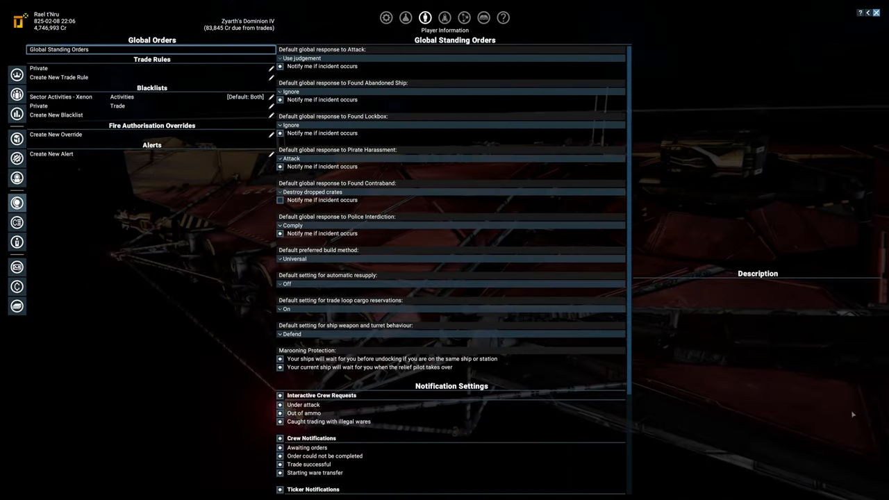
# Review the Private trade rule's station trade, supply and ship-sale restrictions.
pyautogui.click(39, 106)
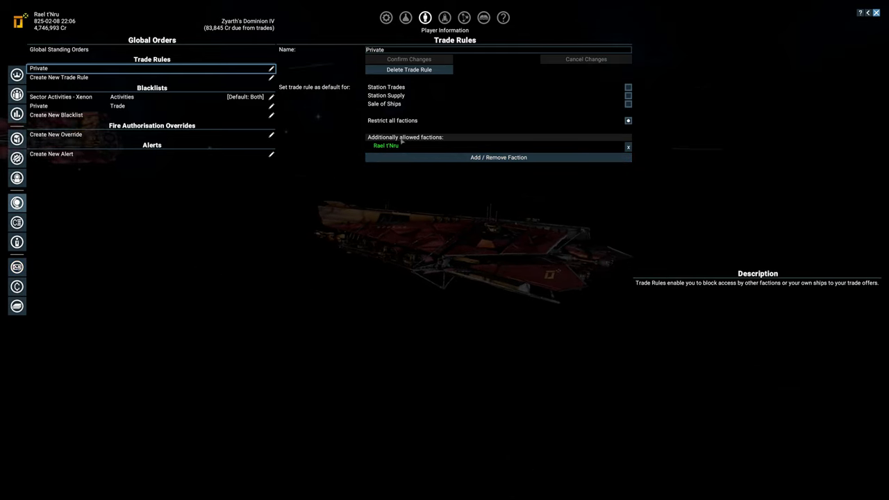
pyautogui.moveTo(427, 187)
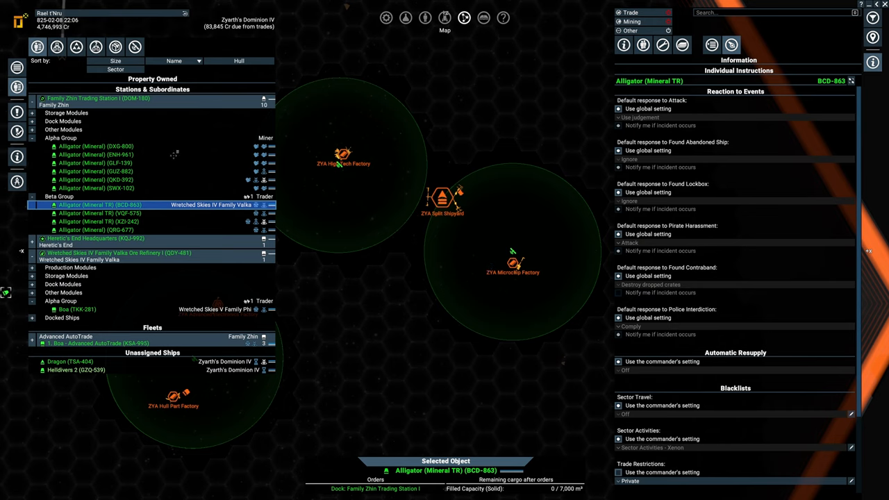
pyautogui.moveTo(244, 278)
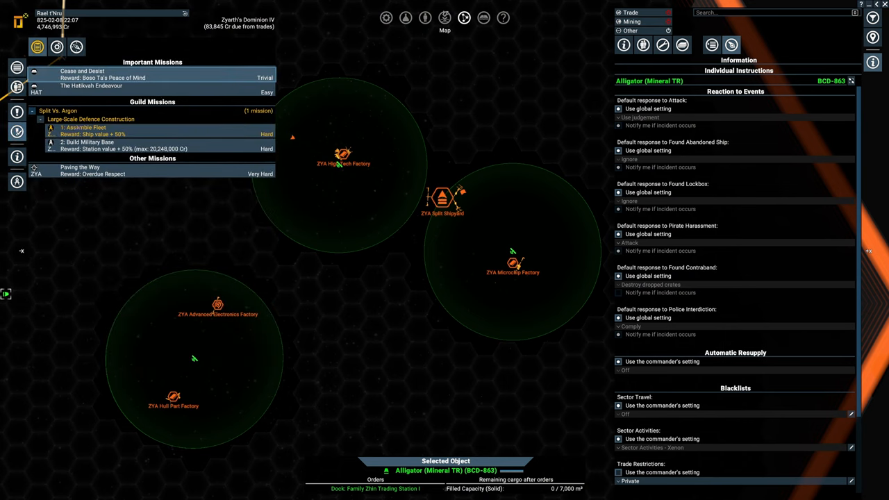
pyautogui.click(85, 127)
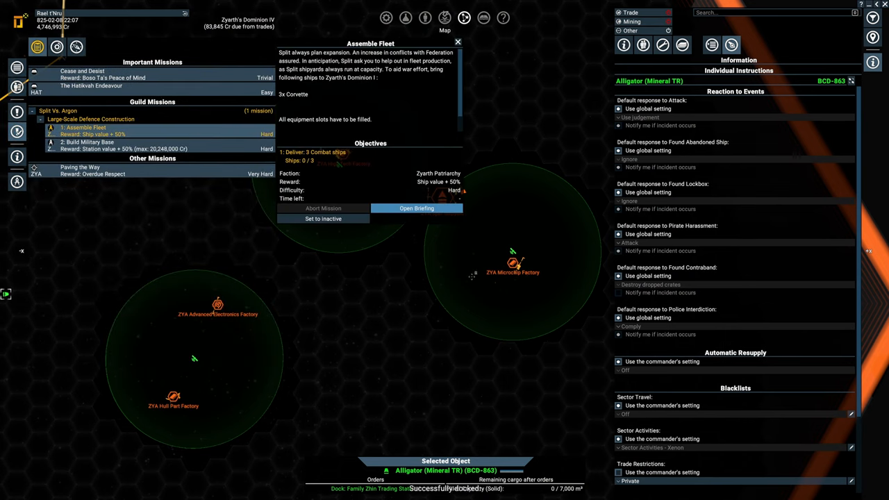
pyautogui.click(458, 42)
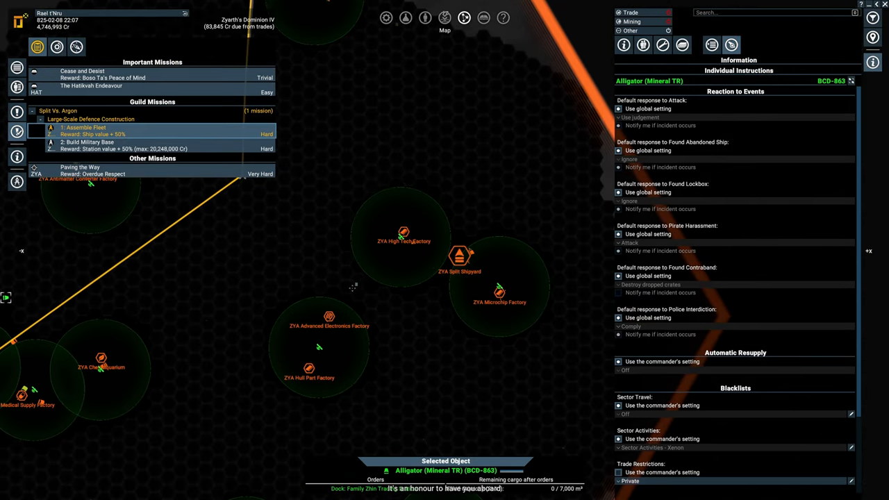
pyautogui.click(444, 17)
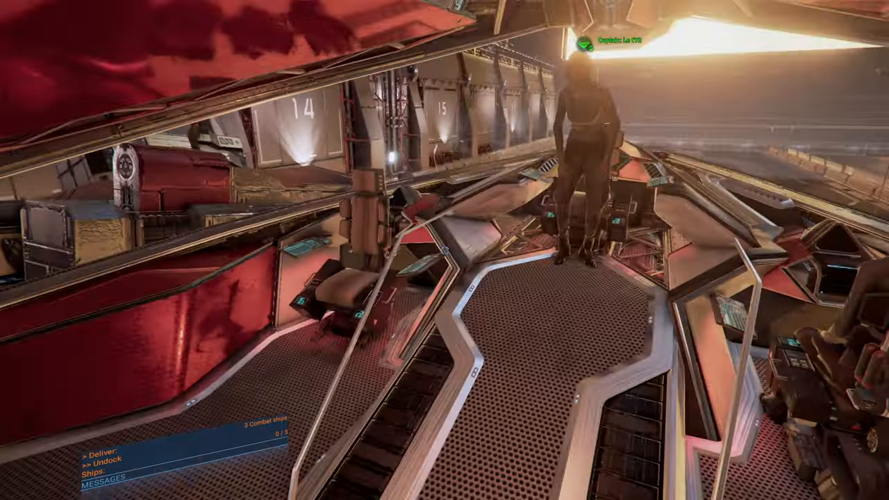
pyautogui.moveTo(445, 250)
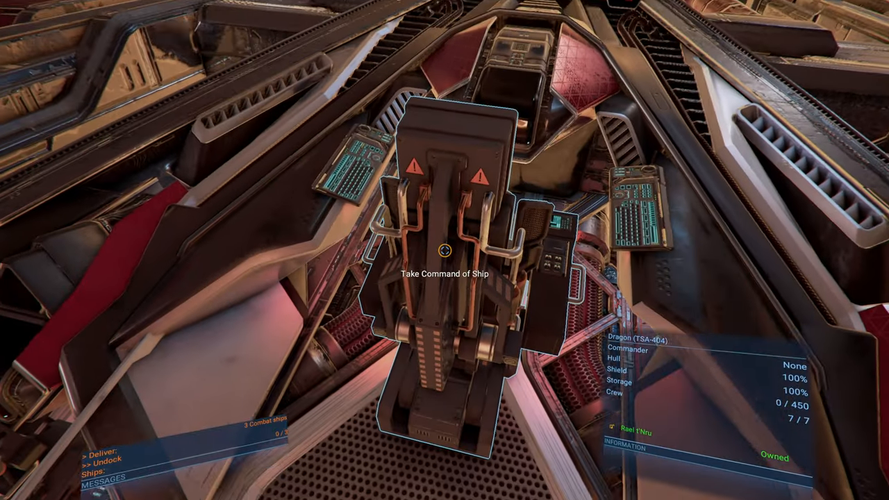
# Take command of the Dragon from its pilot seat.
pyautogui.click(443, 251)
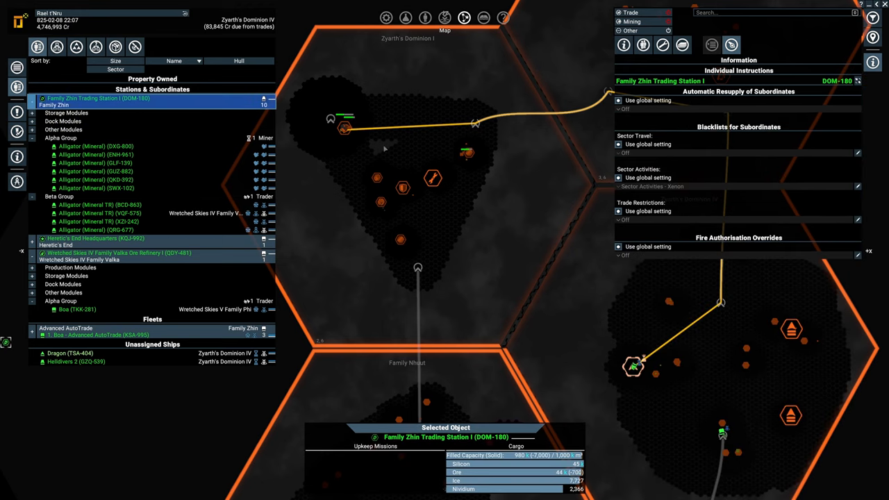
# From the trading station's information, start ship equipment refitting at ZYA Split Wharf.
pyautogui.click(622, 45)
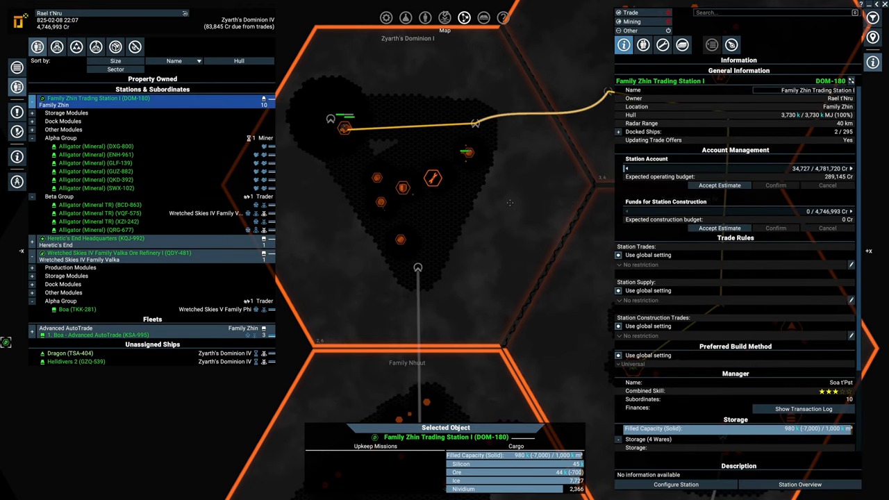
pyautogui.click(118, 252)
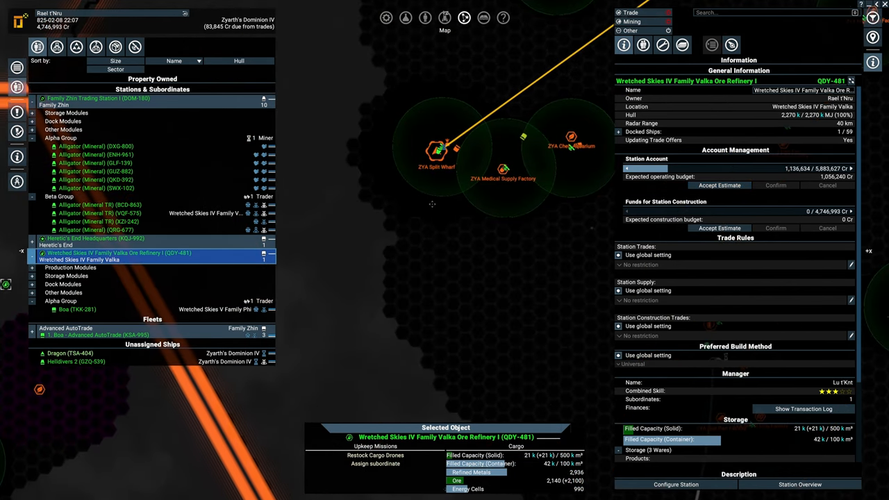
pyautogui.click(436, 147)
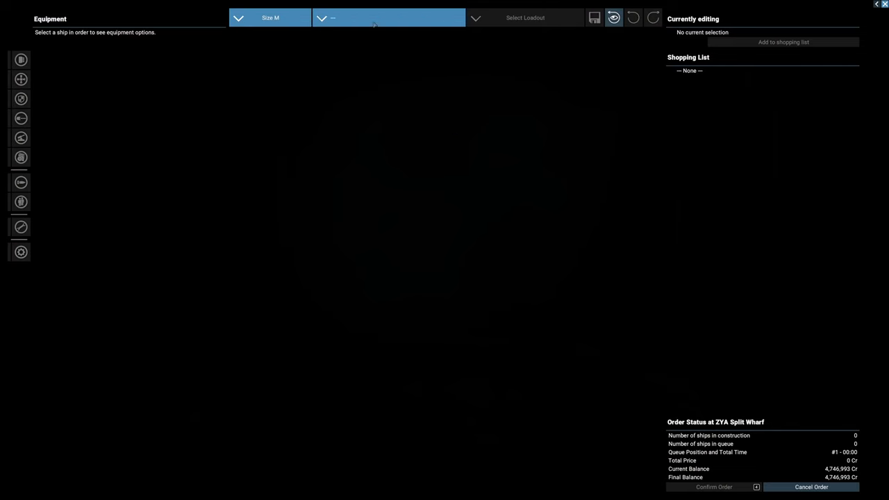
# Choose the Dragon corvette and replace its plasma cannons with M Tau Accelerator Mk1 guns.
pyautogui.click(388, 16)
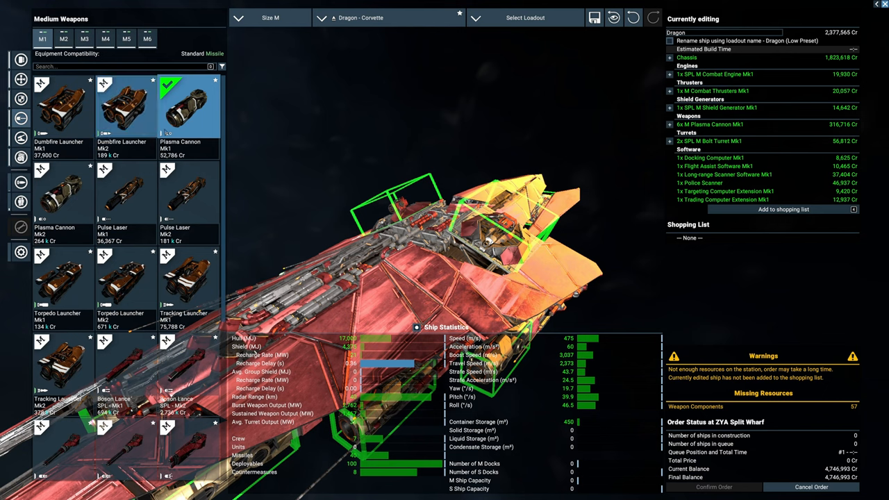
pyautogui.click(188, 106)
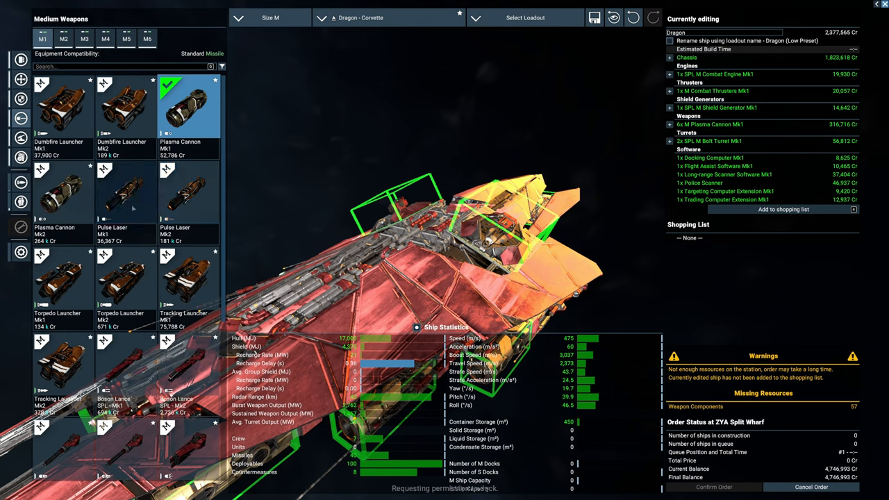
pyautogui.click(125, 192)
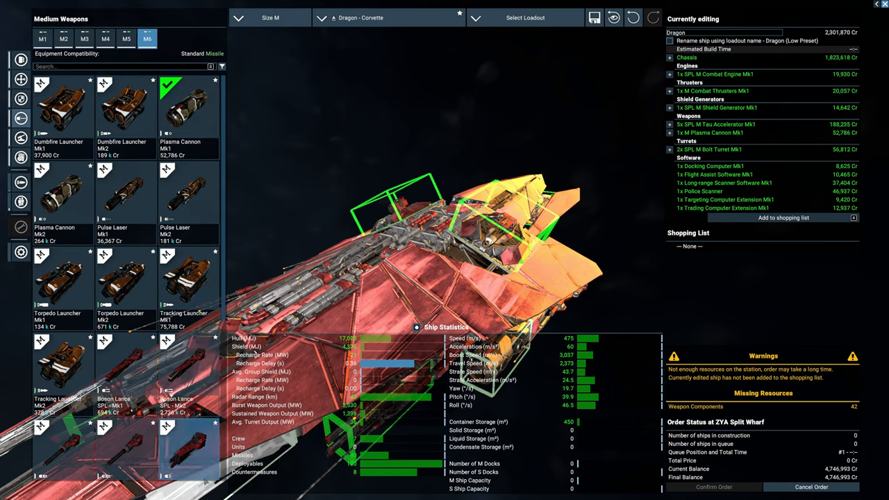
# Fit M Shard Turret Mk1 in place of Bolt turrets and review the software choices.
pyautogui.click(127, 39)
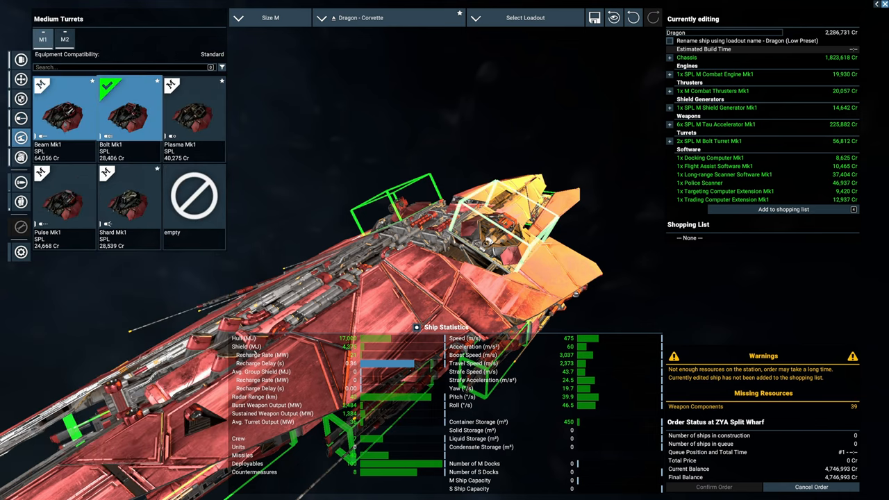
pyautogui.click(127, 194)
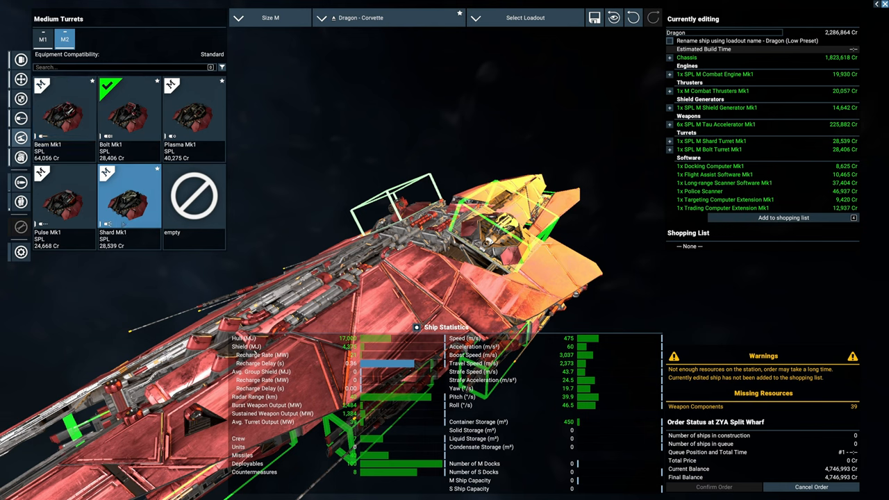
pyautogui.click(128, 197)
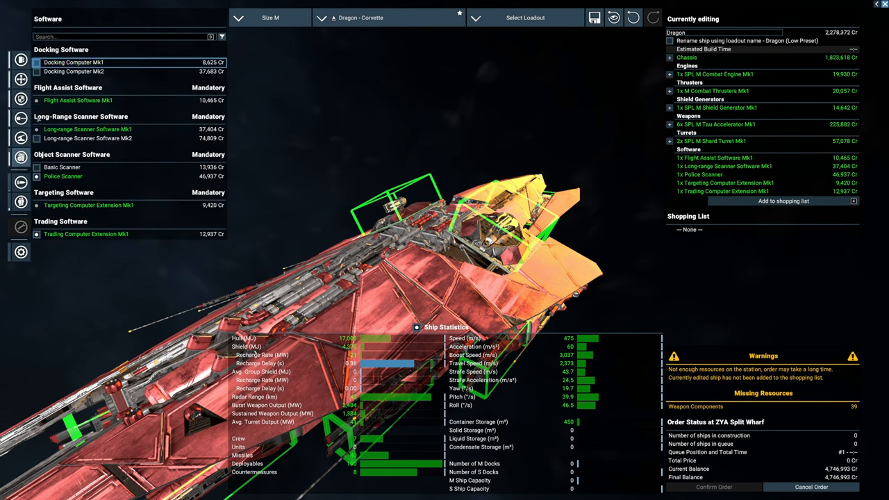
pyautogui.click(62, 167)
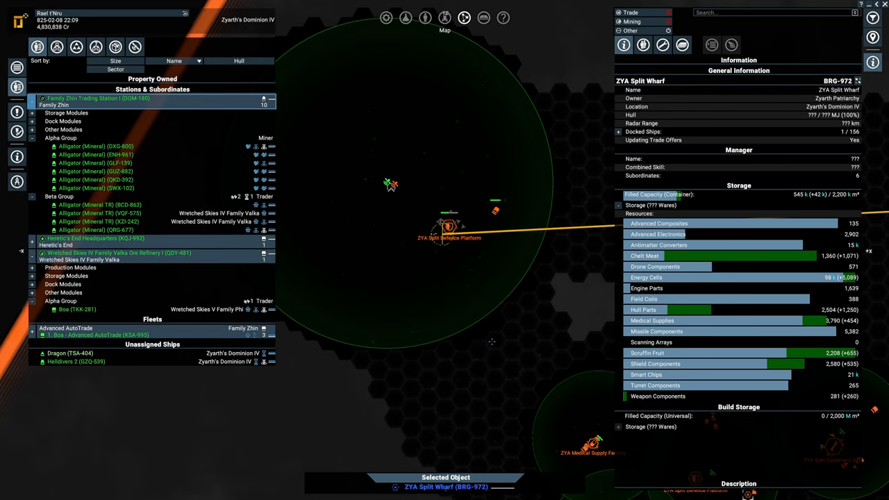
pyautogui.moveTo(441, 342)
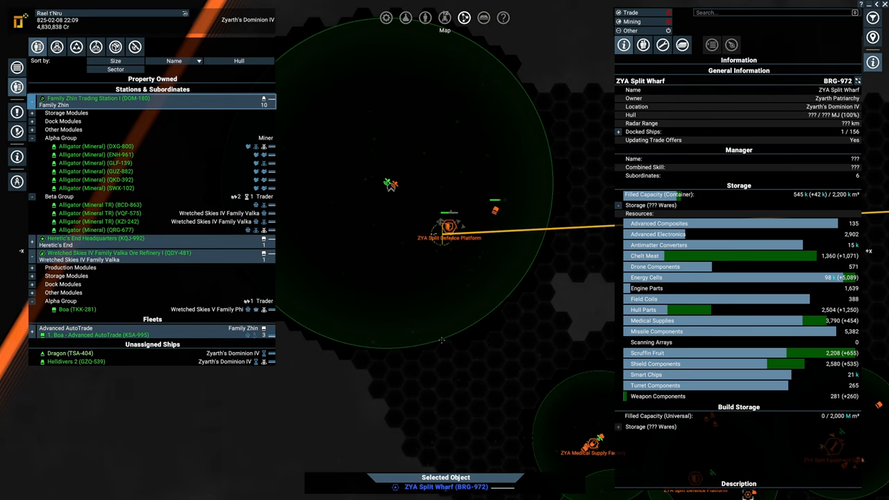
pyautogui.moveTo(380, 324)
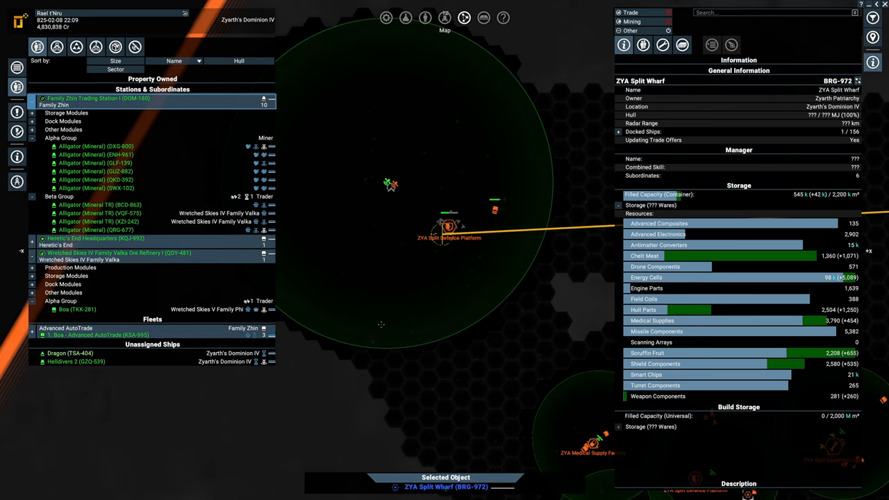
pyautogui.moveTo(313, 344)
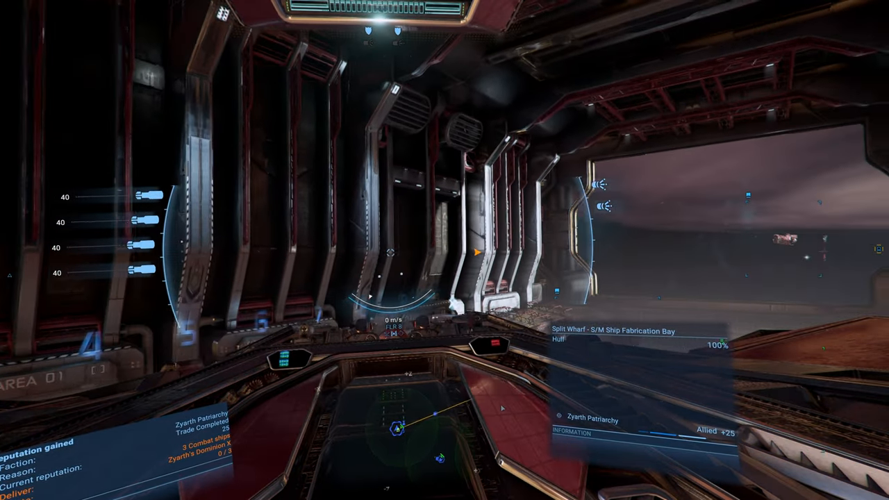
# Bring up the galaxy map to view the Dragon corvette.
pyautogui.press('w')
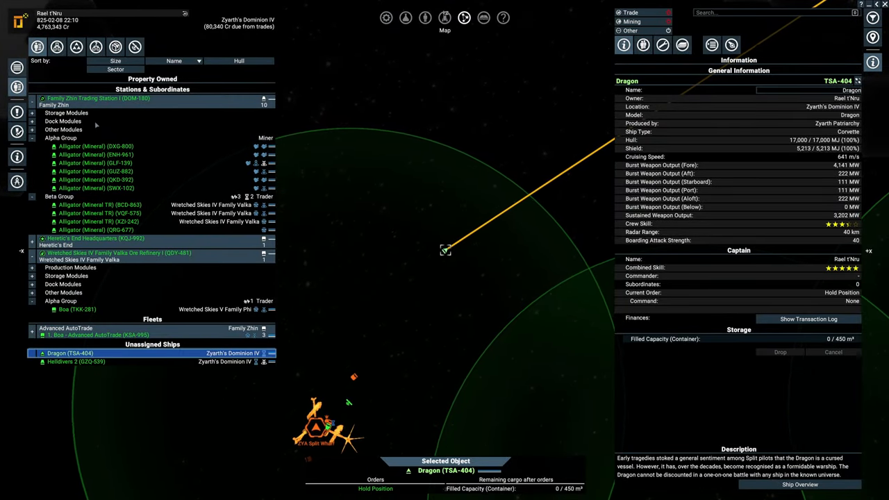
# Select Heretic's End Headquarters and start refitting the Helldivers 2 at ZYA Split Wharf.
pyautogui.click(97, 97)
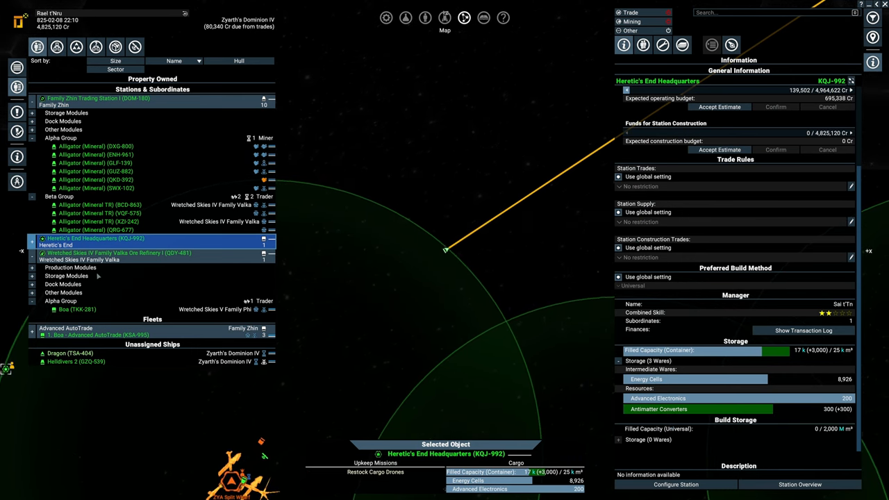
pyautogui.click(76, 286)
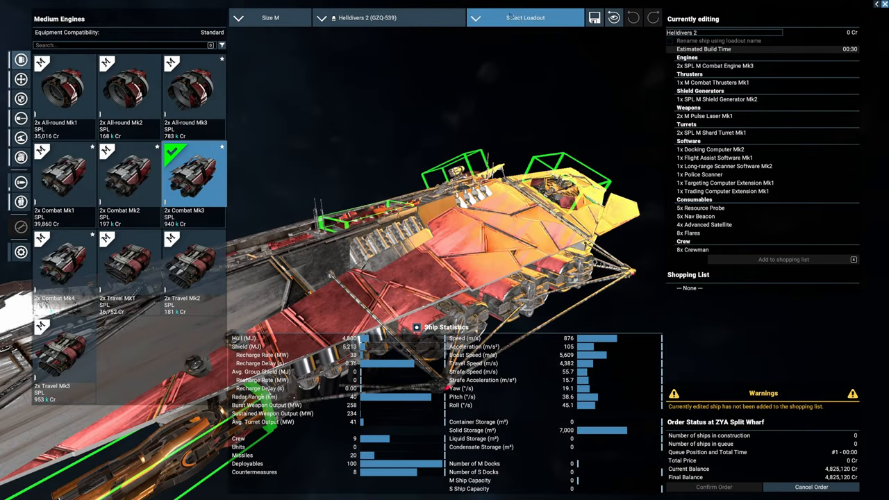
# Apply the Alligator (Minimum Preset) loadout to the Helldivers 2 refit order.
pyautogui.click(525, 16)
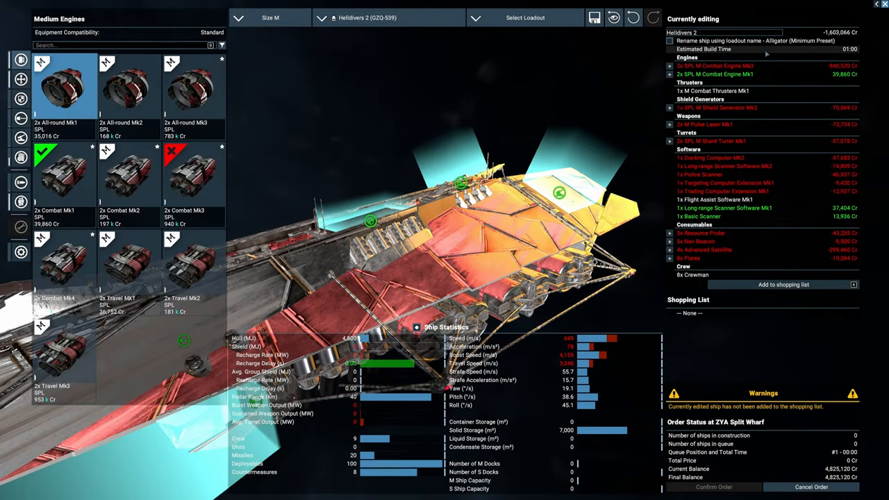
pyautogui.moveTo(810, 91)
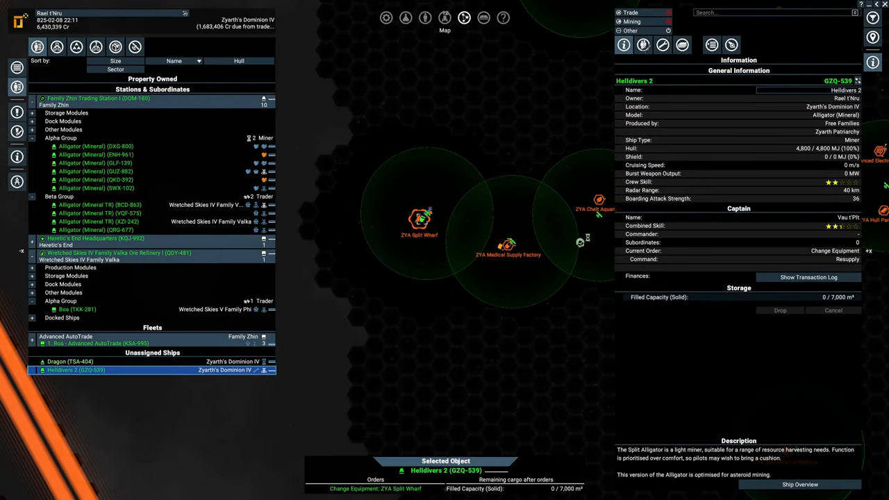
# Transfer crew from Helldivers 2 to the Alligator miners via their orders menu.
pyautogui.click(643, 45)
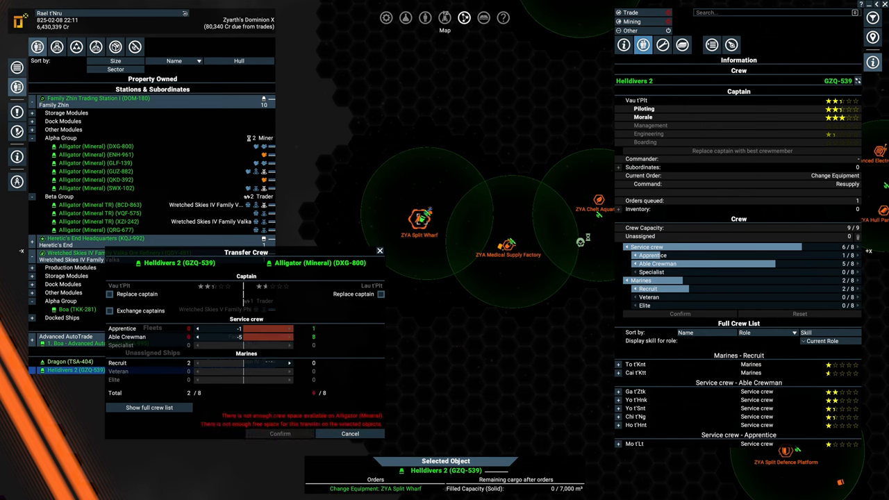
pyautogui.click(289, 327)
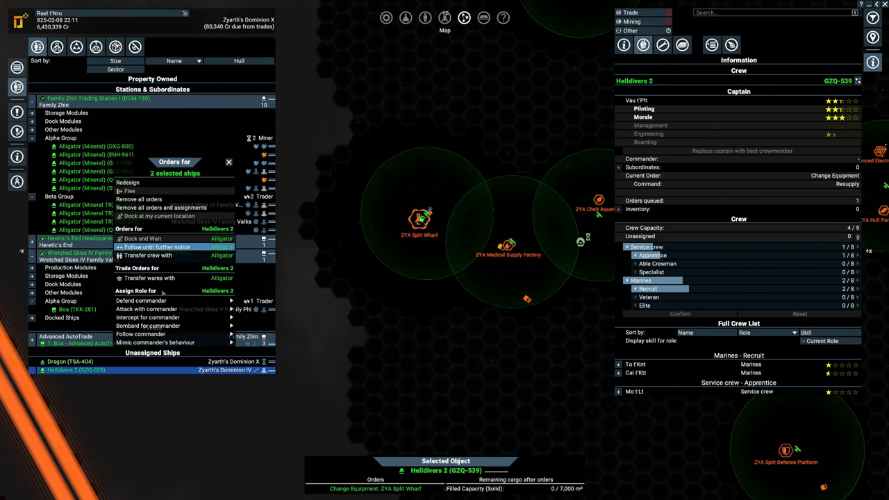
pyautogui.click(147, 255)
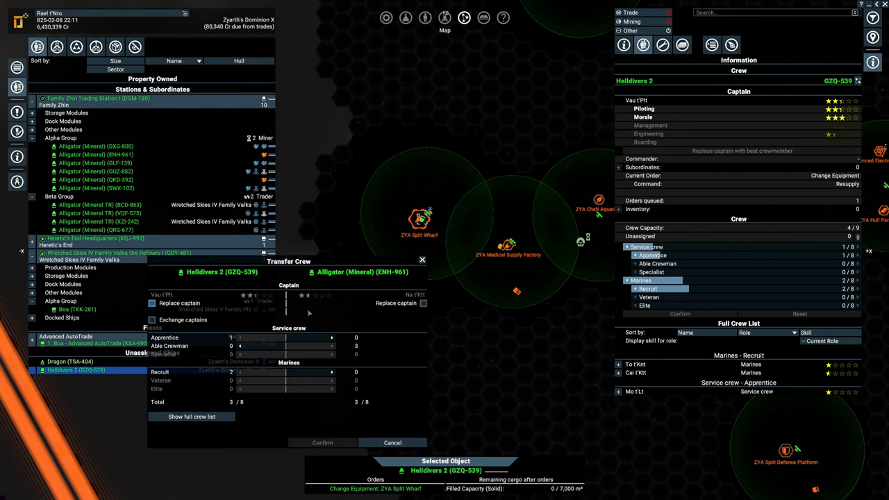
pyautogui.click(239, 337)
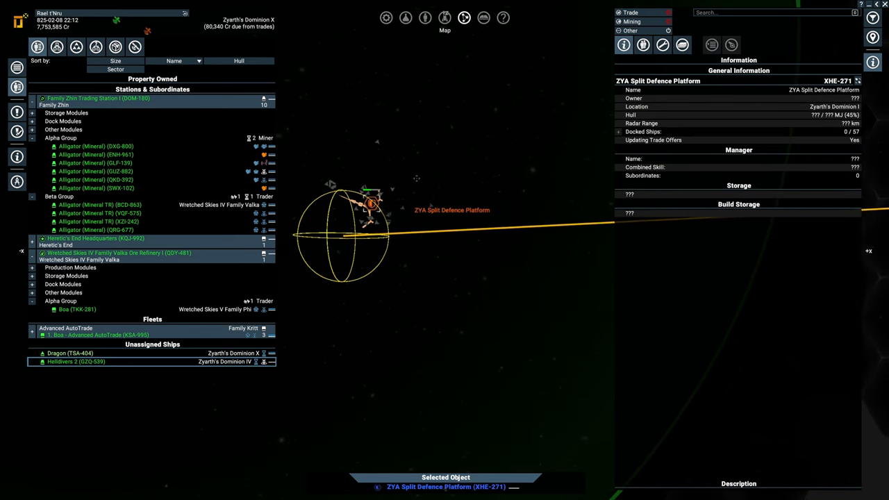
# Select ZYA Split Wharf on the map beside the Large-Scale Defence Construction guild missions.
pyautogui.rightClick(383, 204)
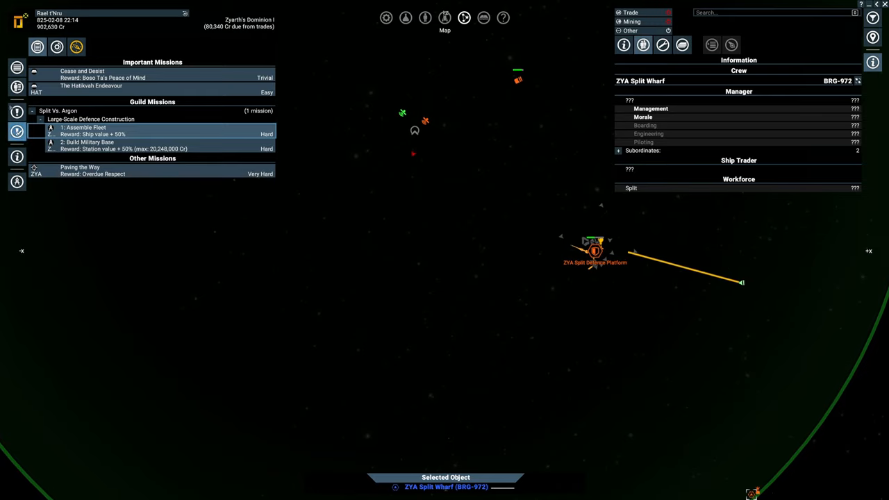
pyautogui.click(57, 45)
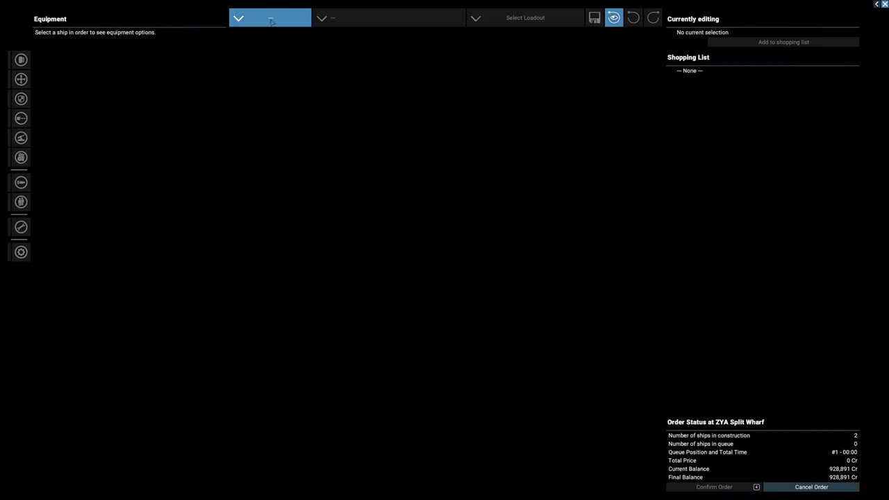
# Choose the Dragon corvette at ZYA Split Wharf and bring up its Select Loadout presets.
pyautogui.click(525, 17)
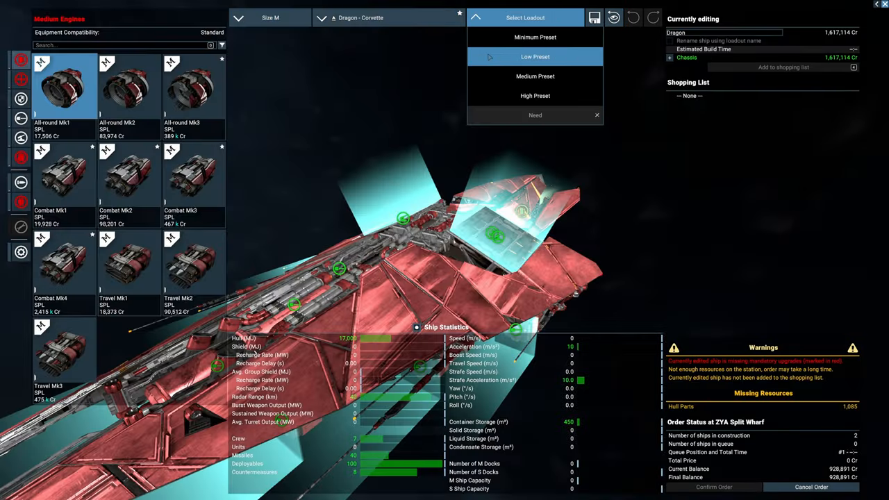
pyautogui.click(535, 55)
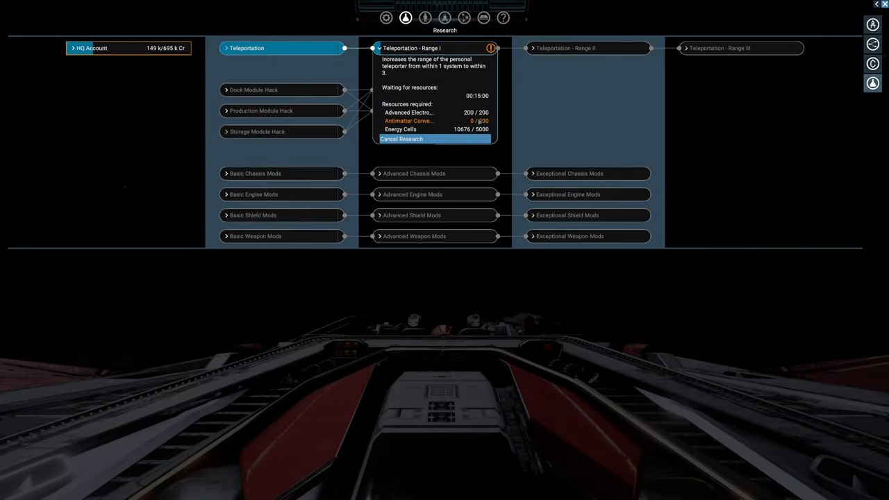
pyautogui.moveTo(424, 139)
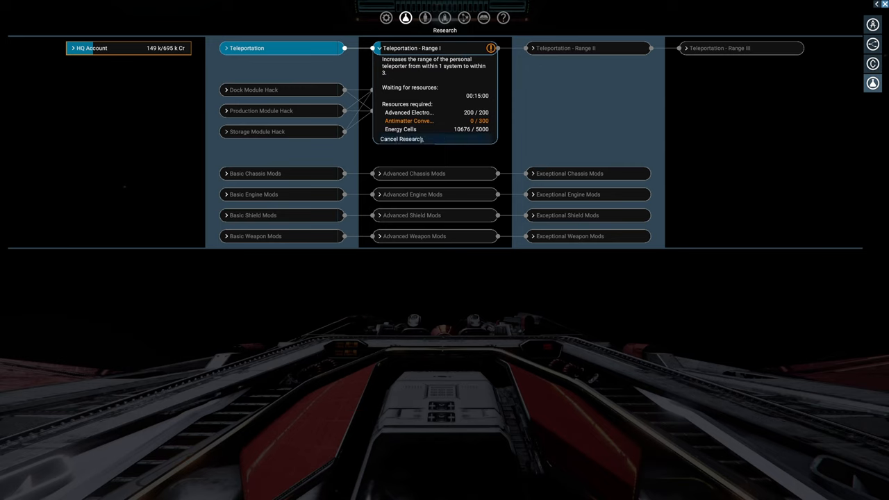
# Cancel the stalled Teleportation – Range I research in the Research menu.
pyautogui.click(399, 139)
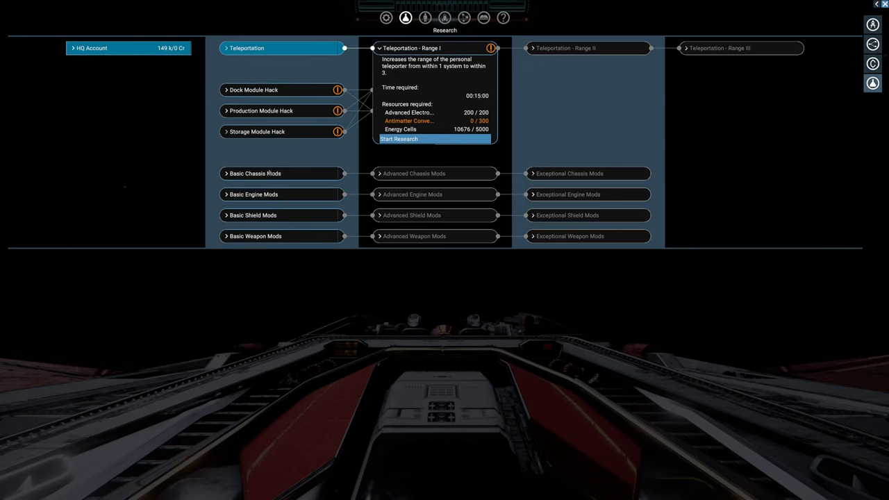
pyautogui.click(256, 172)
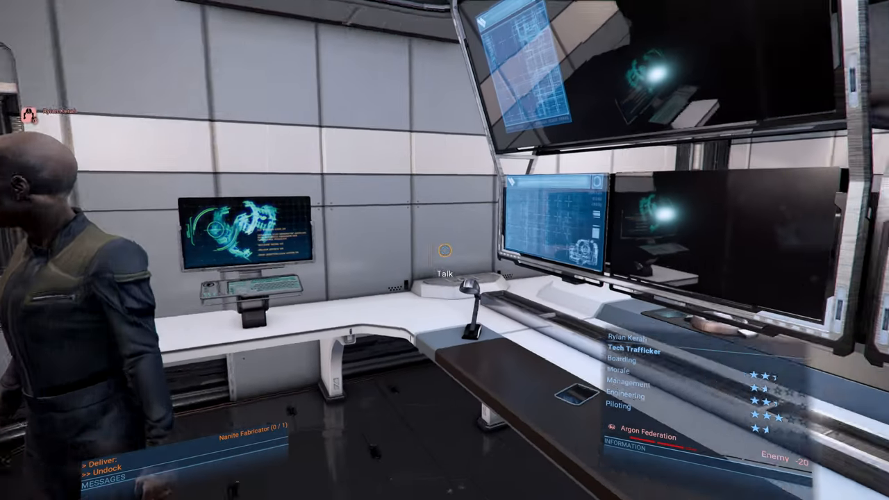
pyautogui.moveTo(444, 250)
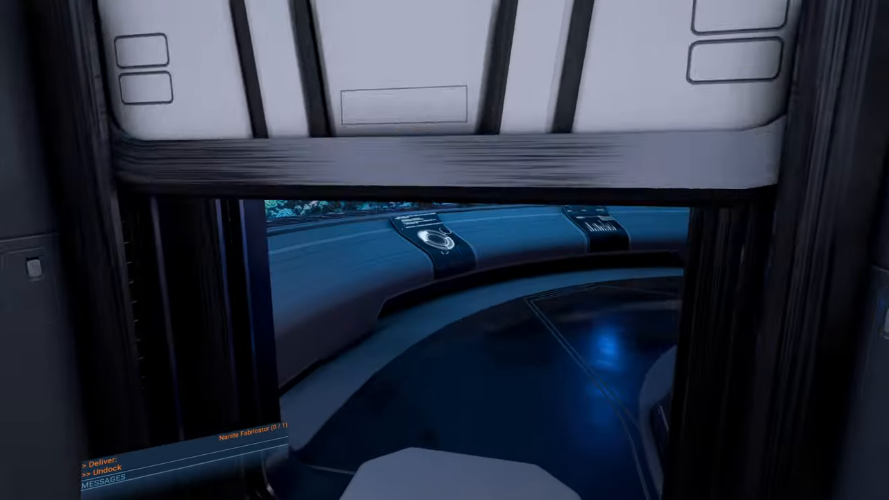
pyautogui.moveTo(444, 250)
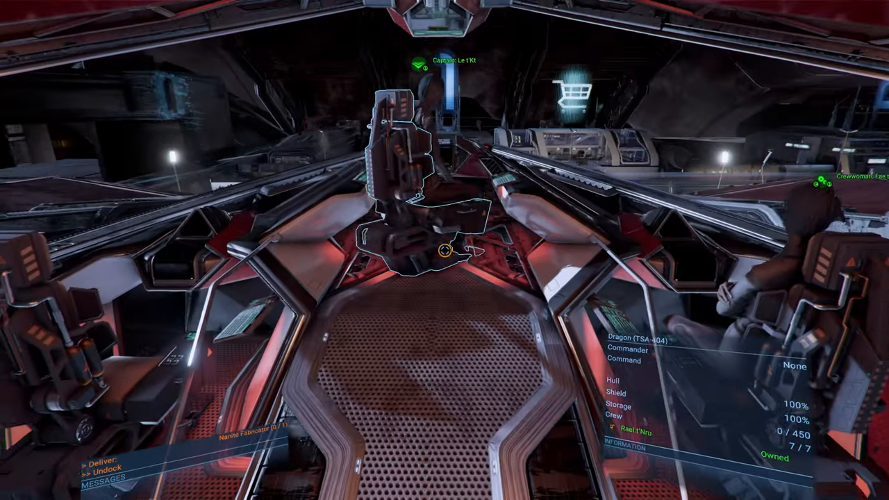
pyautogui.moveTo(445, 250)
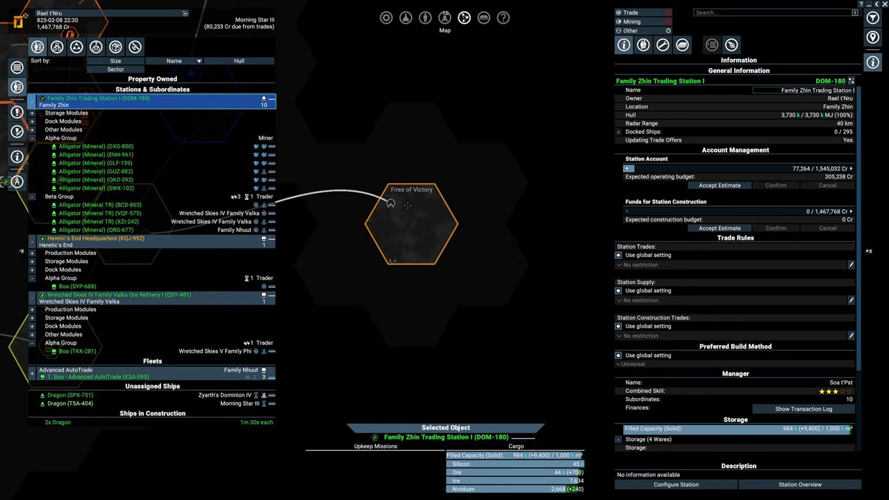
pyautogui.moveTo(406, 158)
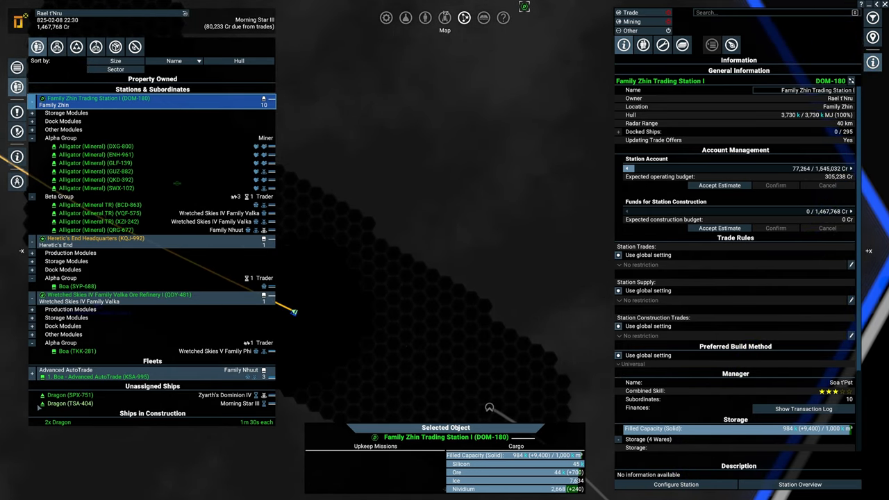
# Select the unassigned Dragon in Property Owned and view Zyarth's Dominion X on the map.
pyautogui.click(70, 395)
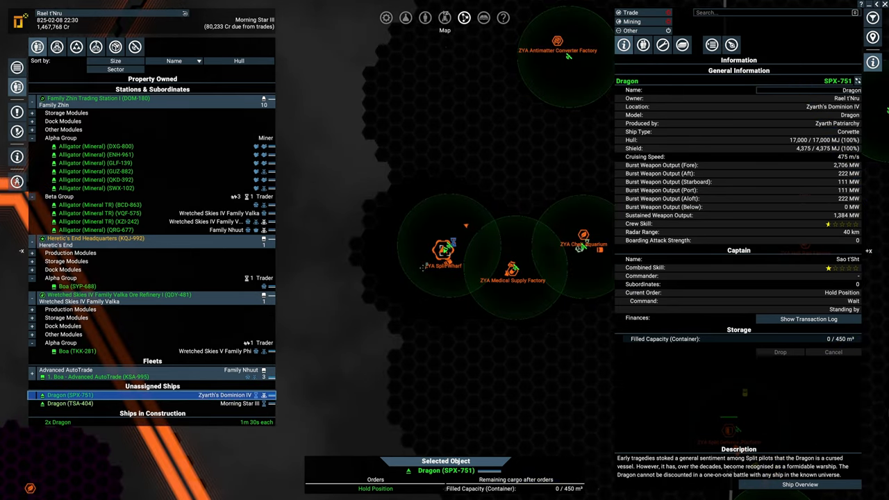
pyautogui.rightClick(441, 250)
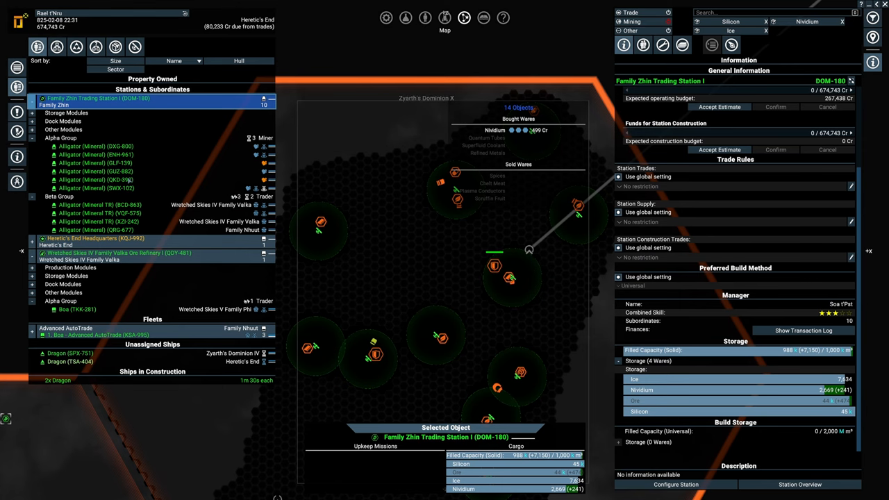
pyautogui.click(95, 179)
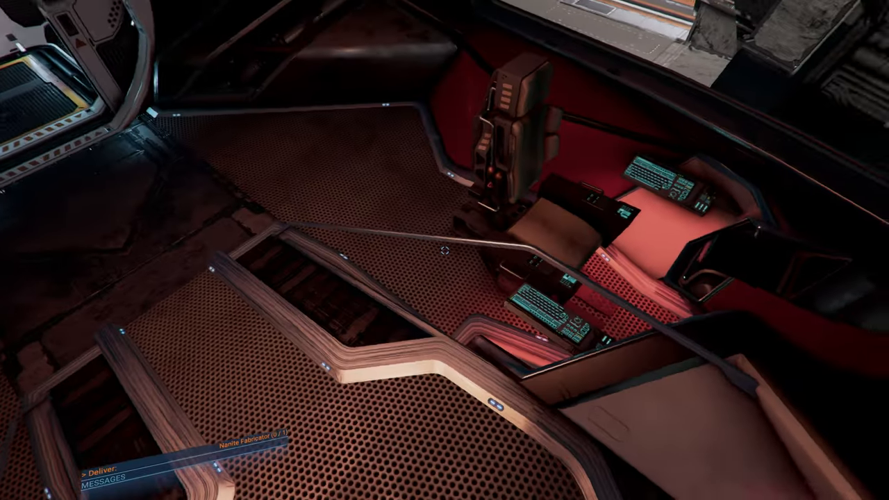
pyautogui.moveTo(444, 250)
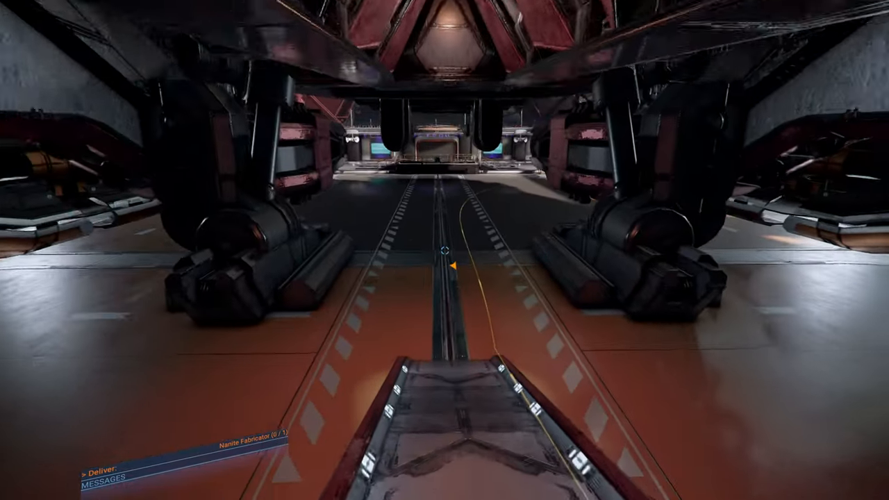
pyautogui.moveTo(444, 249)
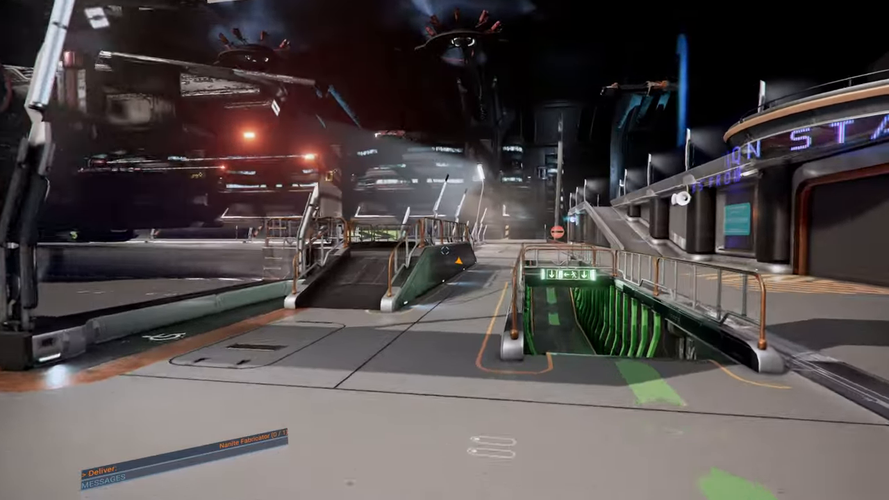
pyautogui.moveTo(444, 250)
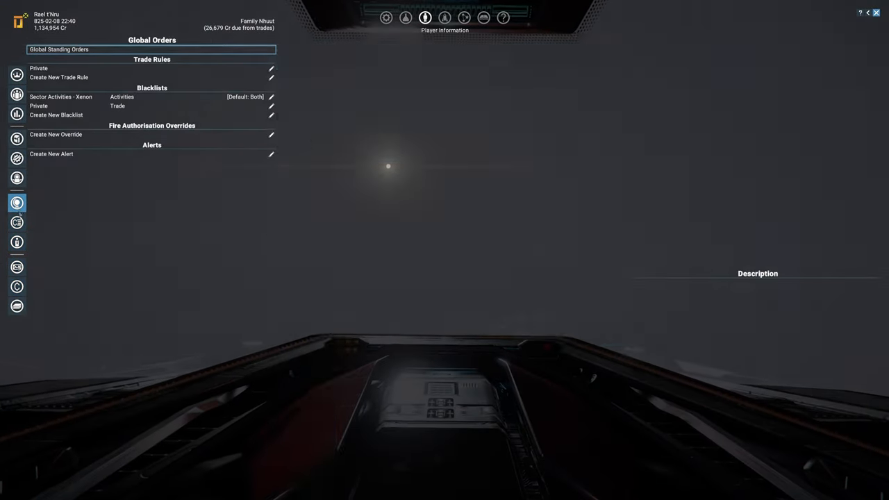
# Create a new alert targeting L-class ships of the Xenon faction.
pyautogui.click(50, 153)
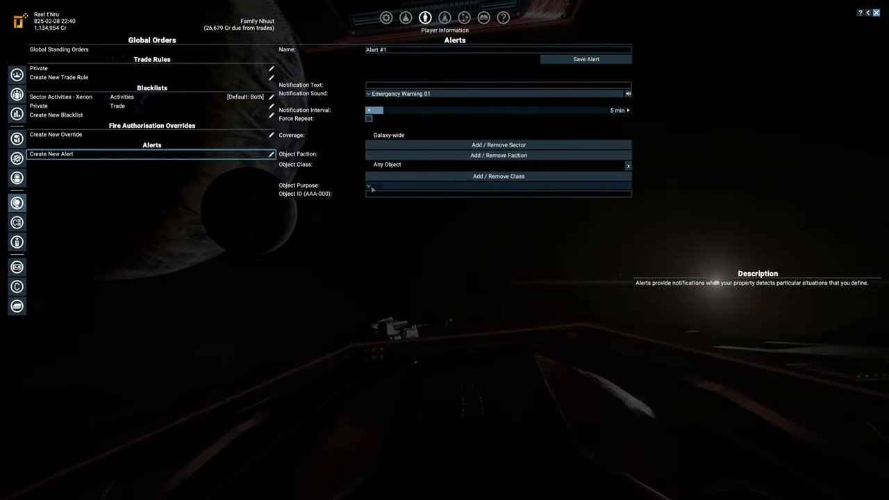
pyautogui.click(497, 185)
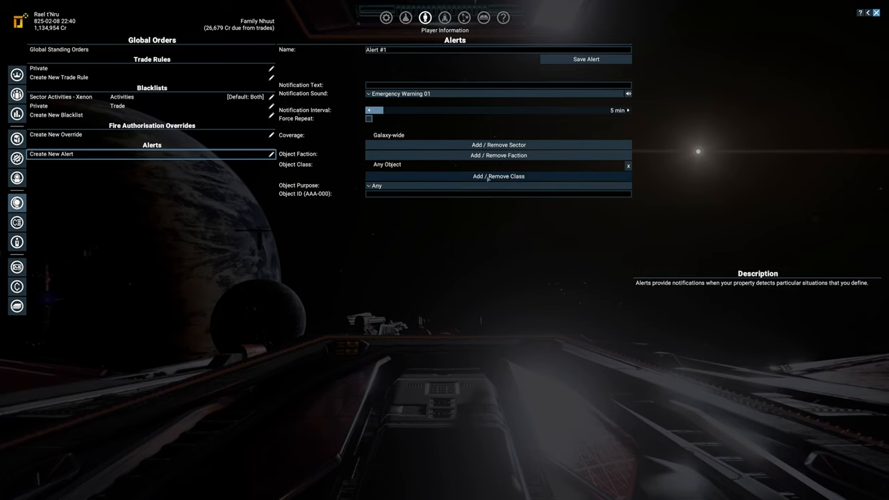
pyautogui.click(497, 174)
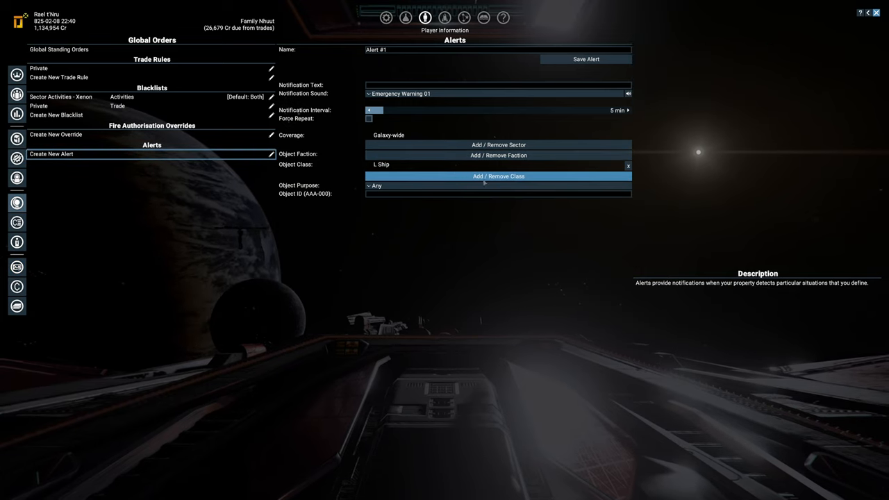
pyautogui.moveTo(497, 156)
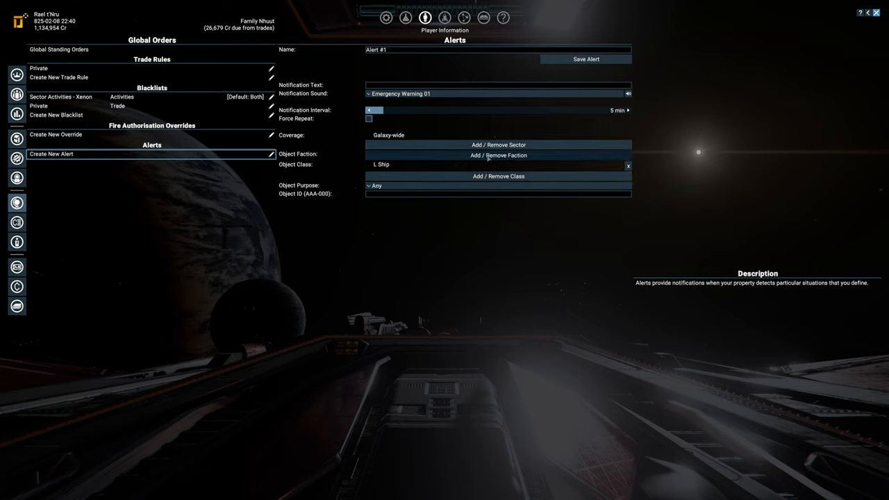
pyautogui.click(497, 155)
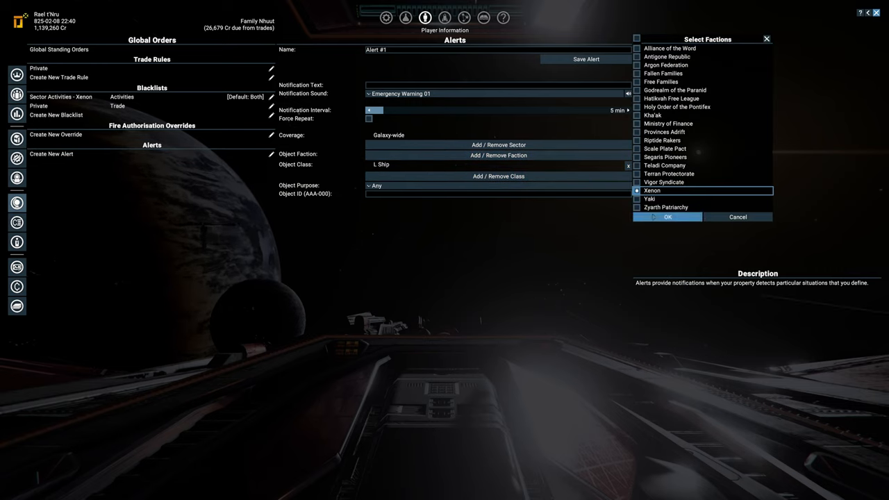
pyautogui.click(666, 217)
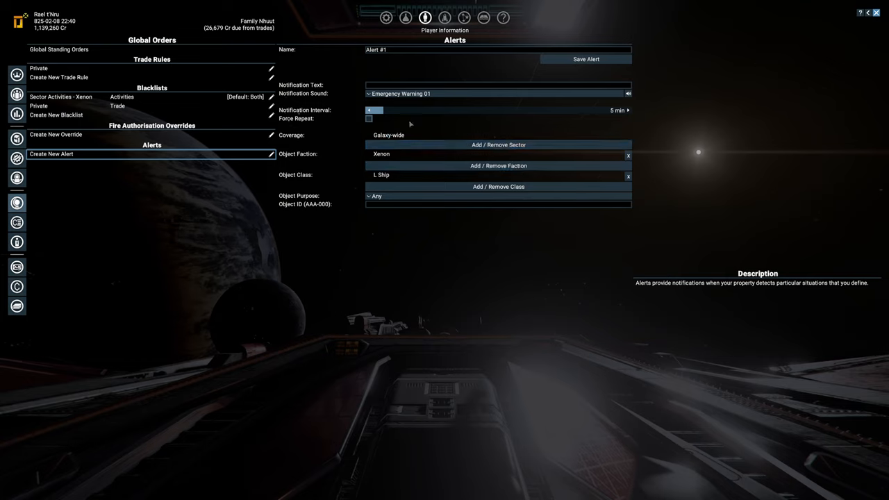
pyautogui.moveTo(497, 145)
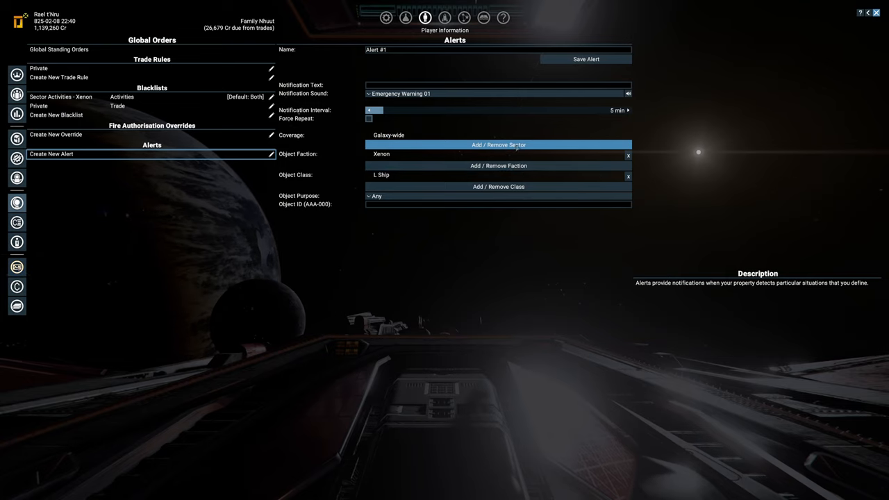
# Limit the alert to Family Kritt, Nhuut, Zhin and Zyarth's Dominion I, IV and X.
pyautogui.click(498, 144)
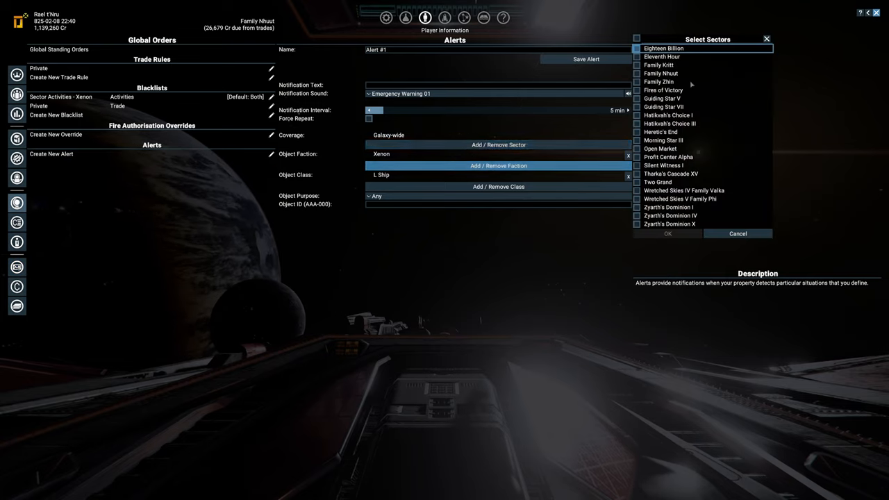
pyautogui.click(636, 65)
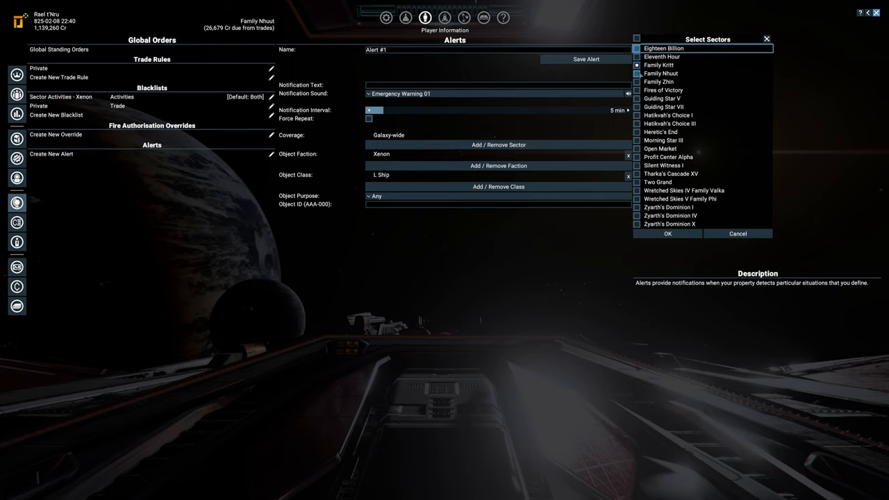
pyautogui.click(636, 80)
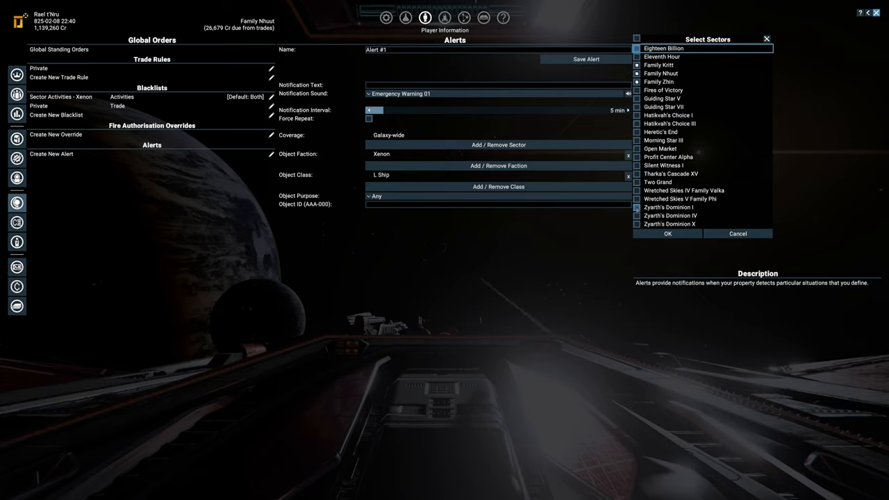
pyautogui.click(636, 207)
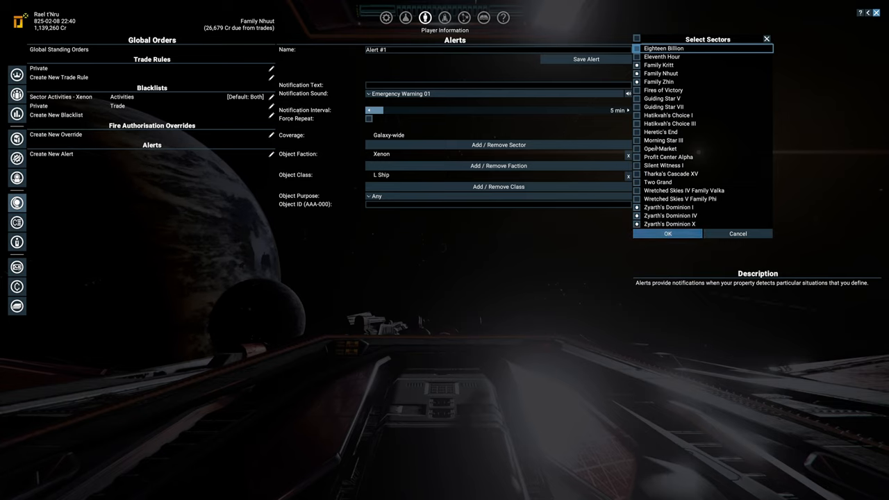
pyautogui.click(666, 233)
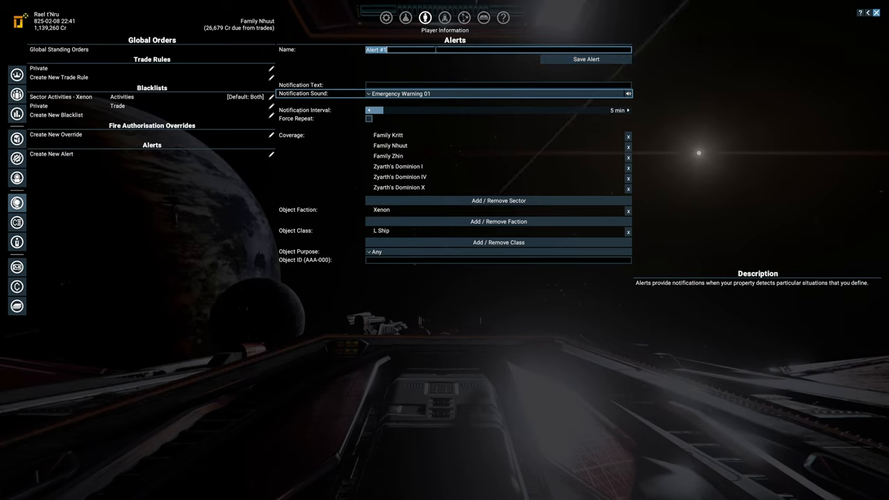
# Name the alert 'L Xenon' and save it to the global standing orders.
pyautogui.write('L Xeno')
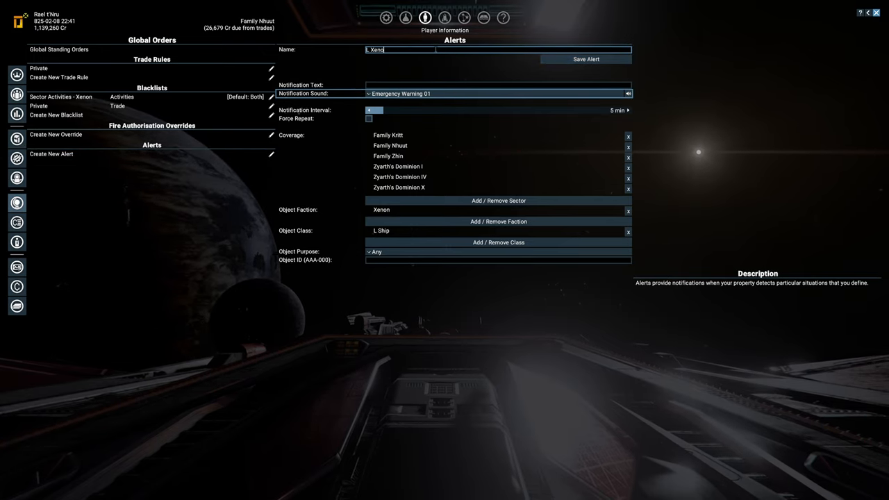
pyautogui.click(586, 58)
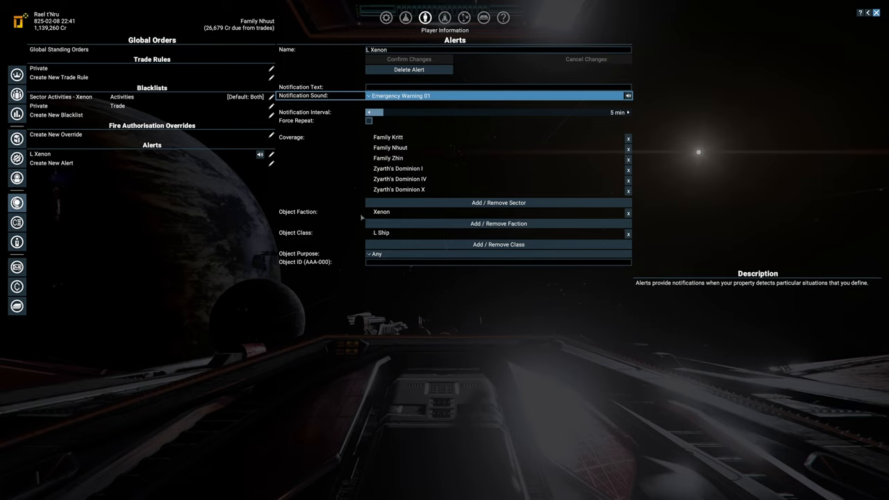
pyautogui.moveTo(497, 222)
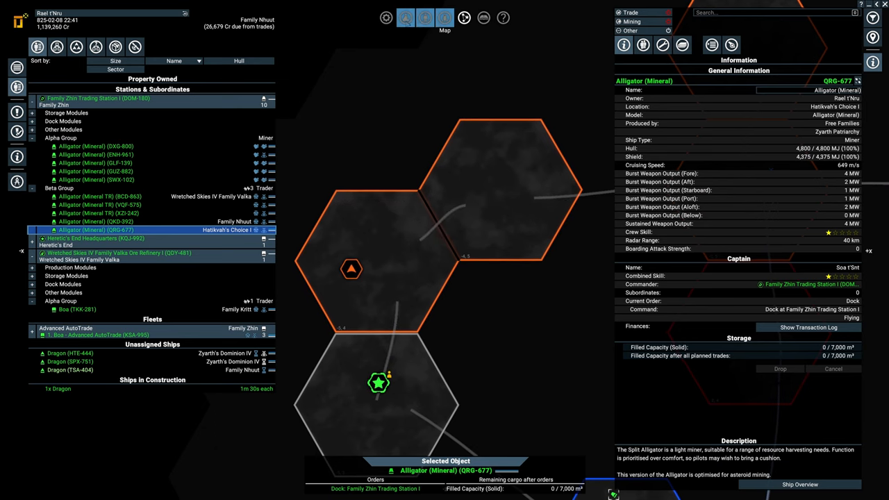
pyautogui.click(425, 17)
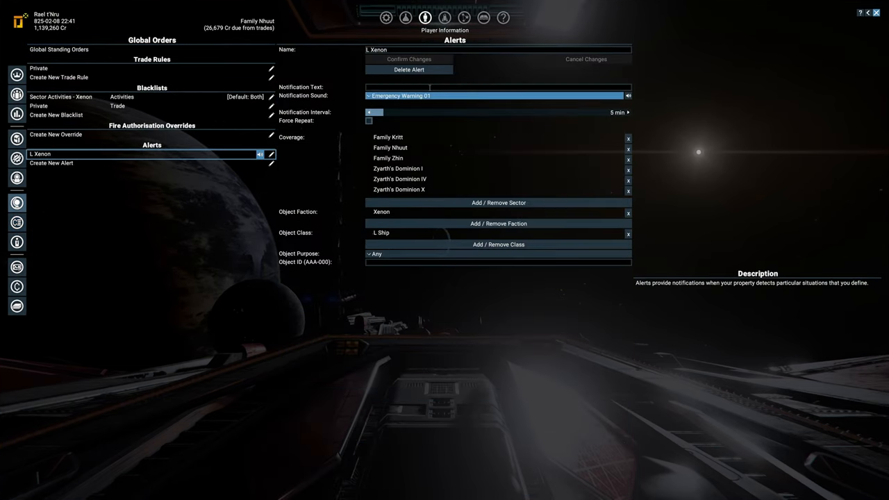
pyautogui.click(497, 203)
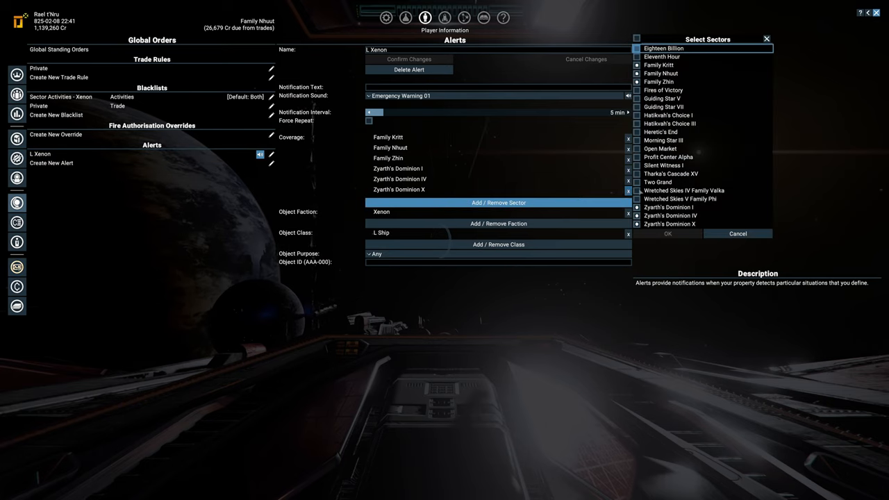
pyautogui.click(667, 234)
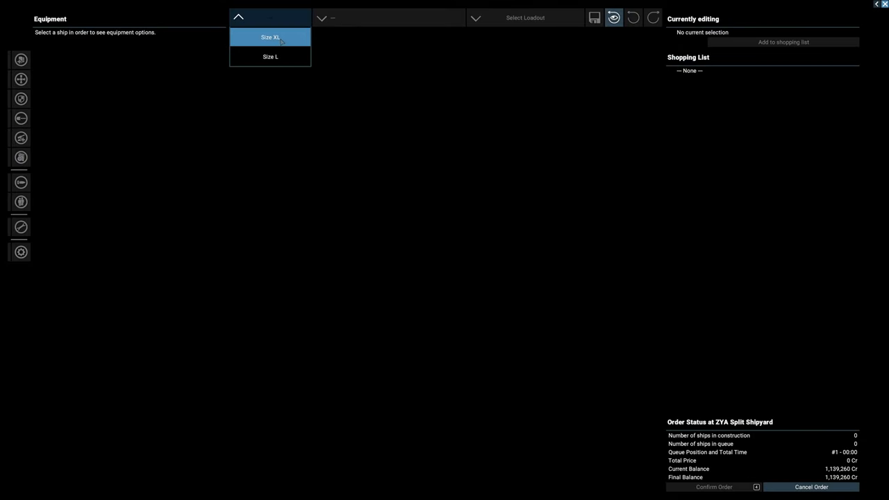
# Start an L-size Rattlesnake from the High Preset loadout with plasma in a large turret slot.
pyautogui.click(269, 56)
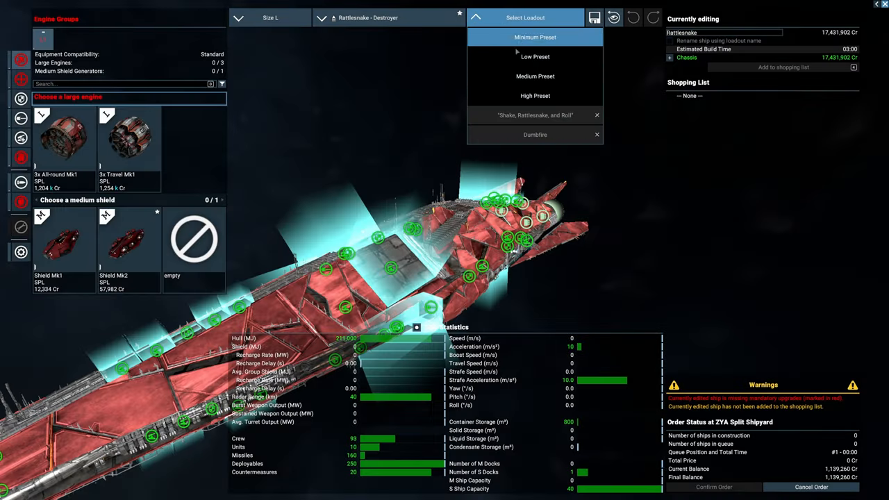
pyautogui.click(534, 95)
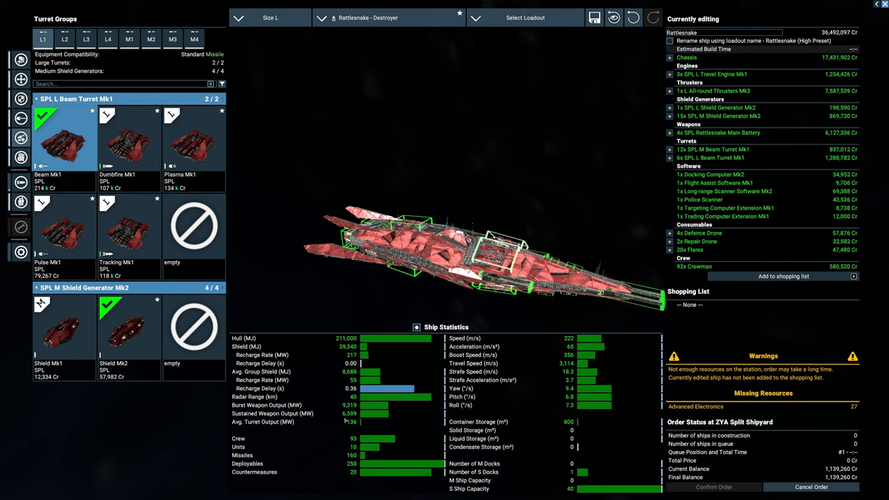
pyautogui.click(194, 139)
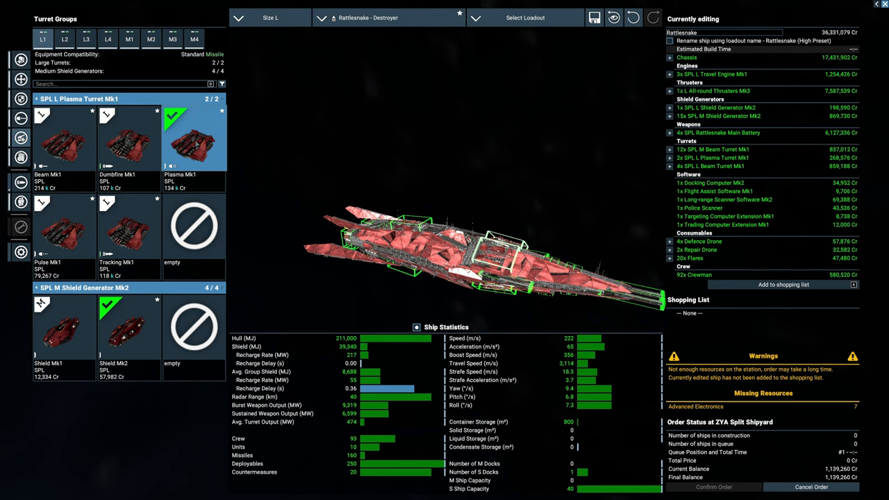
pyautogui.click(64, 138)
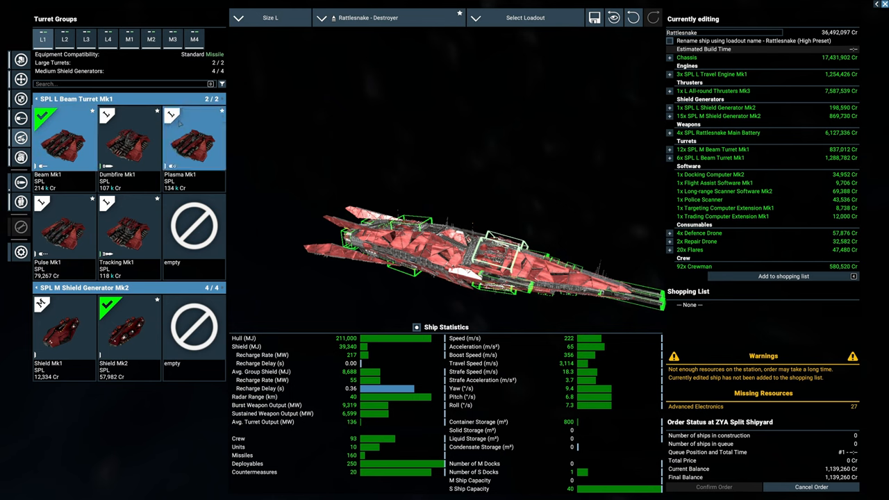
pyautogui.click(195, 139)
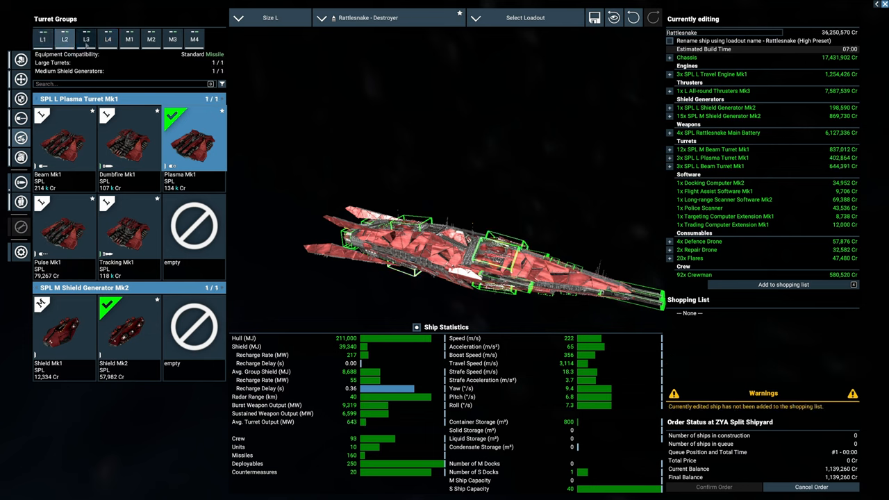
# Equip both medium turret groups with Shard Mk1 turrets.
pyautogui.click(129, 39)
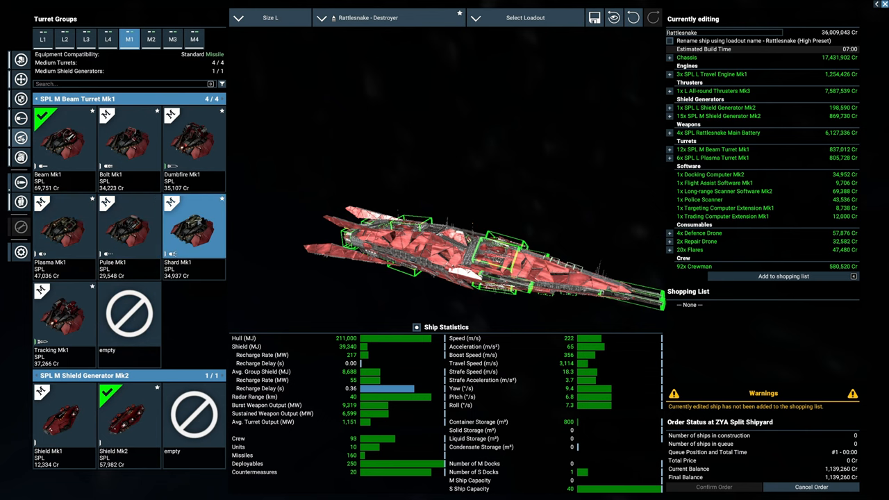
pyautogui.click(193, 222)
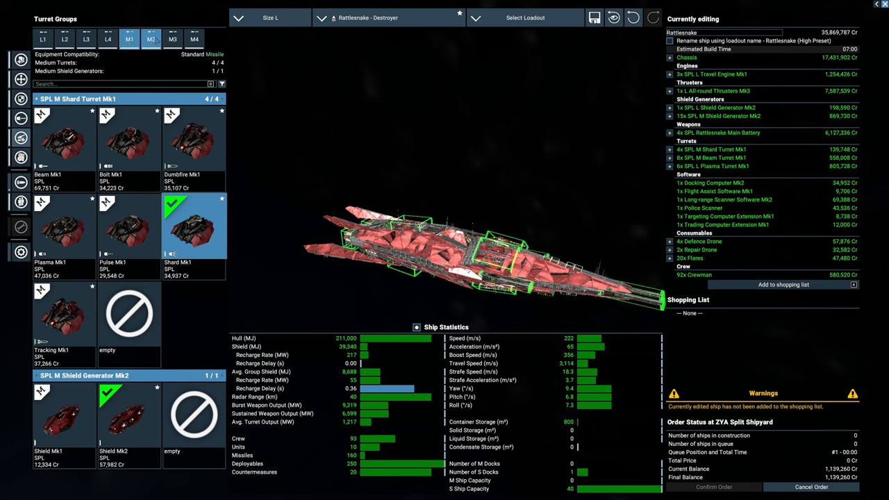
pyautogui.click(172, 39)
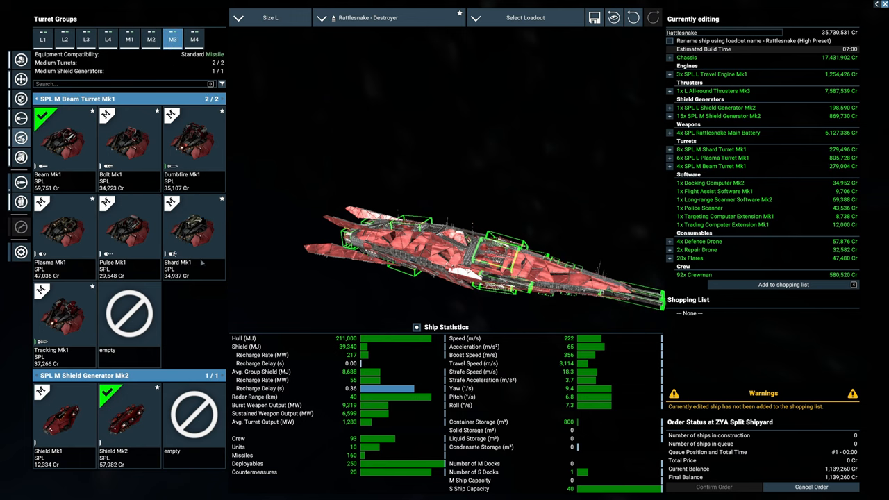
pyautogui.click(193, 225)
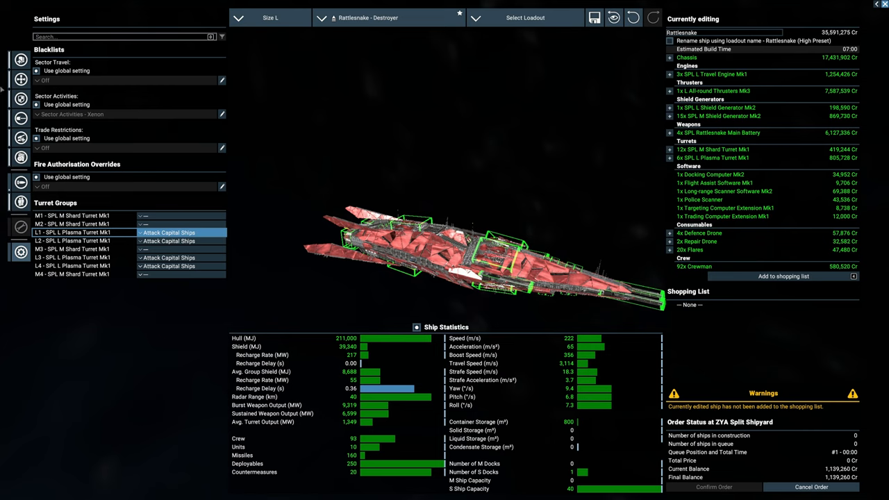
# Fit All-round Mk2 thrusters and an All-round Mk1 engine, then review the main battery weapons.
pyautogui.click(714, 91)
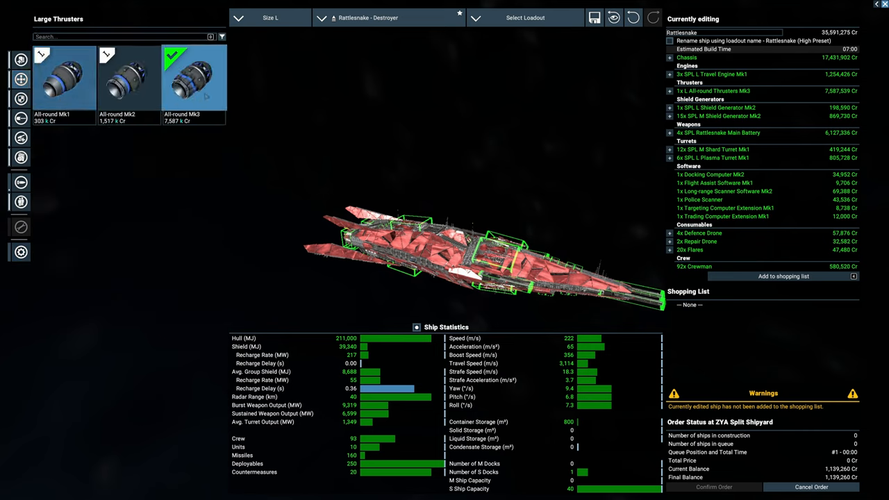
pyautogui.click(127, 77)
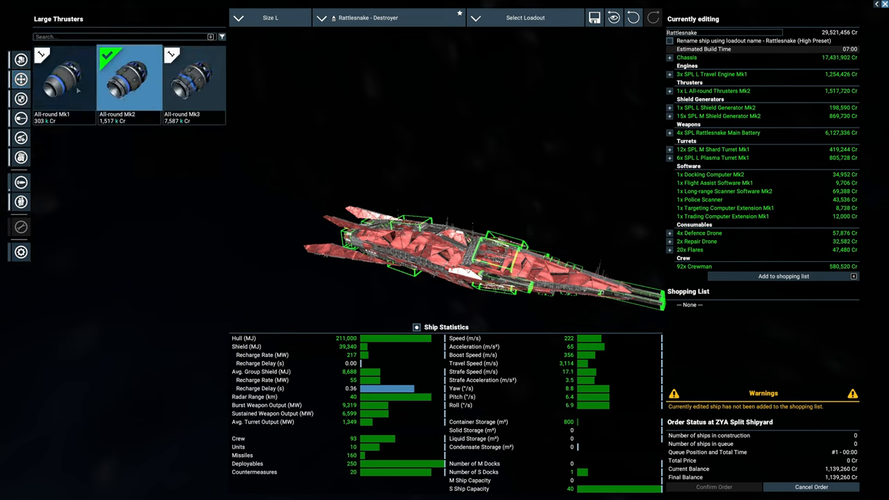
pyautogui.click(62, 76)
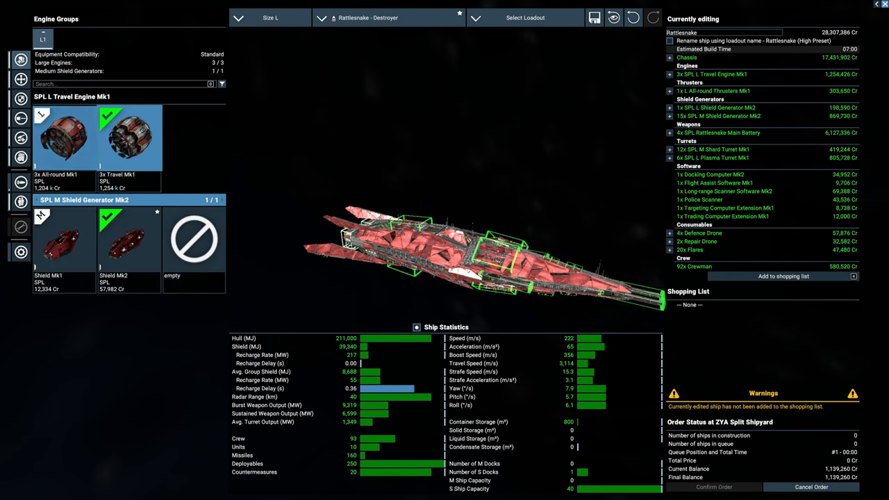
pyautogui.click(63, 139)
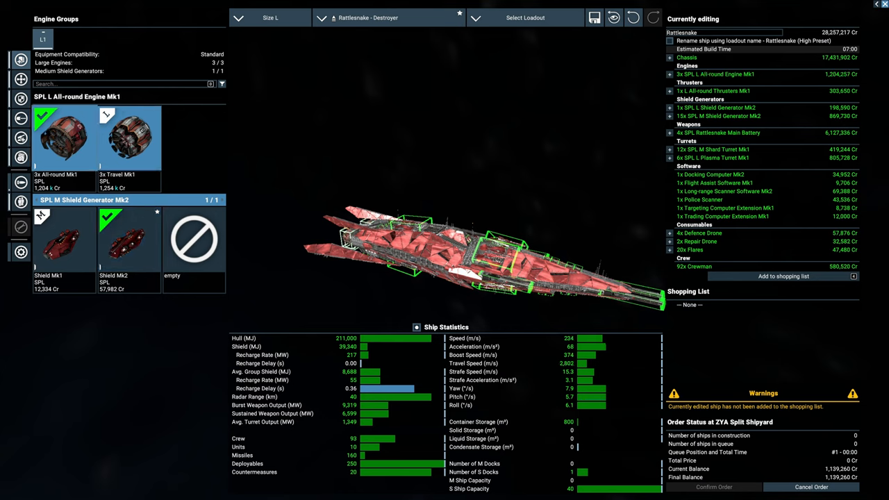
pyautogui.click(128, 139)
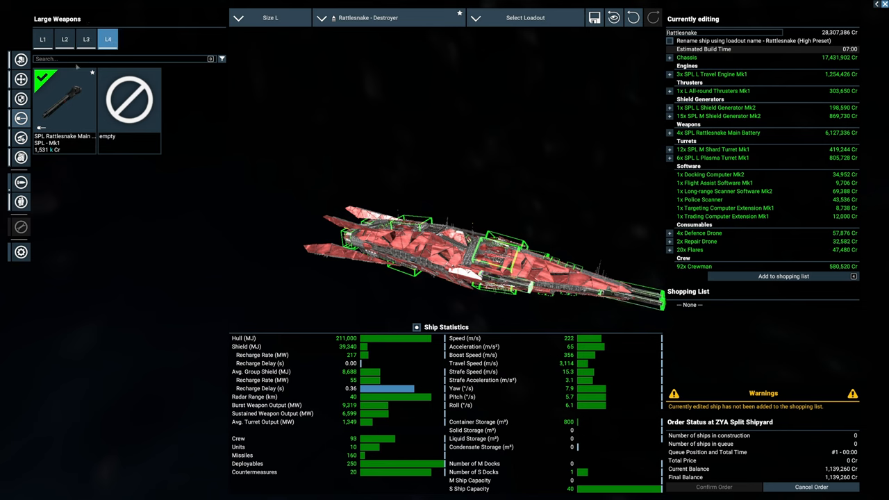
pyautogui.click(714, 486)
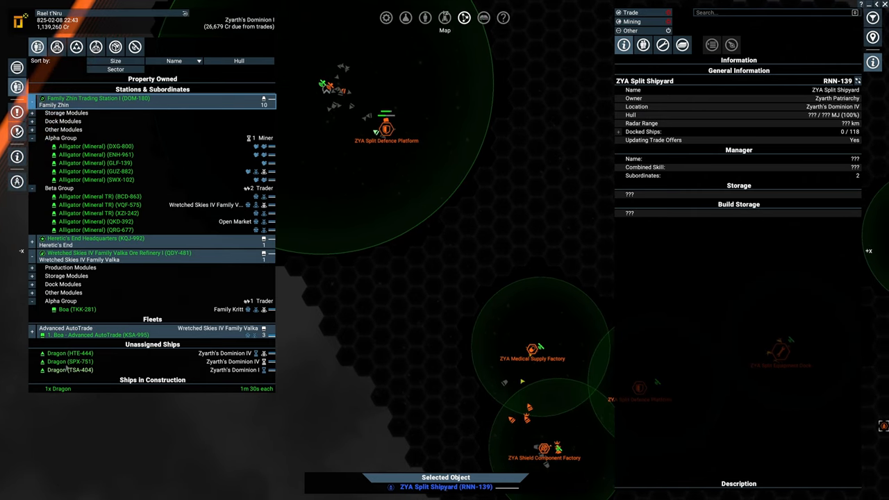
# Review the Alligator miner and Family Zhin Trading Station I, then show the station's transaction log.
pyautogui.click(70, 361)
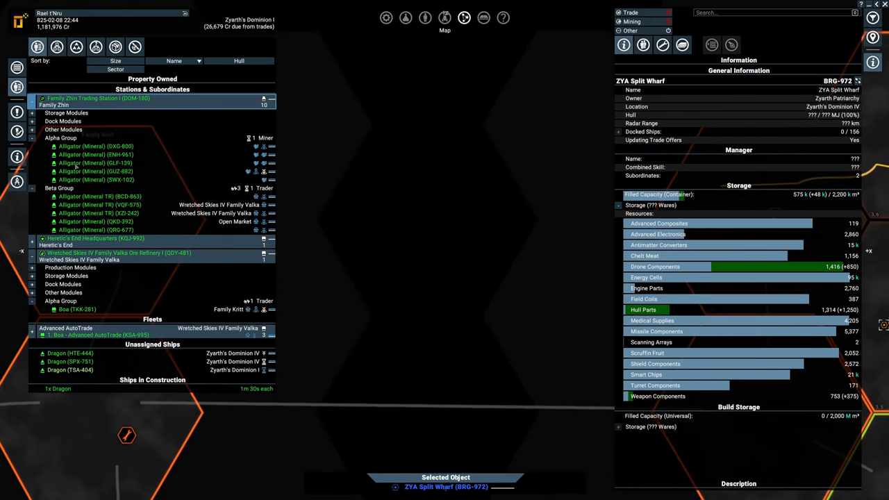
pyautogui.click(118, 252)
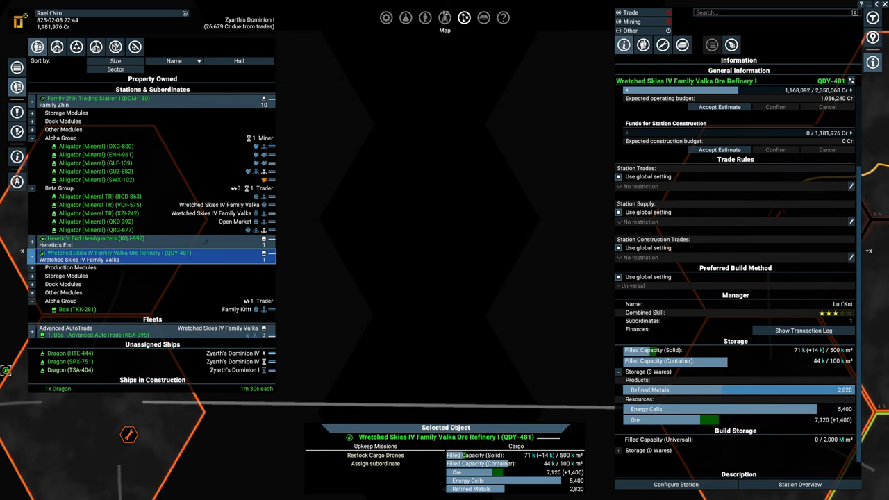
pyautogui.click(97, 204)
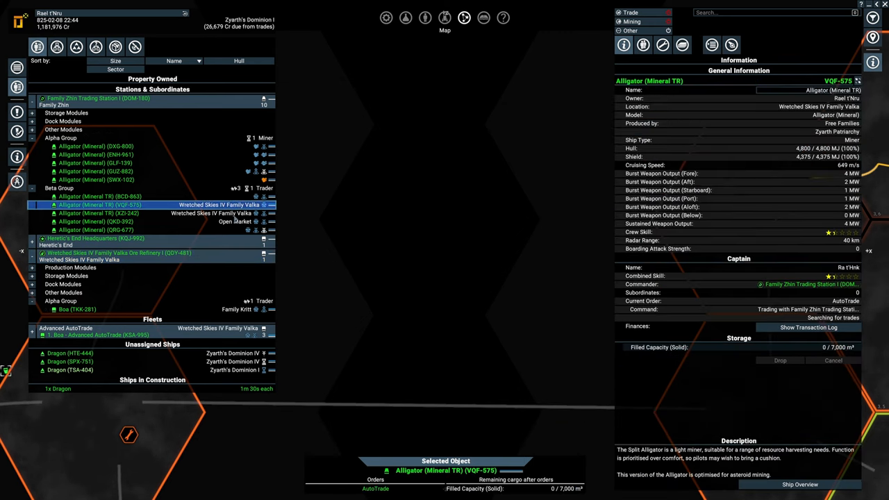
pyautogui.click(97, 222)
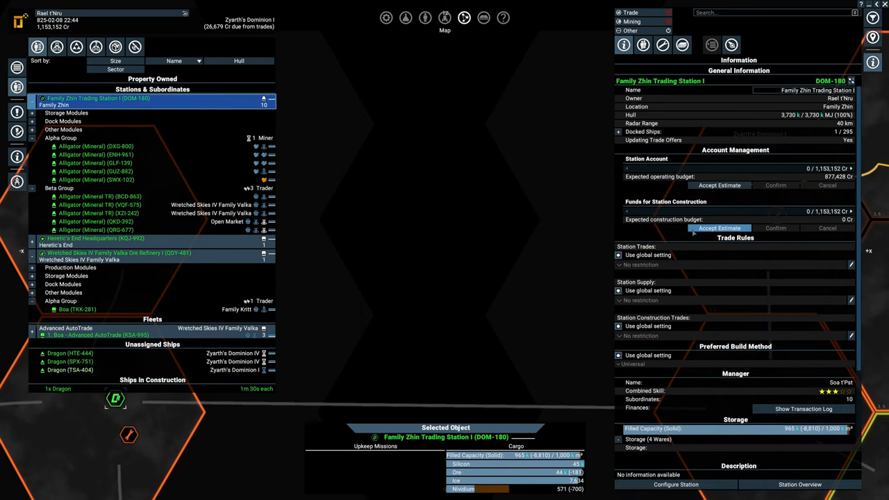
pyautogui.click(803, 408)
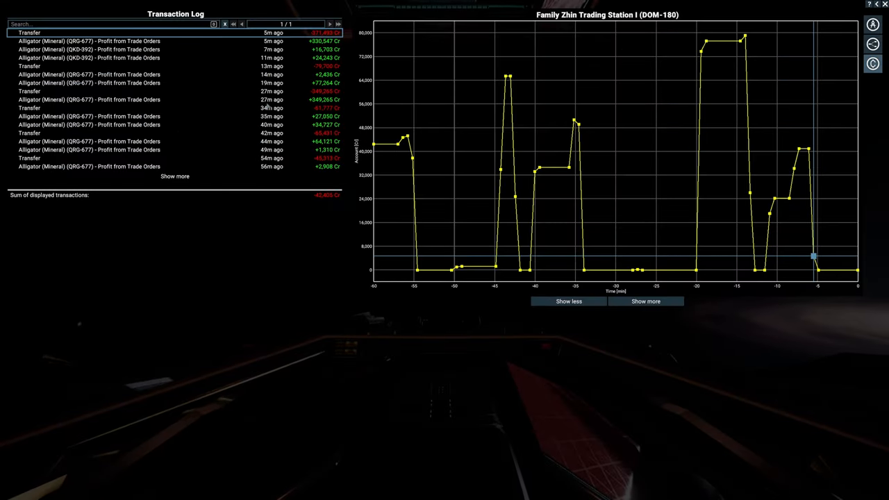
# Close the transaction log to return to Family Zhin Trading Station I's details.
pyautogui.click(174, 42)
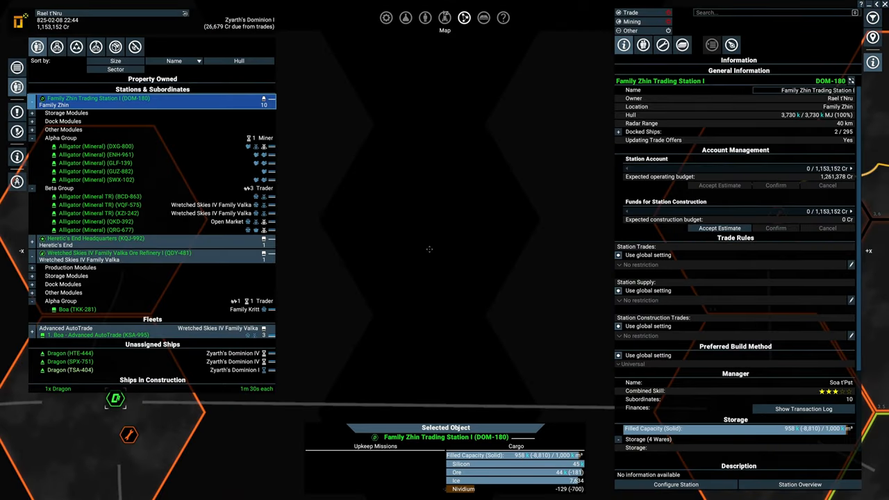
# Select the refinery entry and send the ship to dock at ZYA Split Wharf.
pyautogui.click(118, 252)
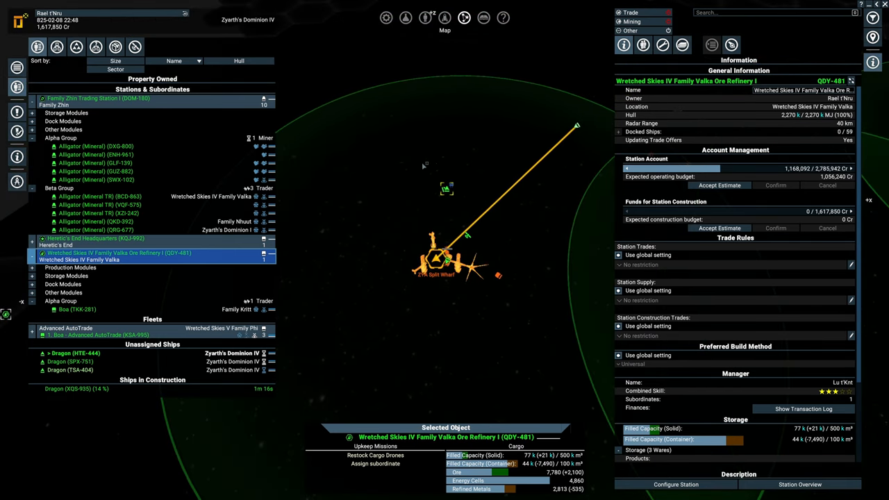
pyautogui.click(70, 361)
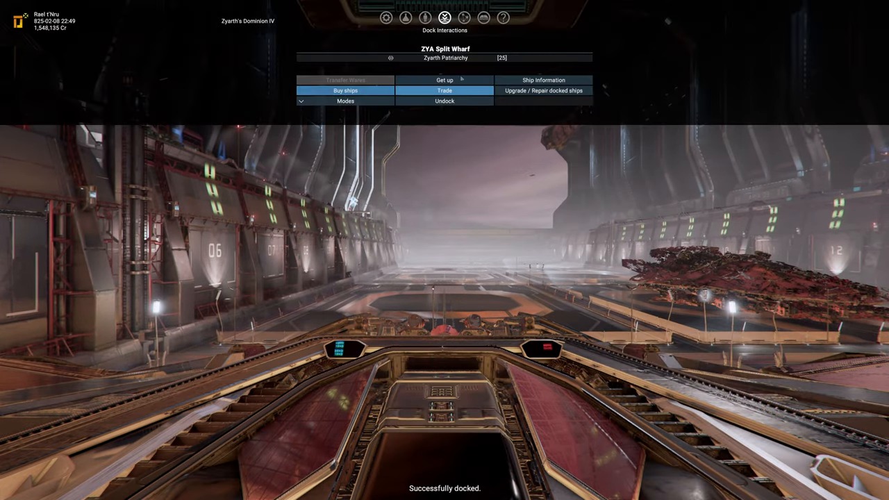
# Get up from the pilot seat and transport to a destination inside the wharf.
pyautogui.click(444, 79)
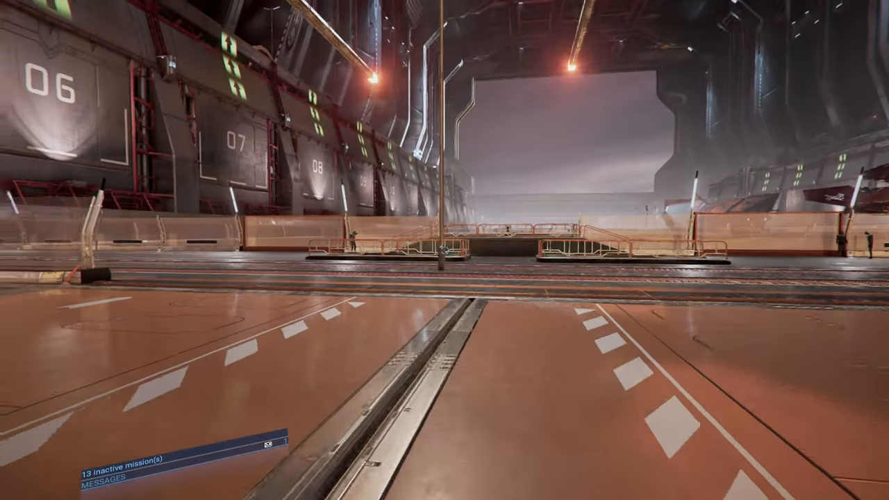
pyautogui.moveTo(445, 250)
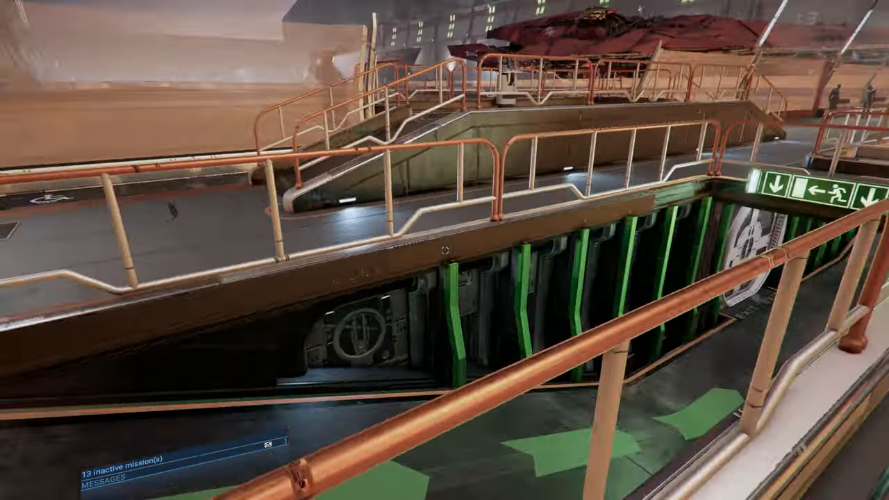
pyautogui.moveTo(444, 250)
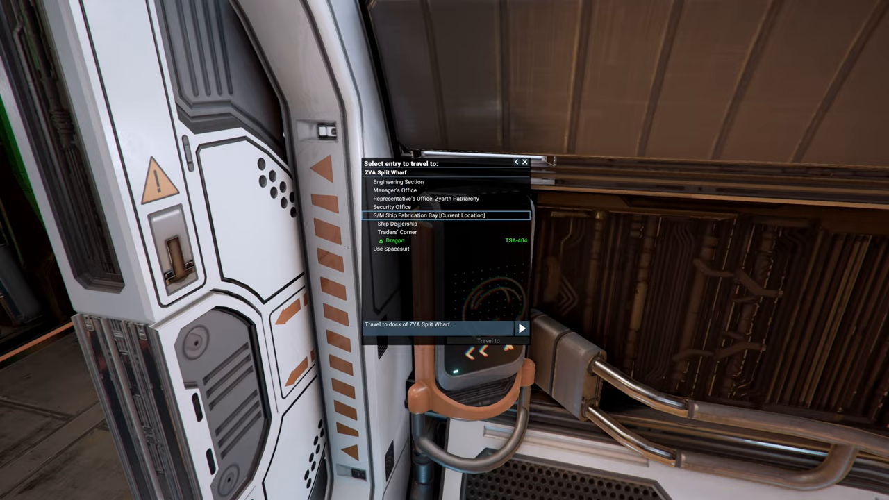
pyautogui.click(489, 328)
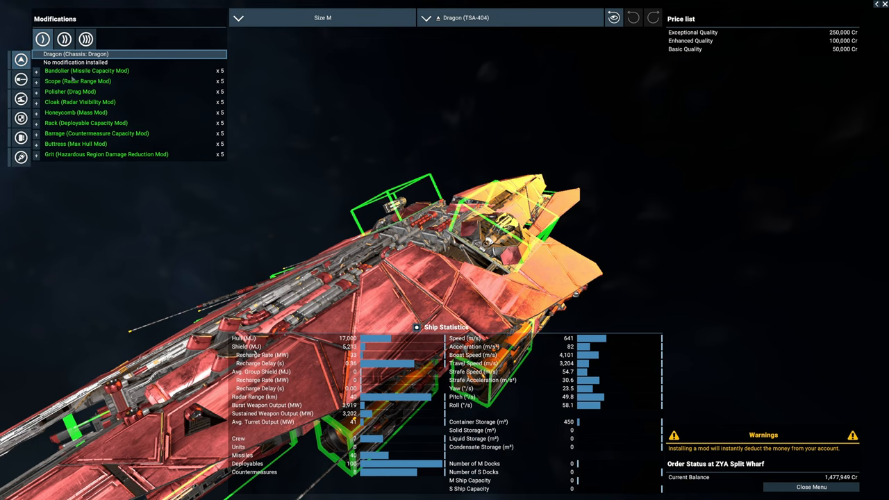
# Review the Polisher, Honeycomb and Grit mods, install Honeycomb mass mod, then leave the screen.
pyautogui.click(87, 69)
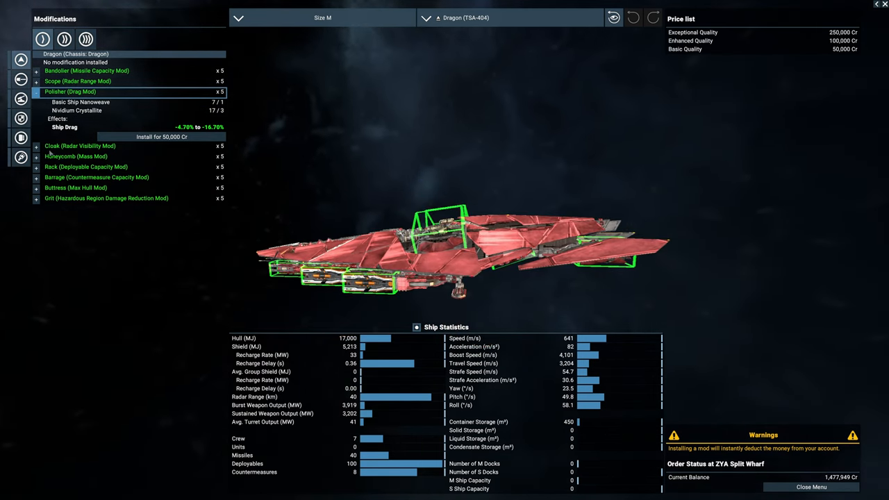
pyautogui.click(80, 146)
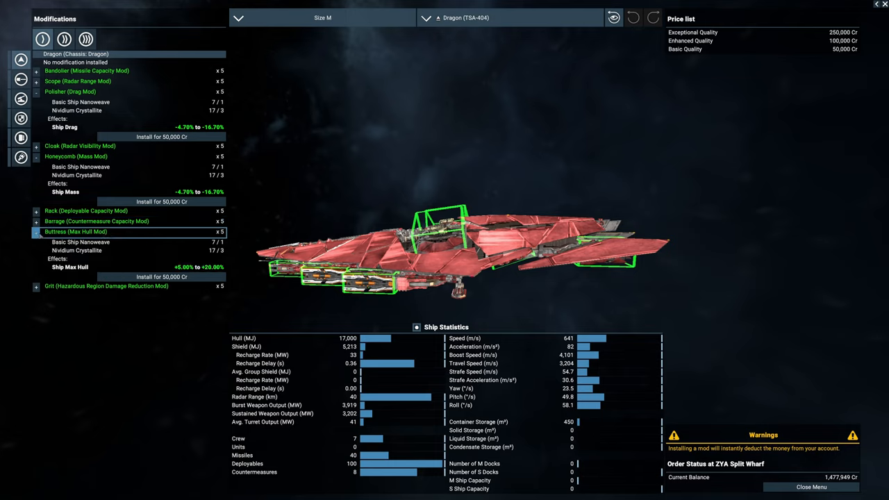
pyautogui.click(36, 230)
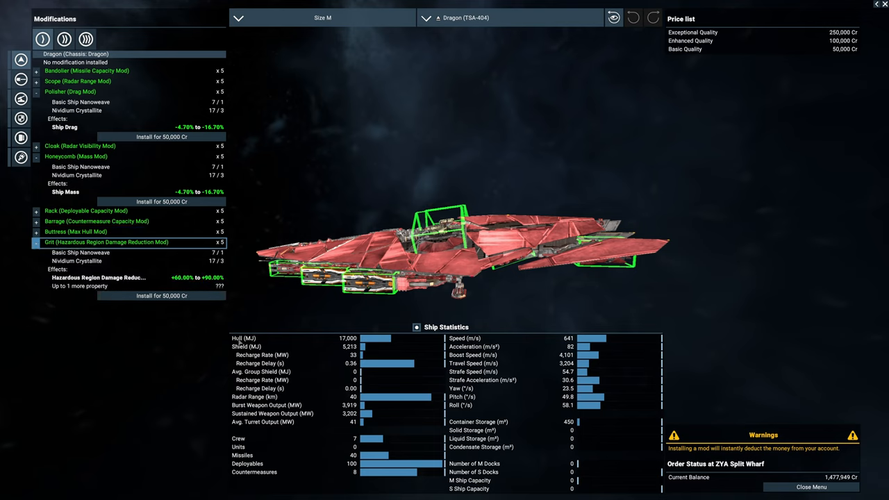
pyautogui.moveTo(542, 408)
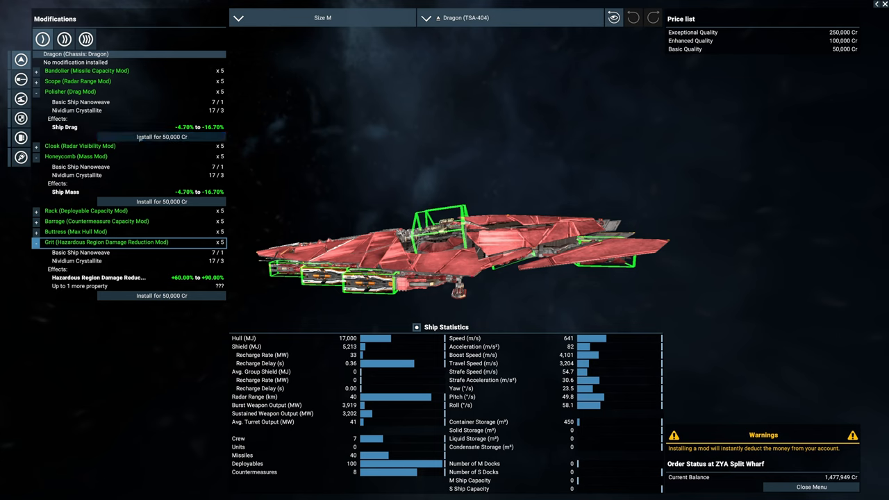
pyautogui.click(161, 137)
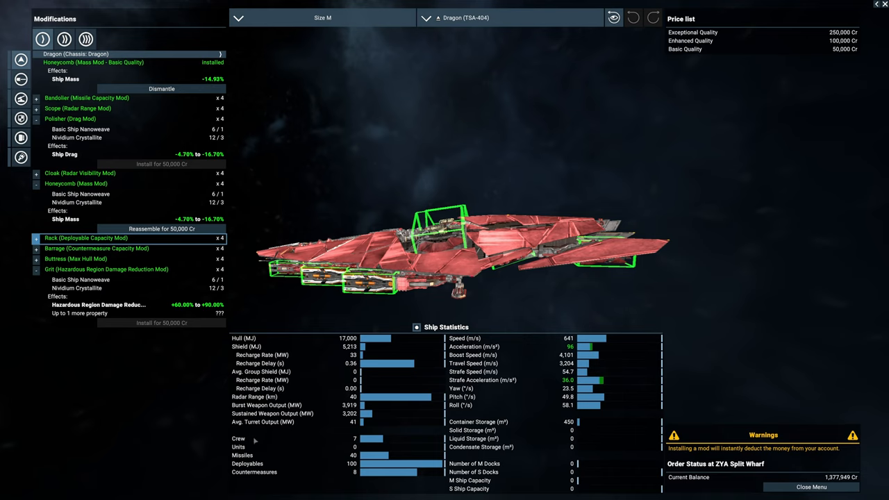
pyautogui.moveTo(183, 97)
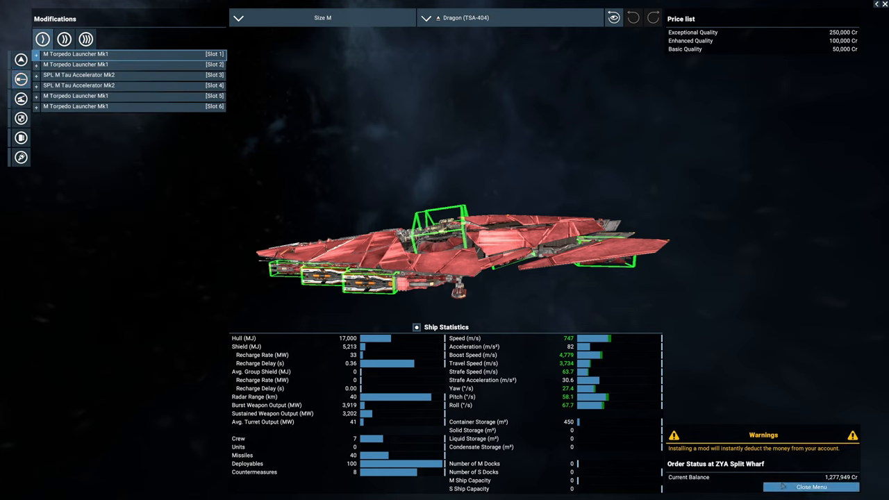
pyautogui.click(811, 485)
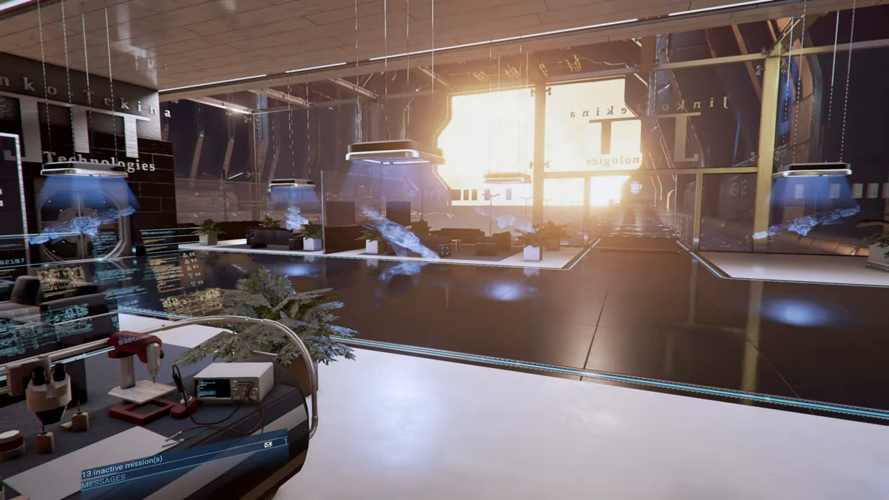
pyautogui.moveTo(445, 250)
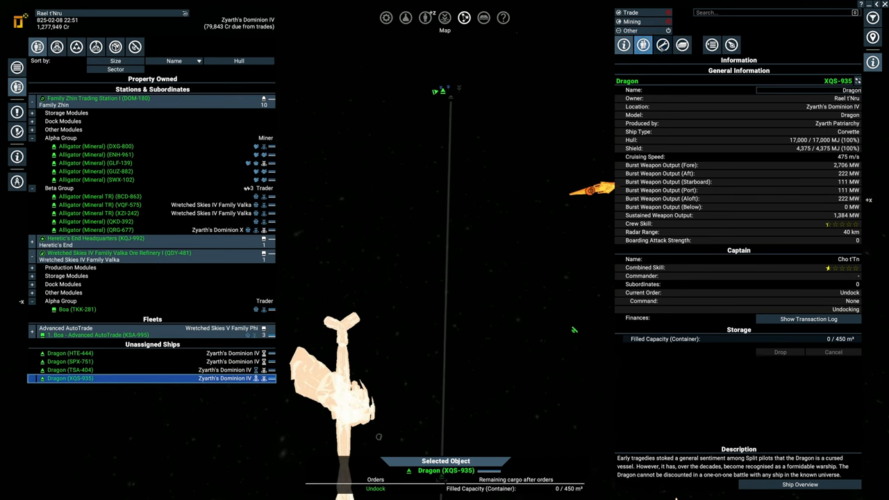
# Order the selected unassigned Dragons to fly to ZYA Split Wharf.
pyautogui.click(661, 44)
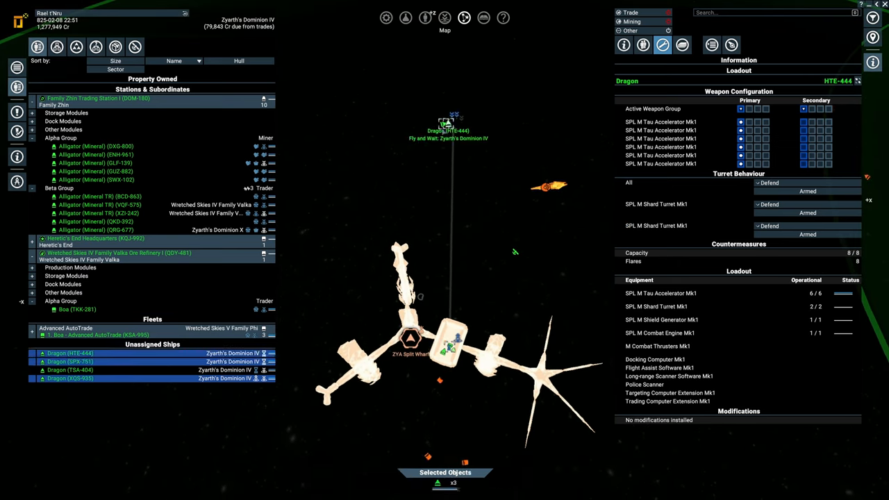
pyautogui.rightClick(445, 122)
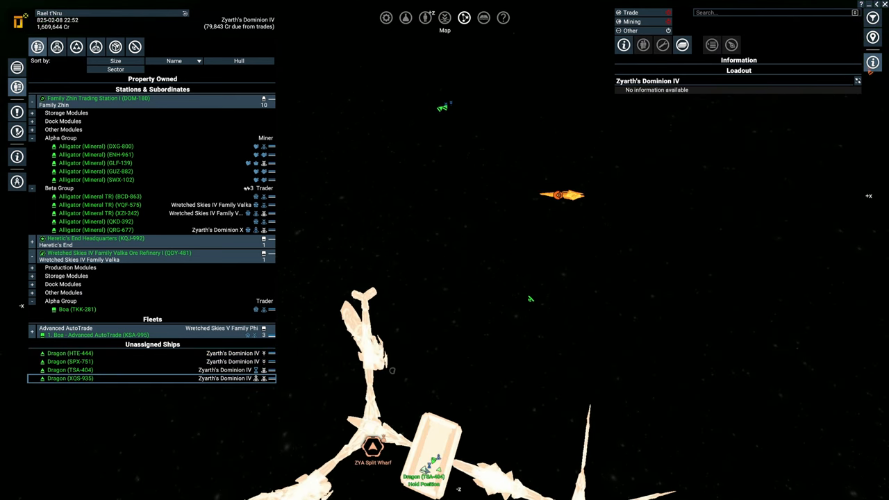
pyautogui.click(69, 369)
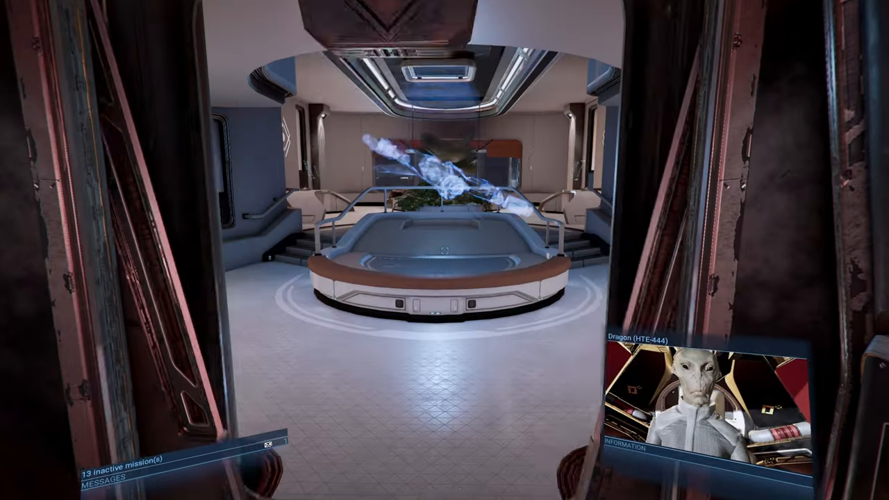
pyautogui.moveTo(444, 250)
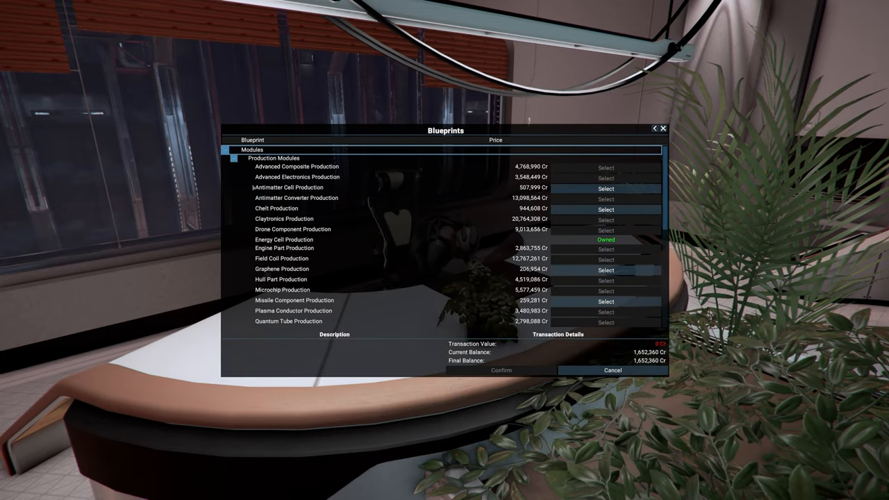
# Select the Silicon Wafer Production blueprint from the Production Modules list.
pyautogui.scroll(-3)
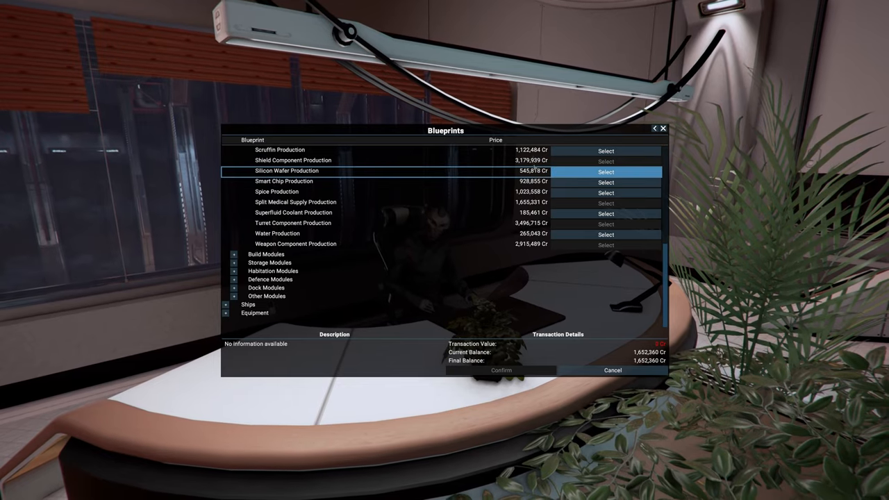
pyautogui.click(500, 369)
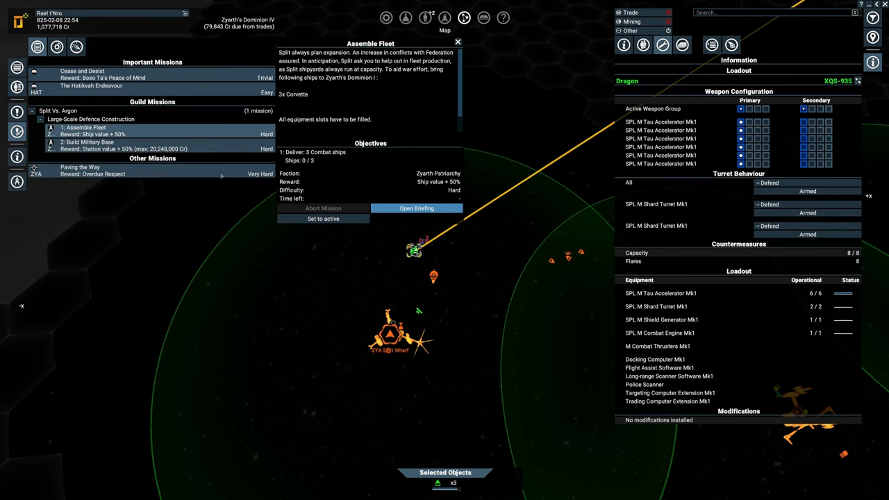
# Dismiss the Assemble Fleet mission briefing.
pyautogui.click(459, 42)
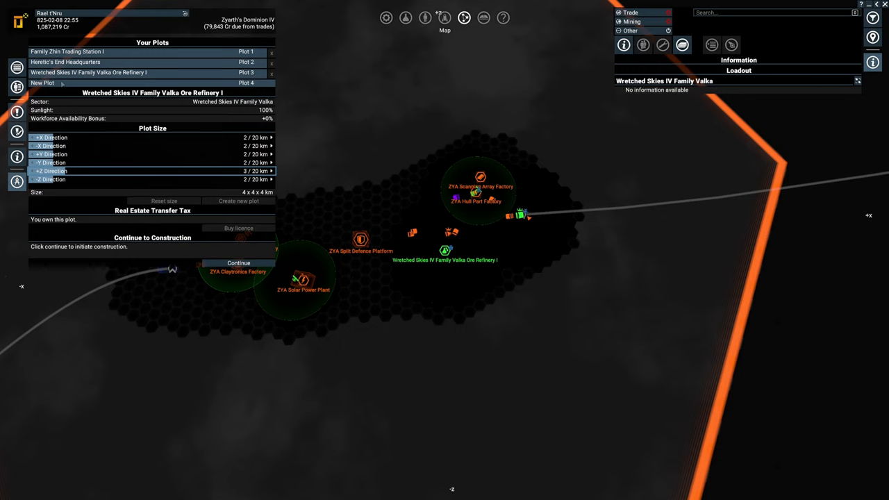
# Create a new 4x4x4 km plot and buy its licence.
pyautogui.click(41, 84)
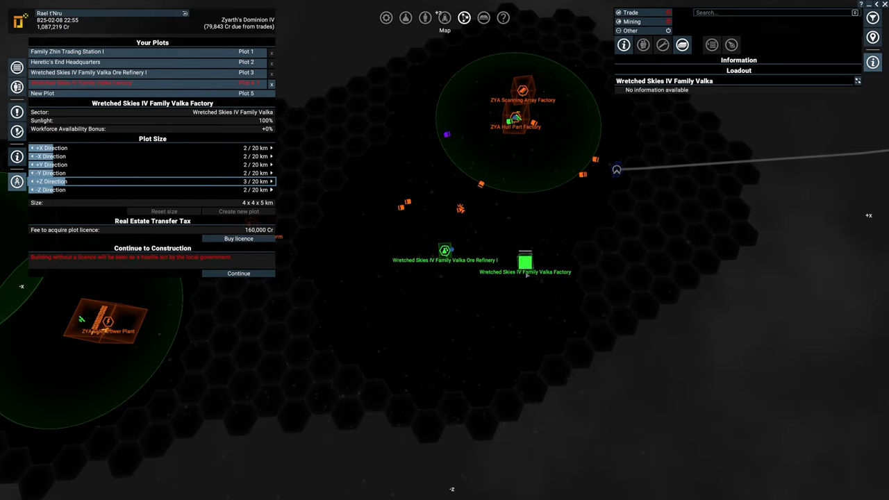
pyautogui.click(239, 273)
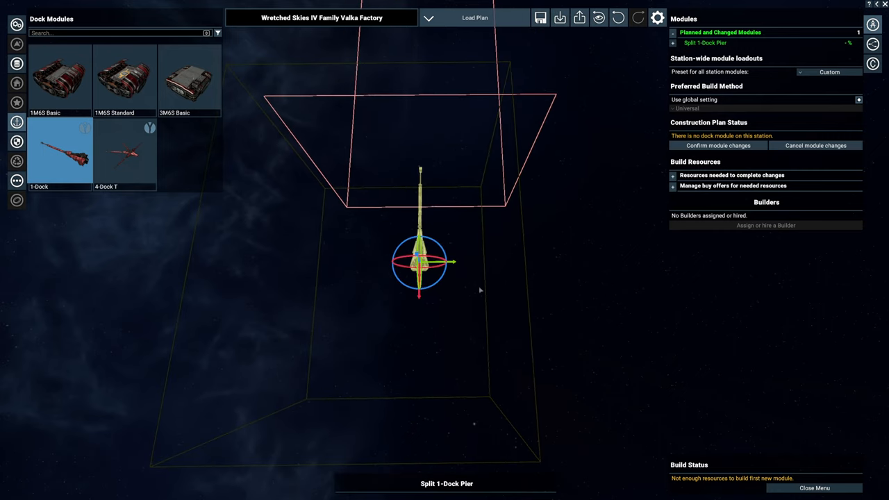
pyautogui.moveTo(414, 217)
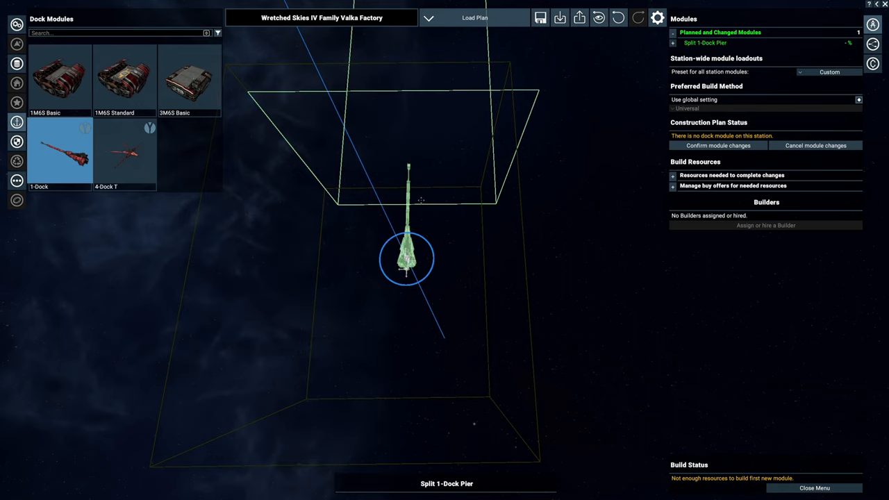
# Adjust the 1-Dock Pier's orientation and choose the 3M6S Basic Dock Area to add.
pyautogui.click(408, 258)
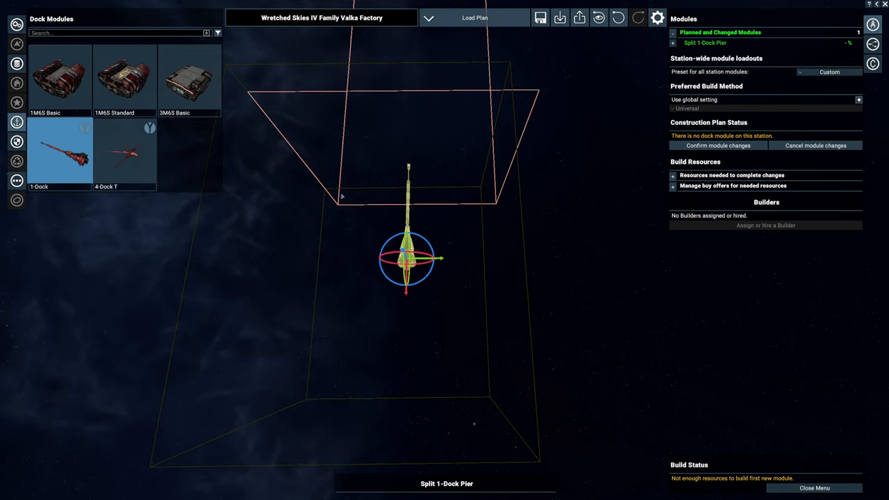
pyautogui.moveTo(328, 125)
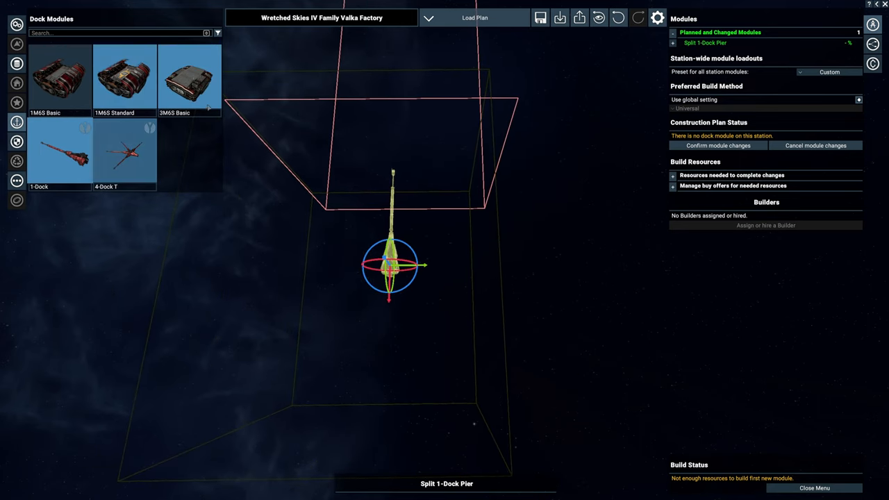
pyautogui.click(189, 78)
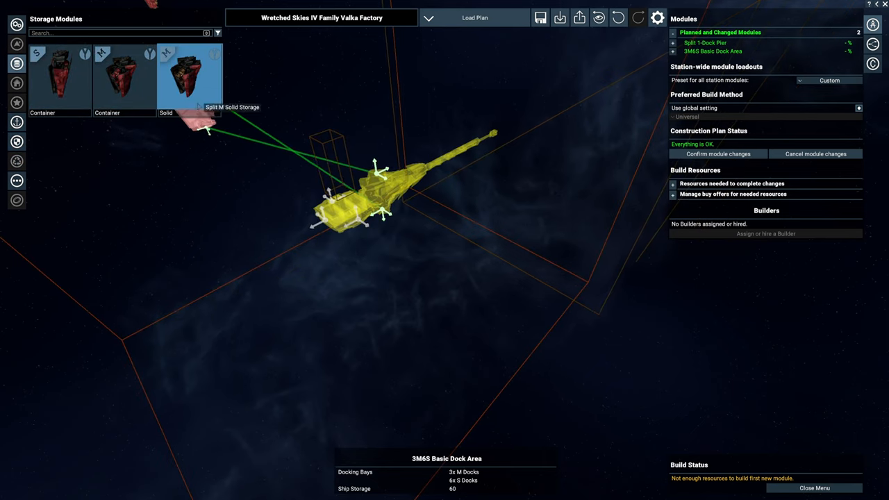
# Add Split M Solid Storage and a Cross 01 connector, then copy and place the dock-and-storage sequence.
pyautogui.click(188, 76)
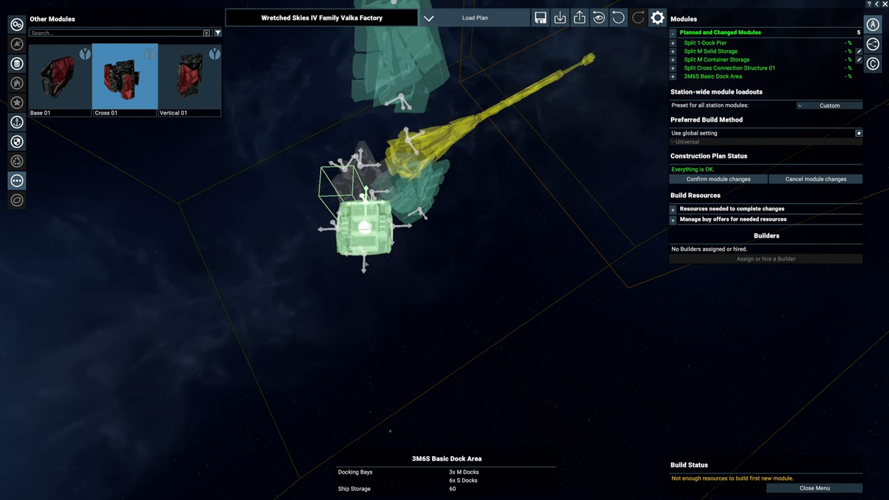
pyautogui.click(717, 58)
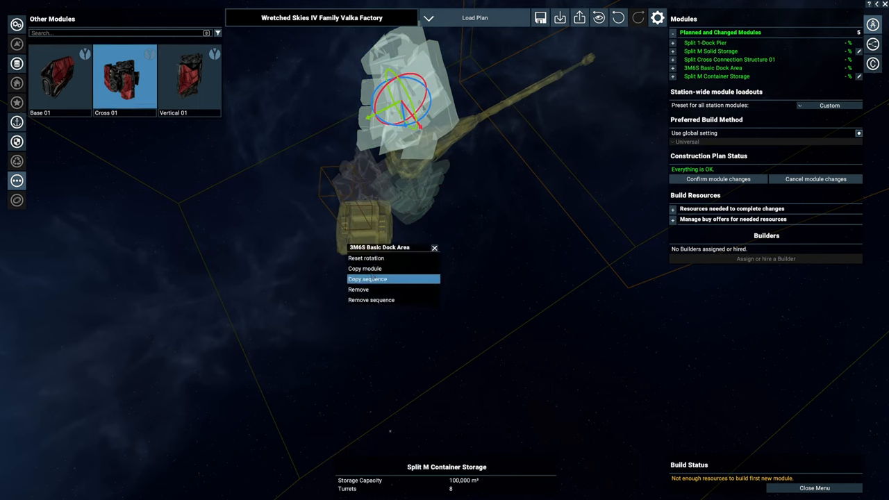
pyautogui.click(366, 278)
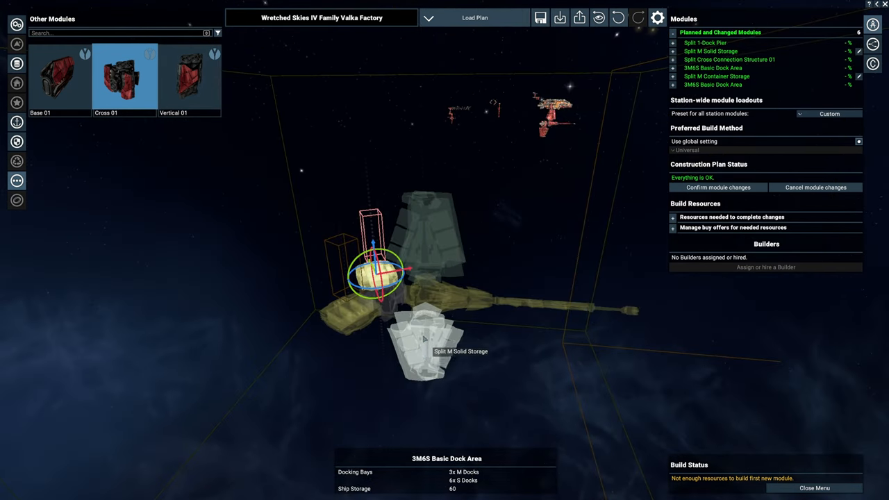
pyautogui.click(425, 347)
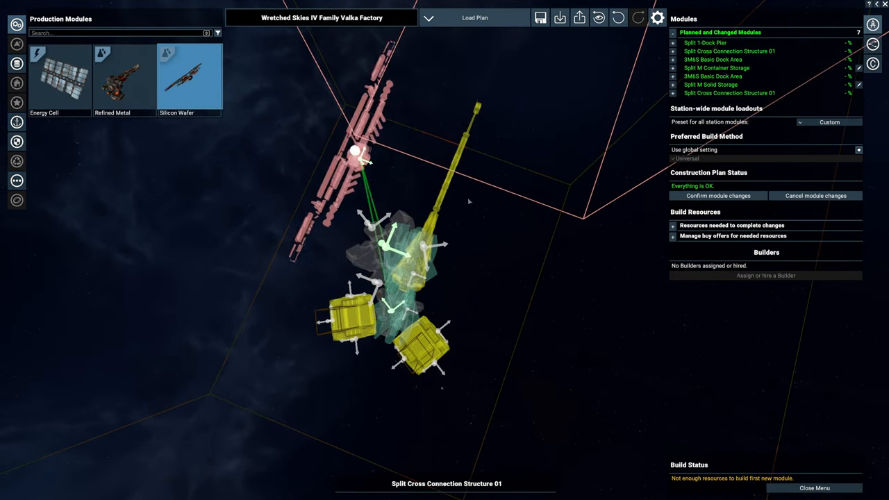
# Try fitting a Silicon Wafer Production module into the factory plan.
pyautogui.click(189, 76)
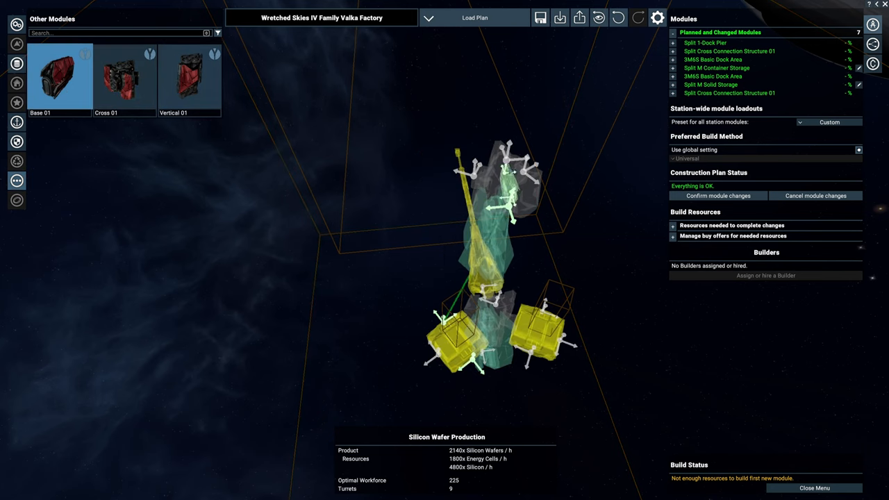
# Attach two Base 01 connection structures to the station.
pyautogui.click(611, 266)
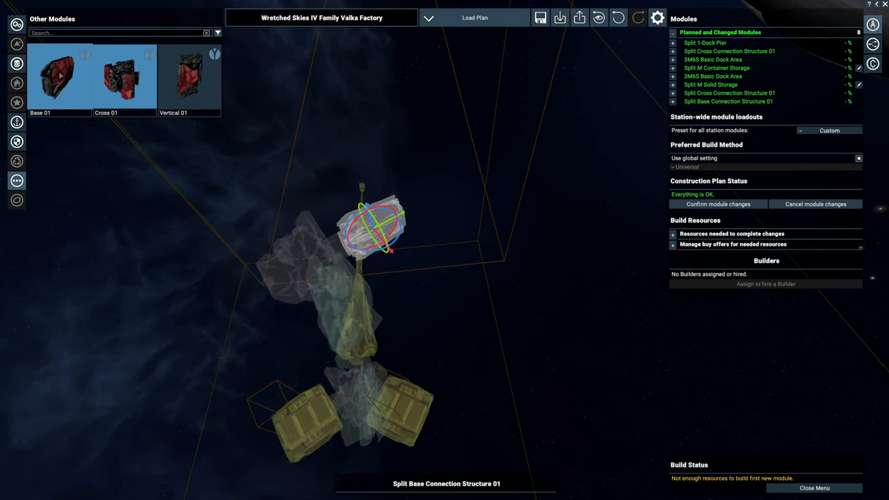
pyautogui.click(59, 76)
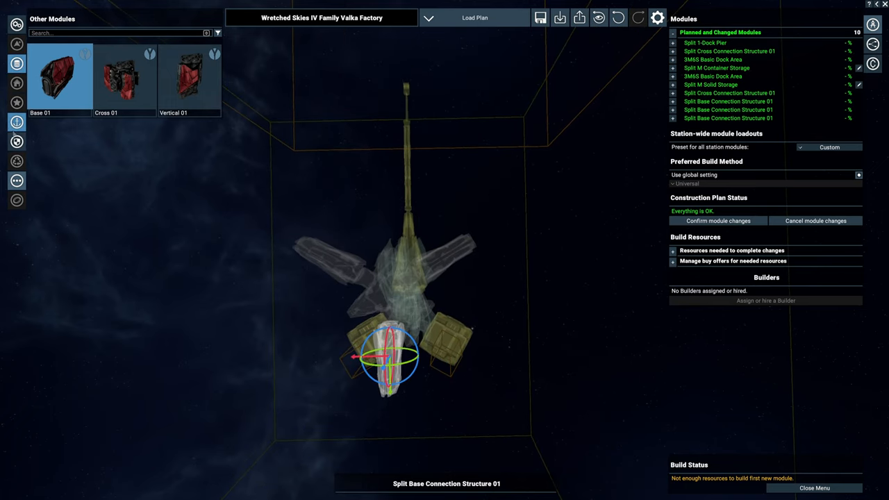
pyautogui.click(17, 122)
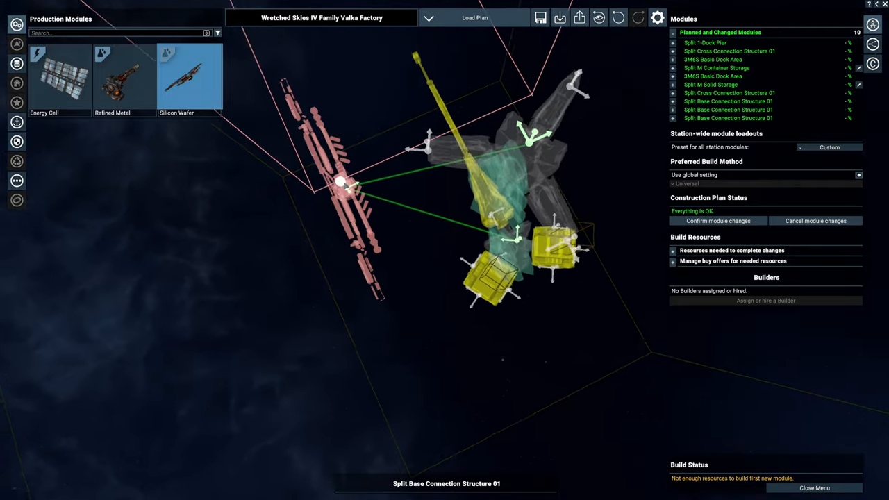
# Place a Silicon Wafer Production module and copy it twice for three in total.
pyautogui.click(189, 76)
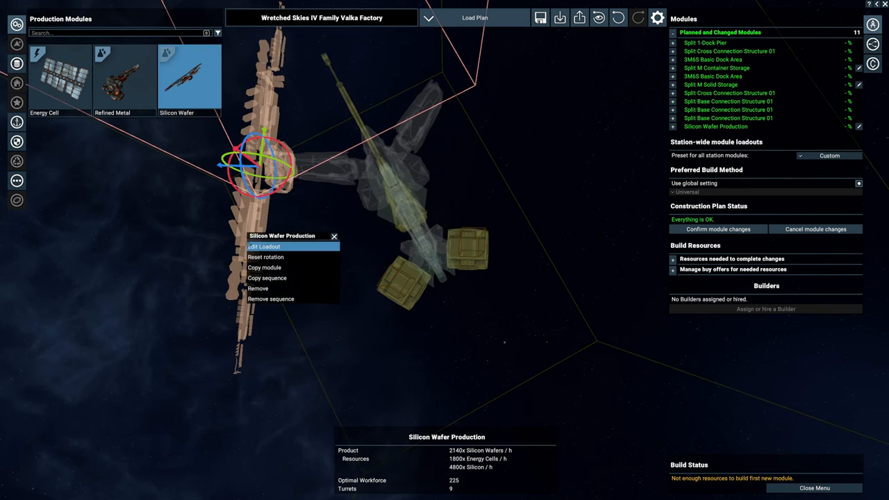
pyautogui.click(263, 267)
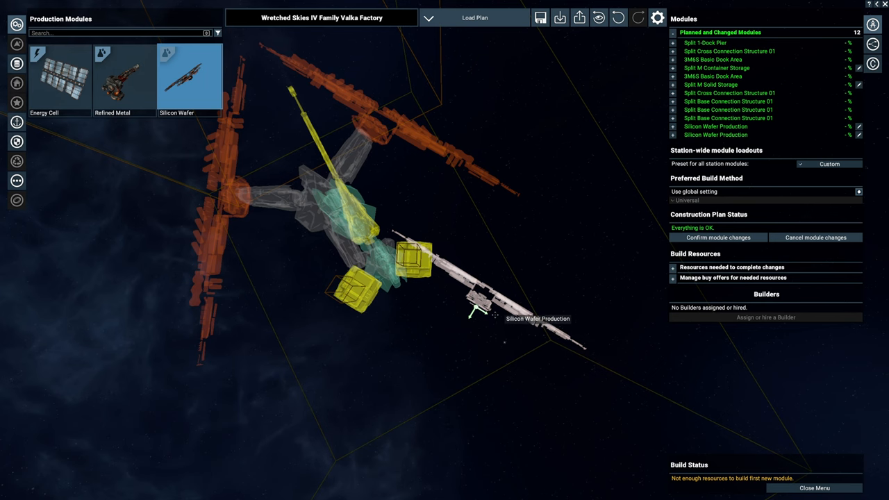
pyautogui.click(481, 290)
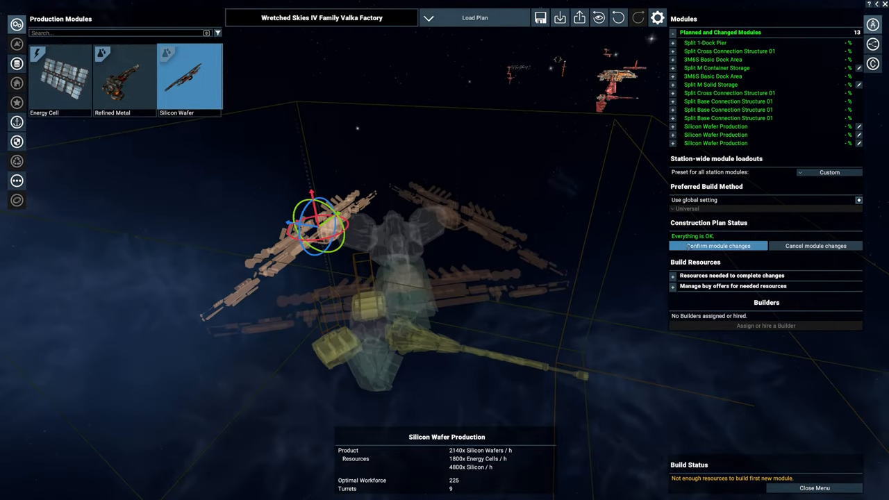
# Confirm the module changes, review required resources, and leave the planner to start another plot.
pyautogui.click(718, 246)
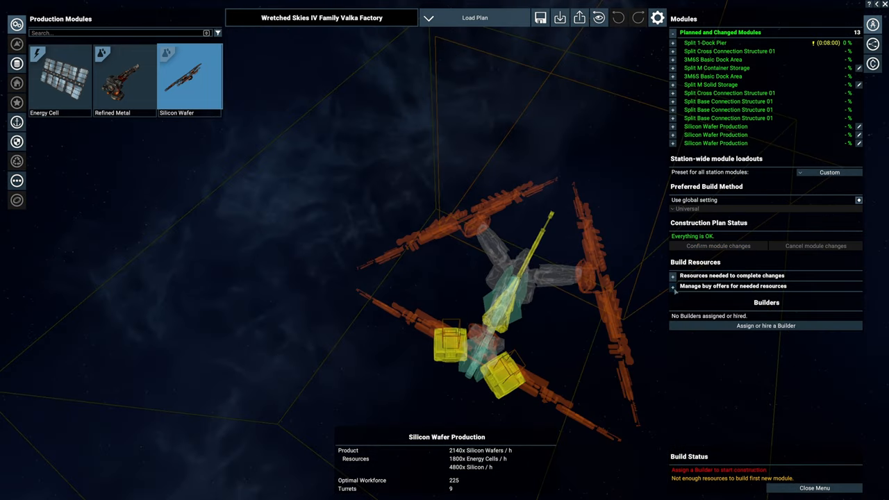
pyautogui.click(671, 286)
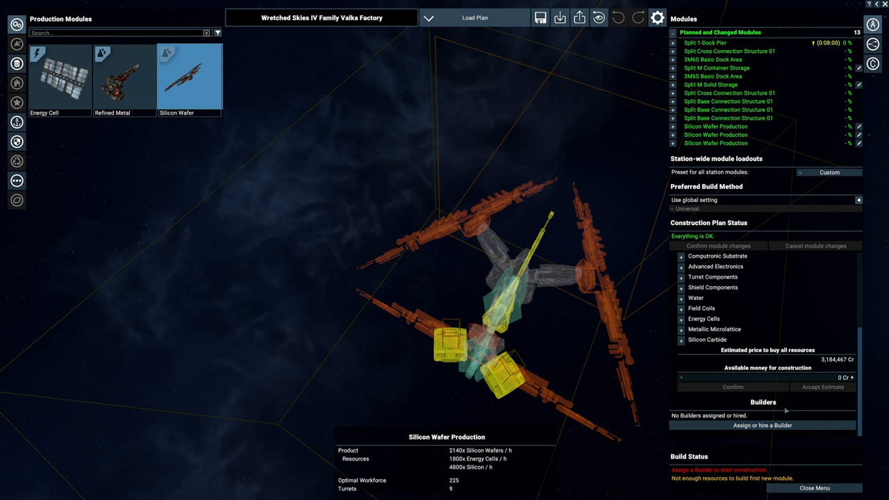
pyautogui.click(761, 425)
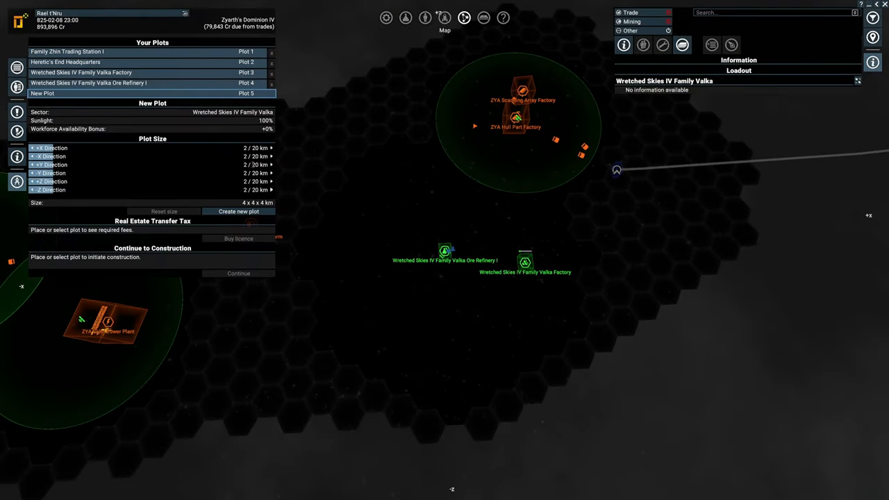
pyautogui.click(406, 16)
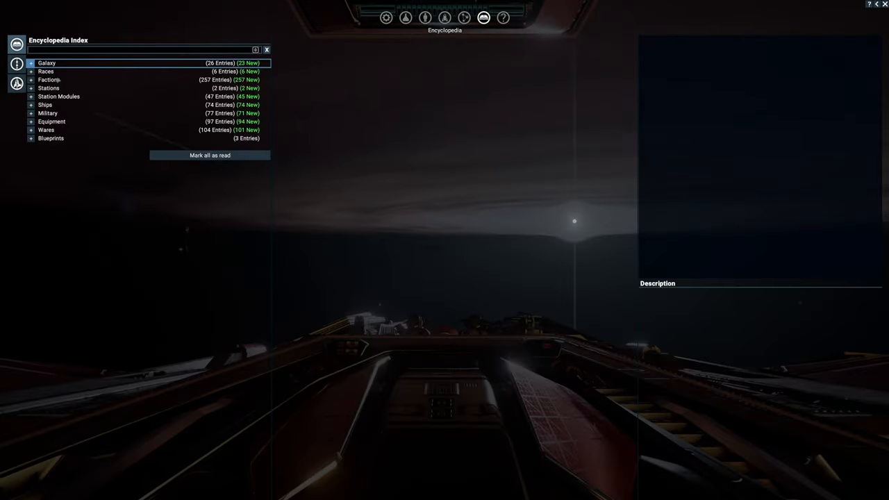
# Search the encyclopedia for 'torp', view Light Torpedo Missile Mk1, then select Missile Launchers.
pyautogui.click(138, 50)
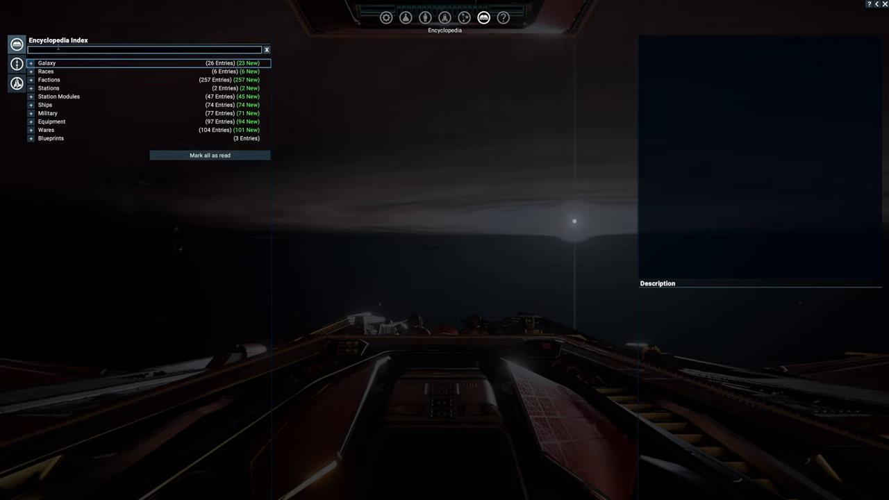
pyautogui.write('torp')
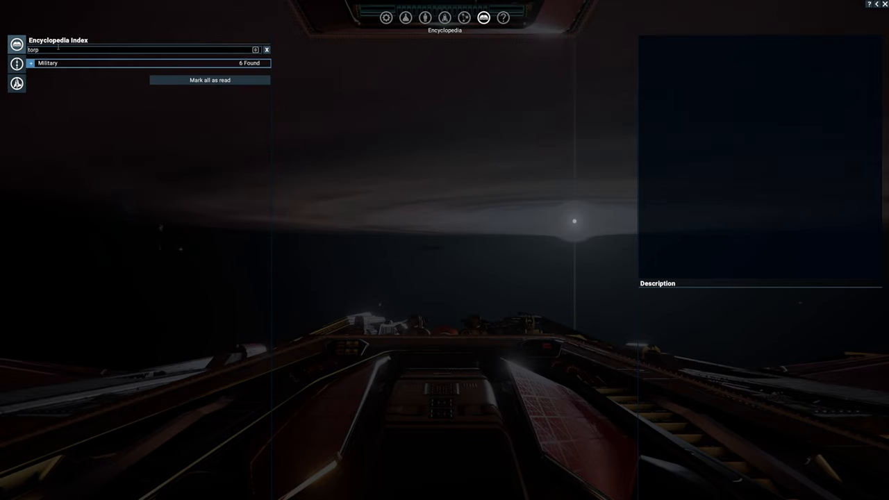
pyautogui.click(31, 64)
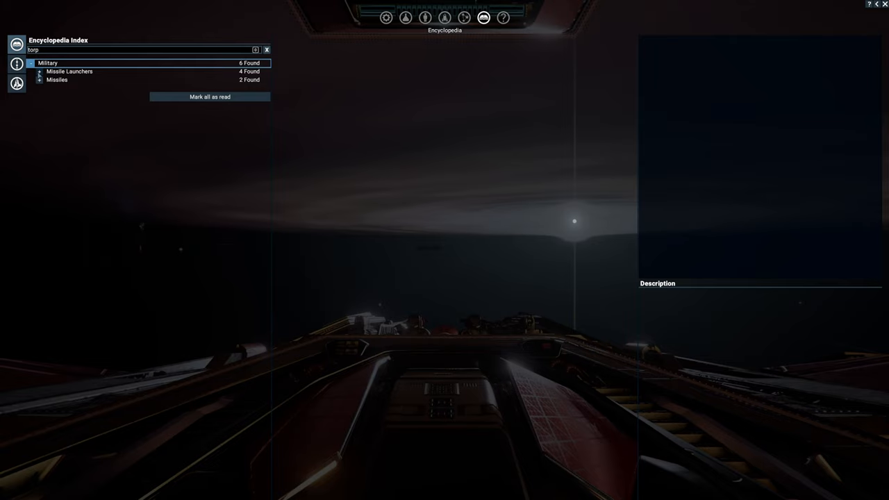
pyautogui.click(39, 79)
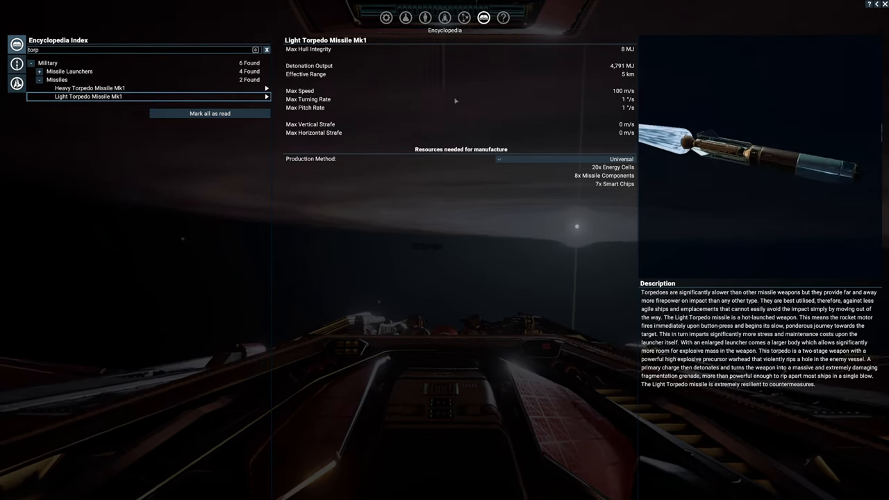
pyautogui.click(69, 71)
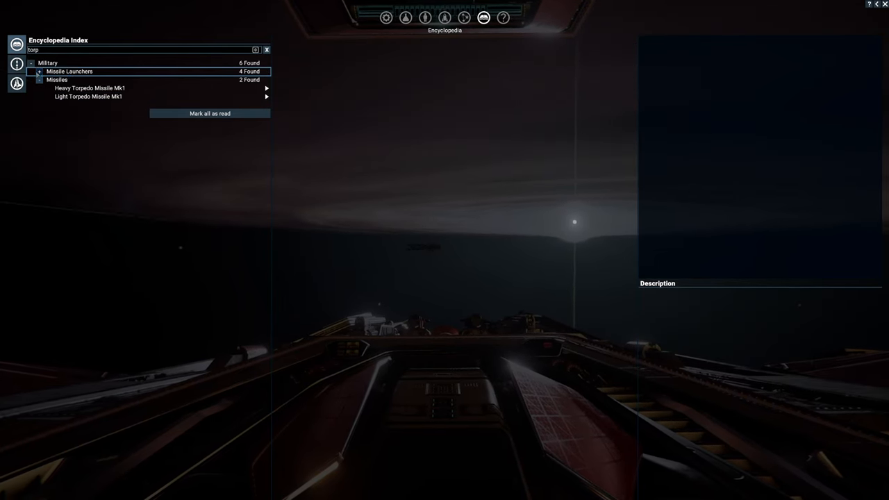
pyautogui.click(69, 70)
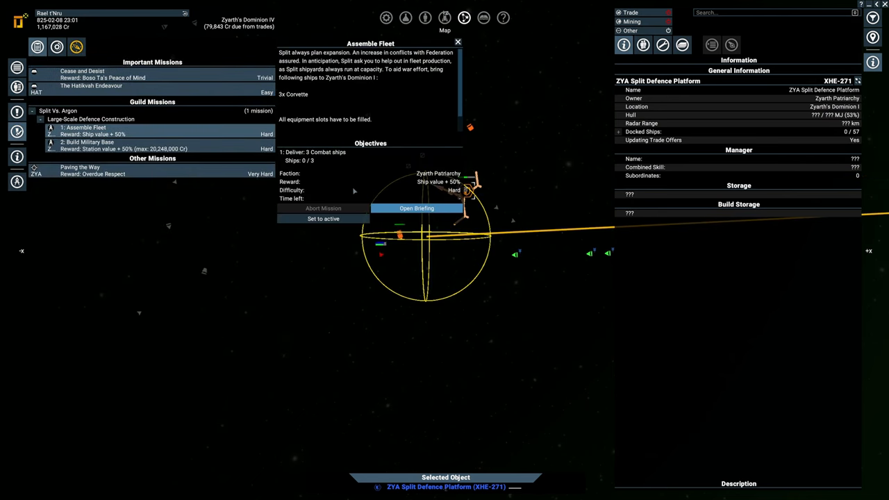
# Set Assemble Fleet as the active mission, review its briefing, then select the sector.
pyautogui.click(458, 41)
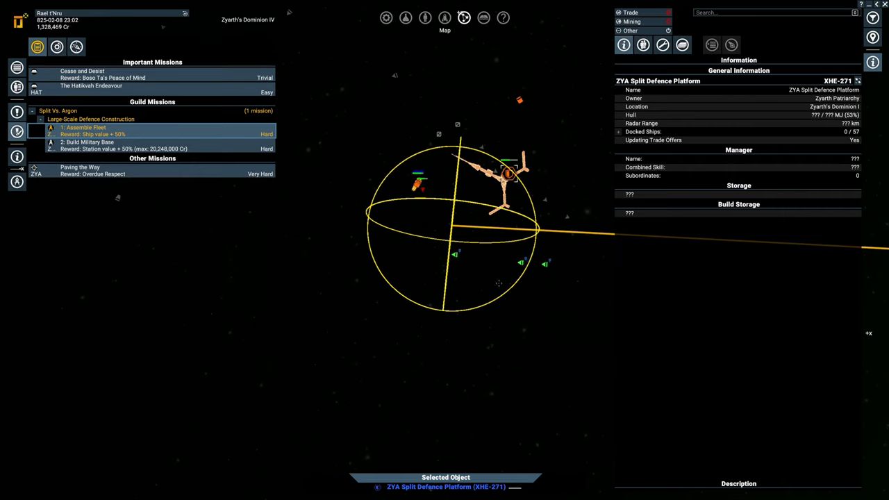
pyautogui.click(85, 127)
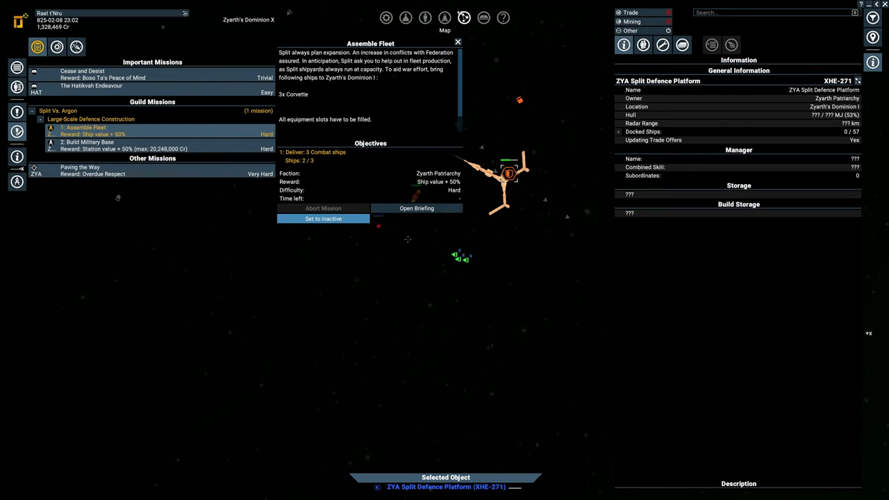
pyautogui.click(458, 42)
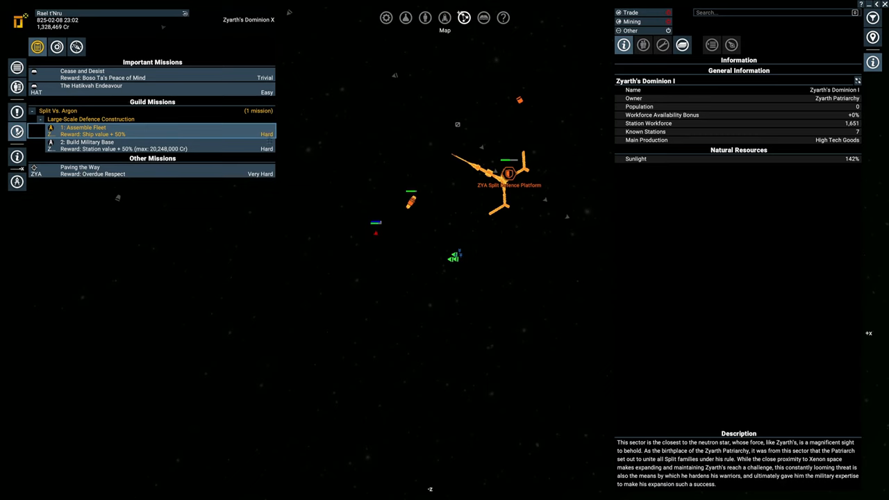
pyautogui.click(85, 128)
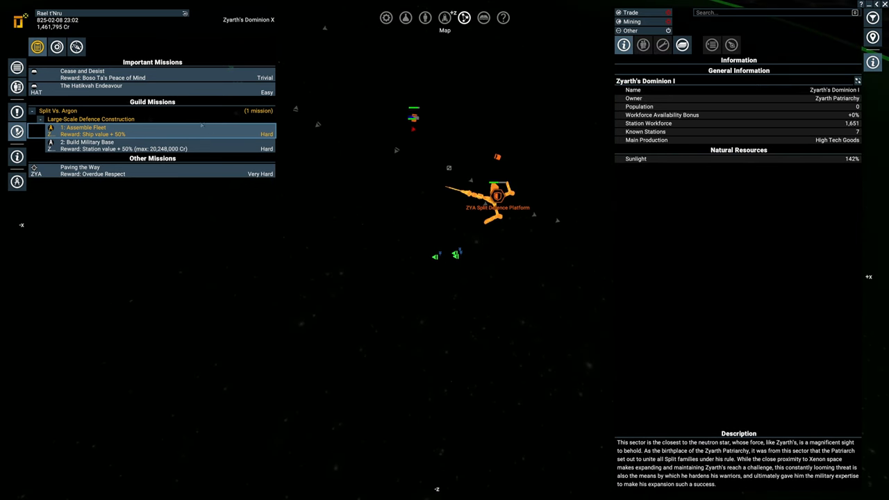
pyautogui.click(84, 127)
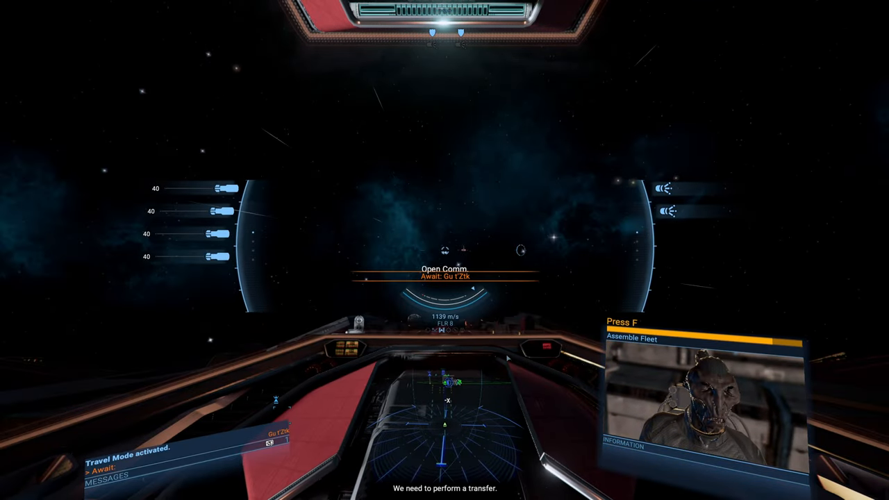
# Close the map and fly toward the mission target in travel mode.
pyautogui.press('f')
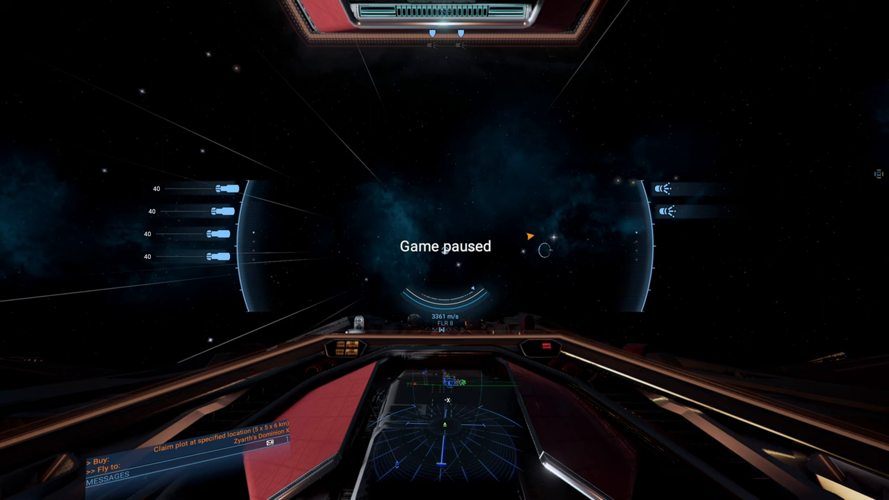
pyautogui.moveTo(636, 290)
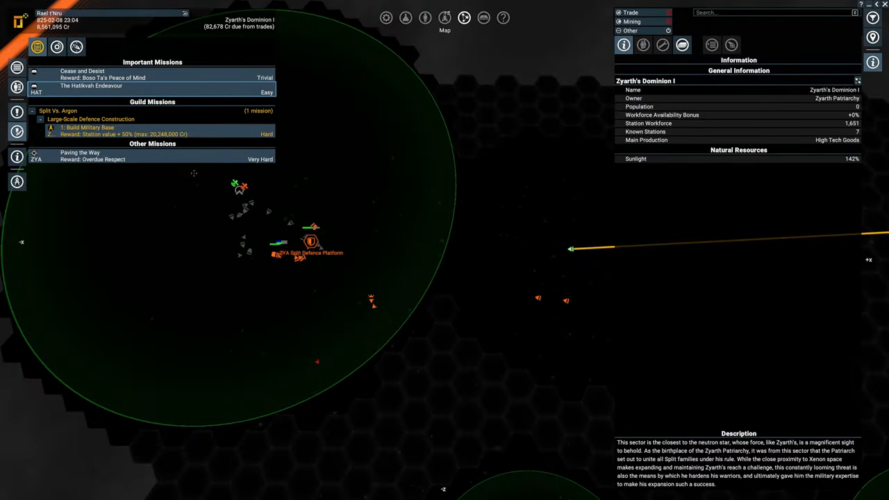
# Review the Build Military Base mission details and close them.
pyautogui.click(89, 128)
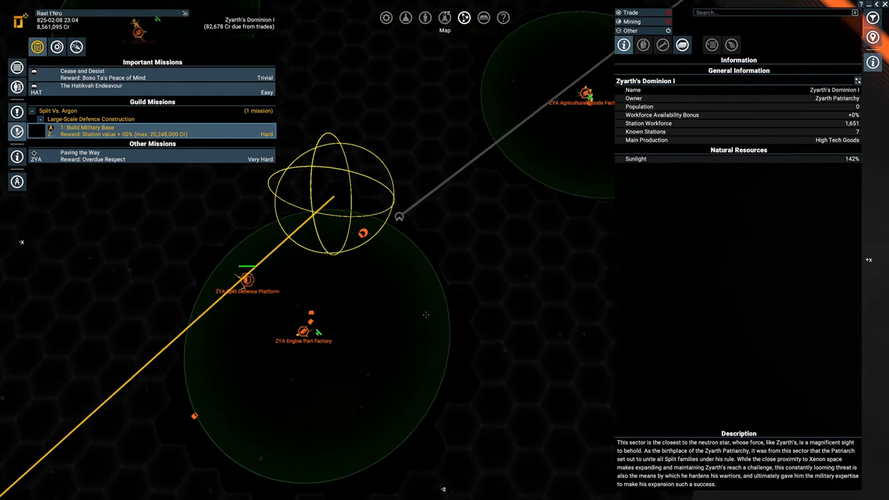
pyautogui.click(89, 128)
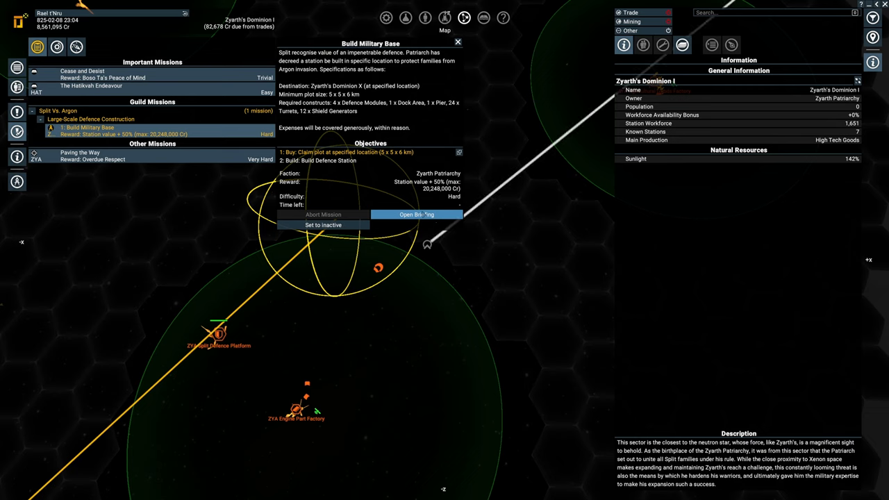
pyautogui.click(416, 214)
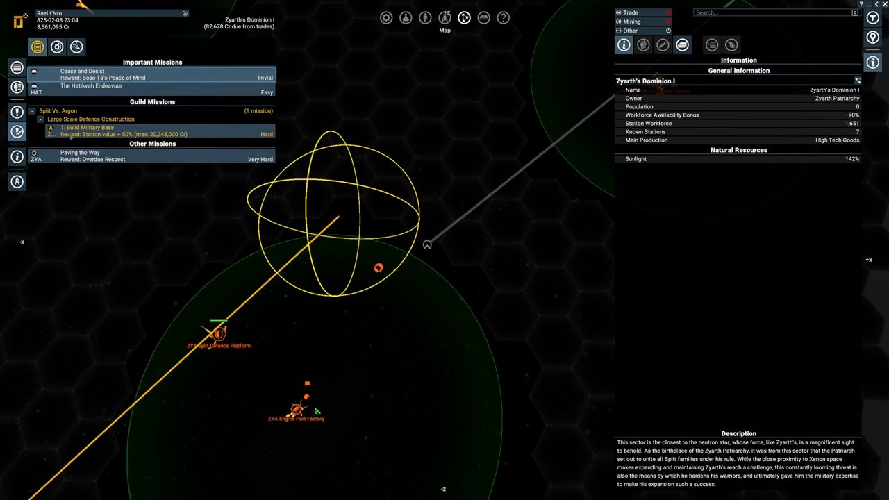
# Plan a new 5×5×5 km station plot in Zyarth's Dominion.
pyautogui.click(89, 128)
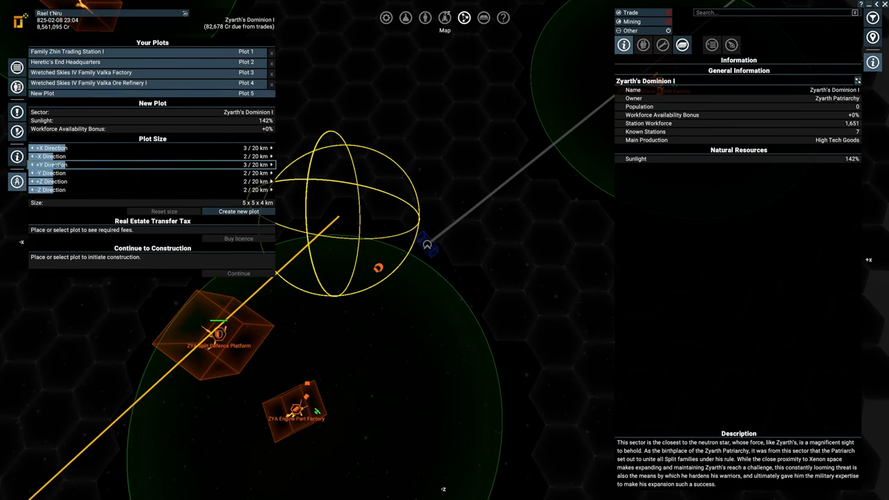
pyautogui.click(272, 189)
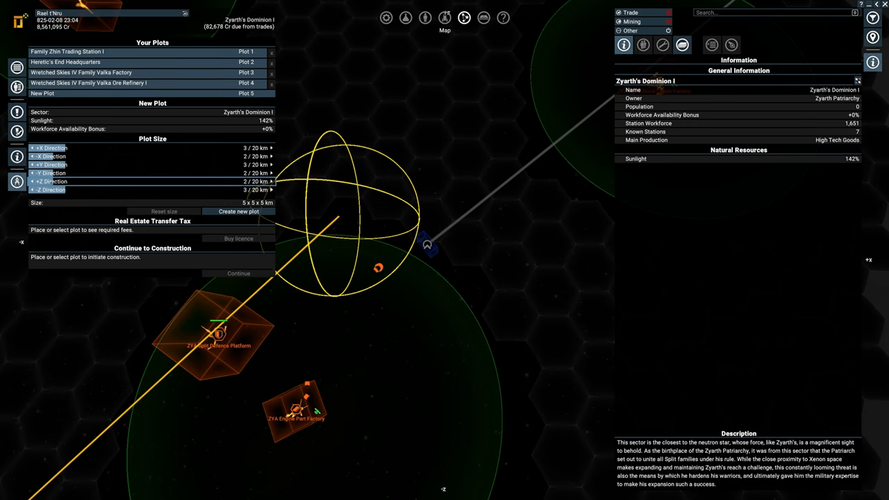
pyautogui.click(271, 189)
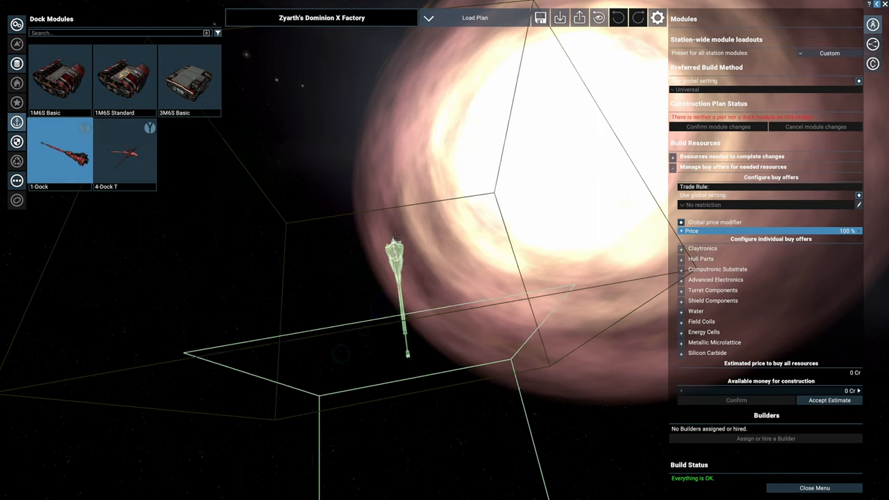
# Place the dock pier, a cross connector on its top, and a base connection structure.
pyautogui.click(125, 77)
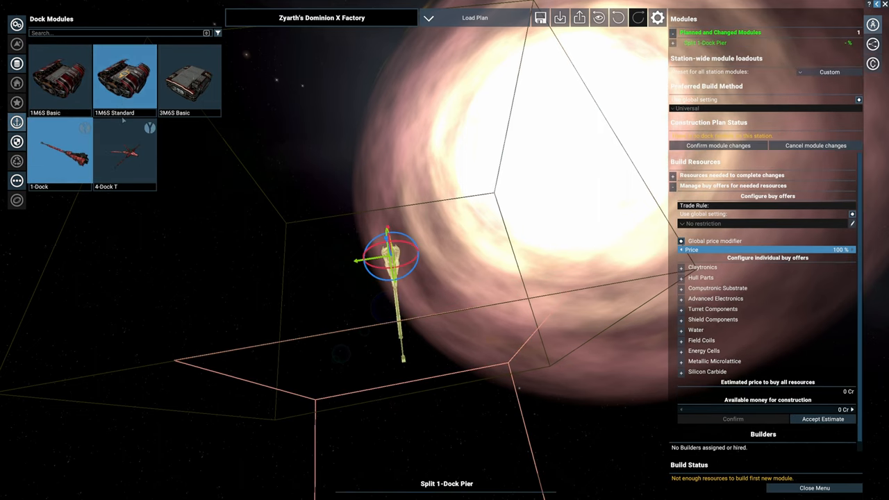
pyautogui.click(189, 76)
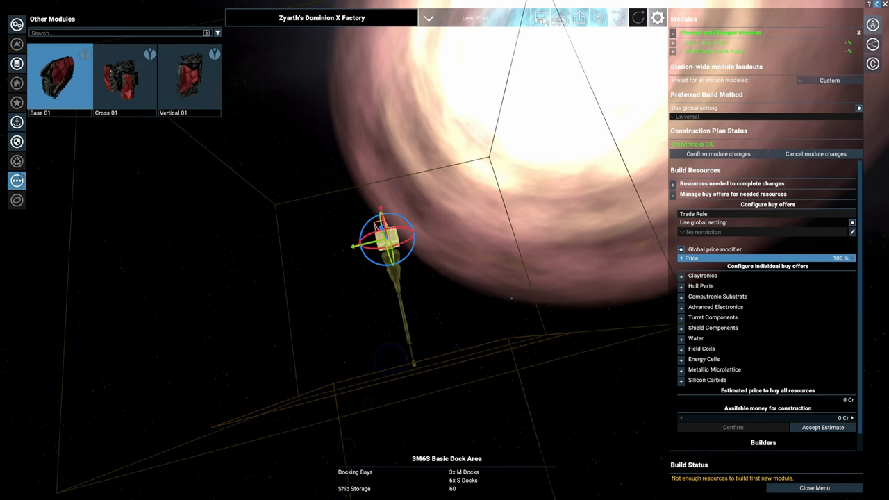
pyautogui.click(125, 76)
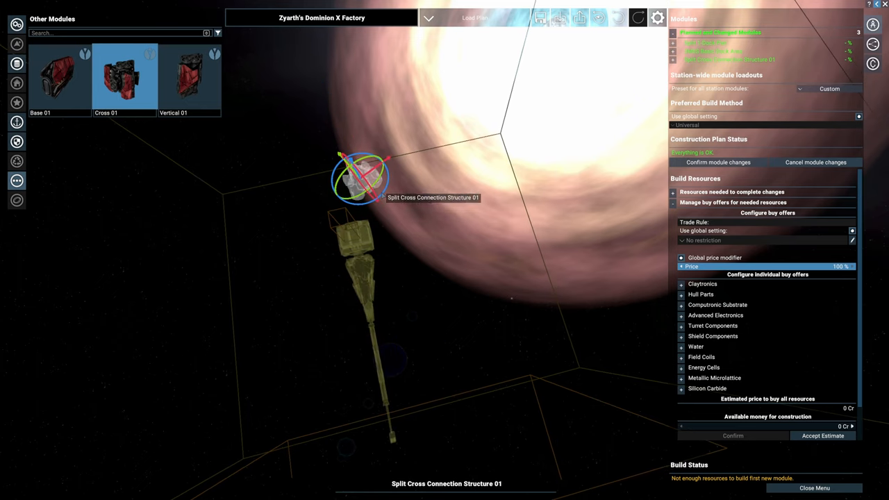
pyautogui.moveTo(359, 178); pyautogui.dragTo(389, 233)
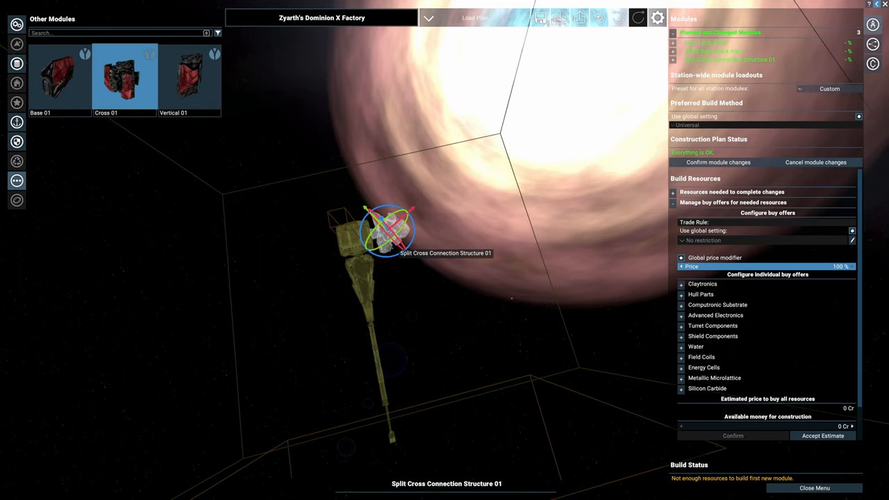
pyautogui.click(189, 77)
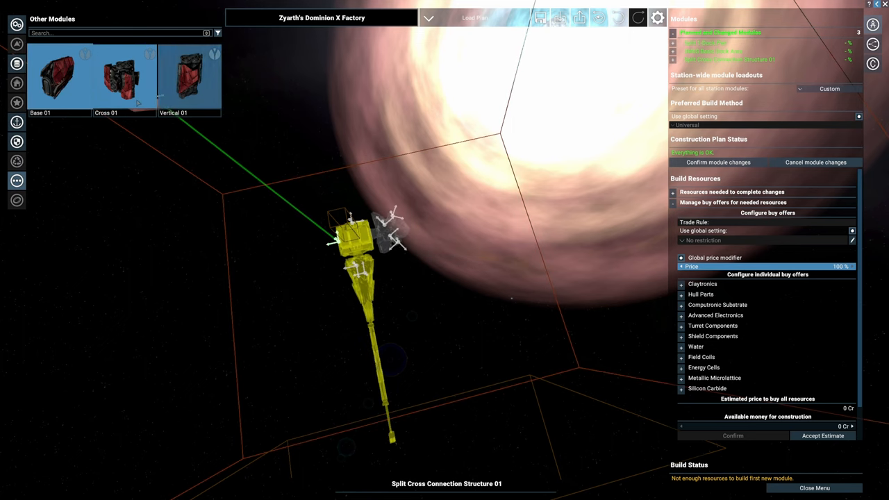
pyautogui.click(58, 76)
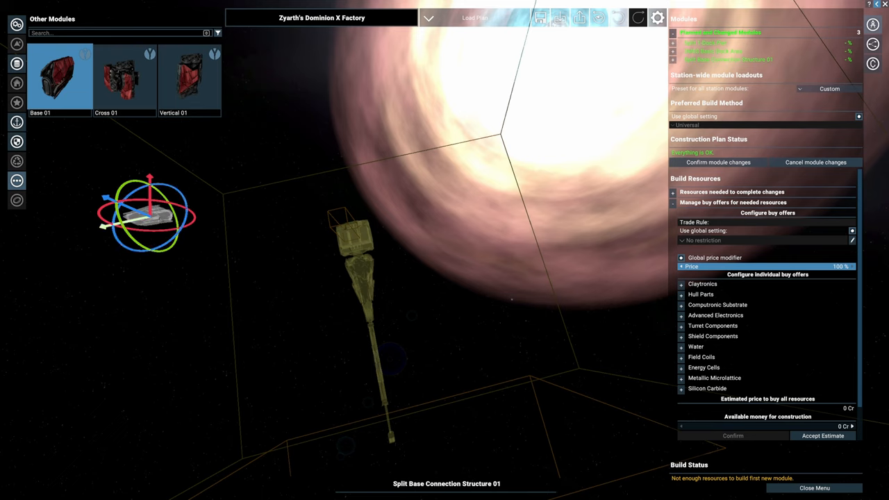
# Switch to the defence module catalogue and choose a Disc Defence Platform to place.
pyautogui.rightClick(150, 216)
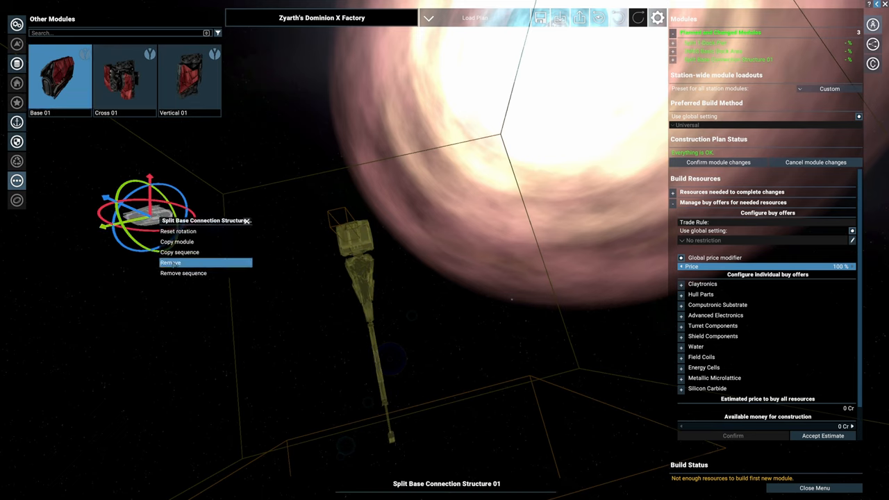
pyautogui.click(169, 262)
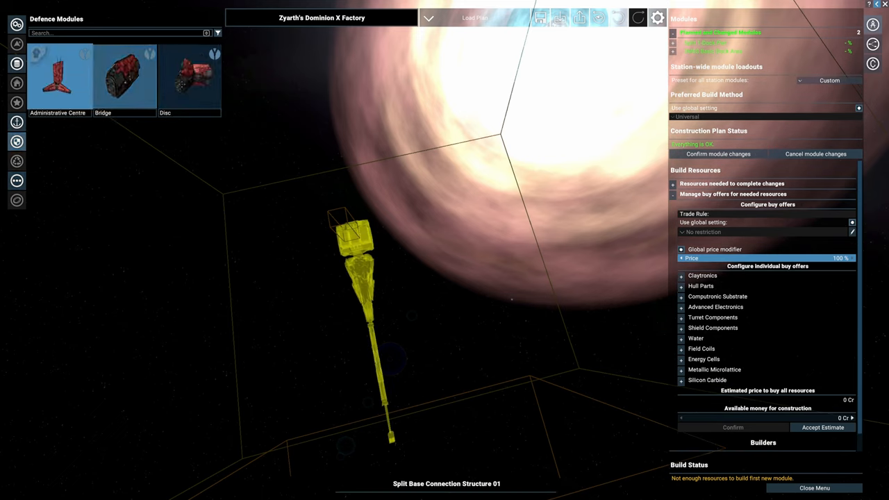
pyautogui.click(188, 76)
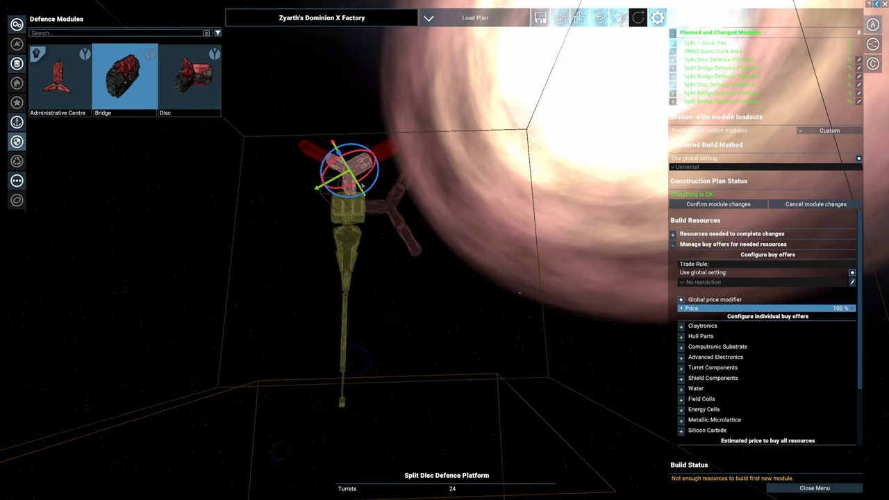
# Reset the dock area's rotation, copy the disc defence platform and position the copy beside the structure.
pyautogui.rightClick(433, 187)
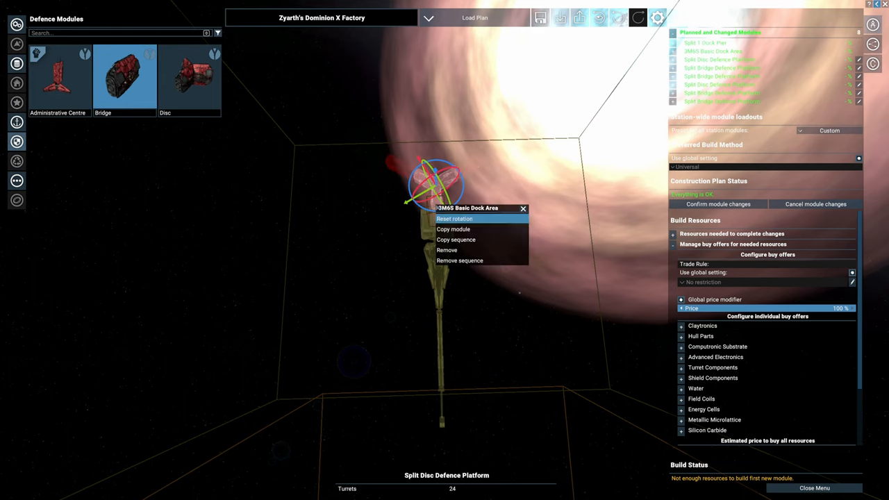
pyautogui.click(454, 218)
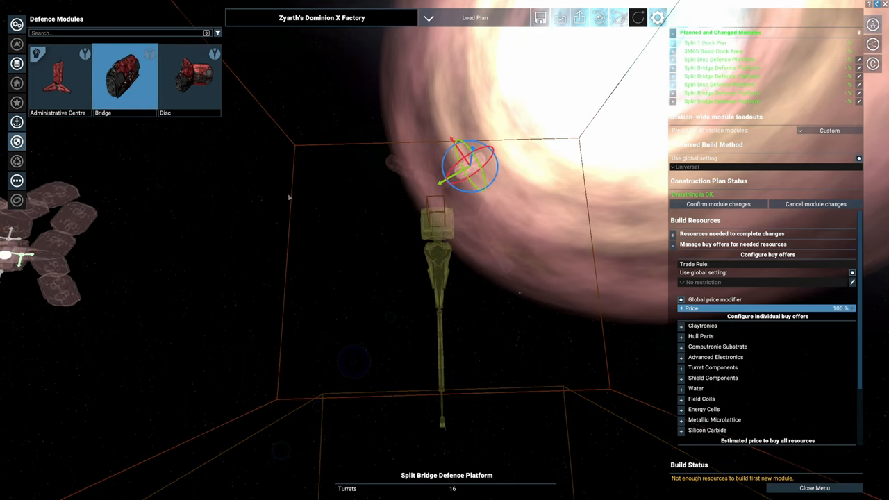
pyautogui.rightClick(441, 208)
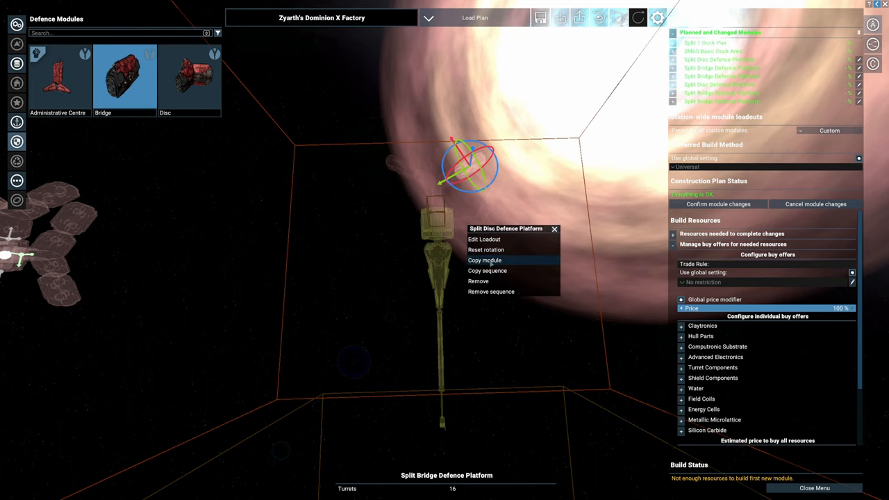
pyautogui.click(483, 259)
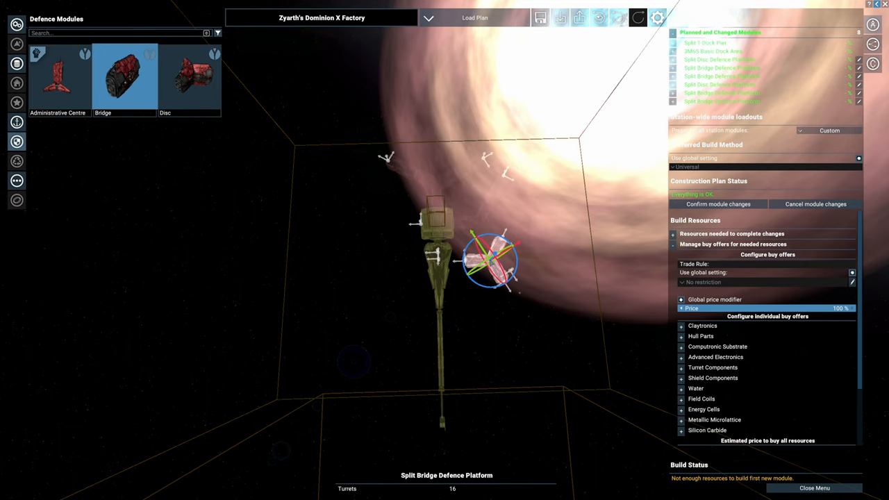
pyautogui.moveTo(493, 261); pyautogui.dragTo(142, 202)
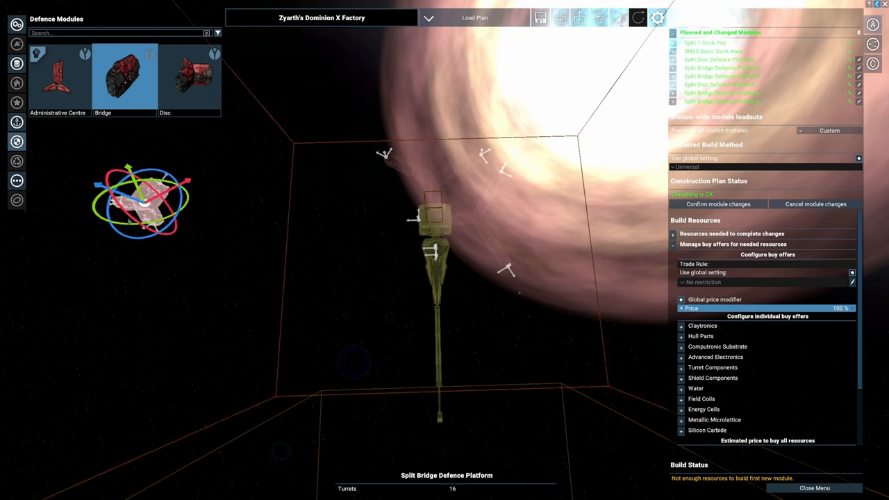
pyautogui.rightClick(465, 164)
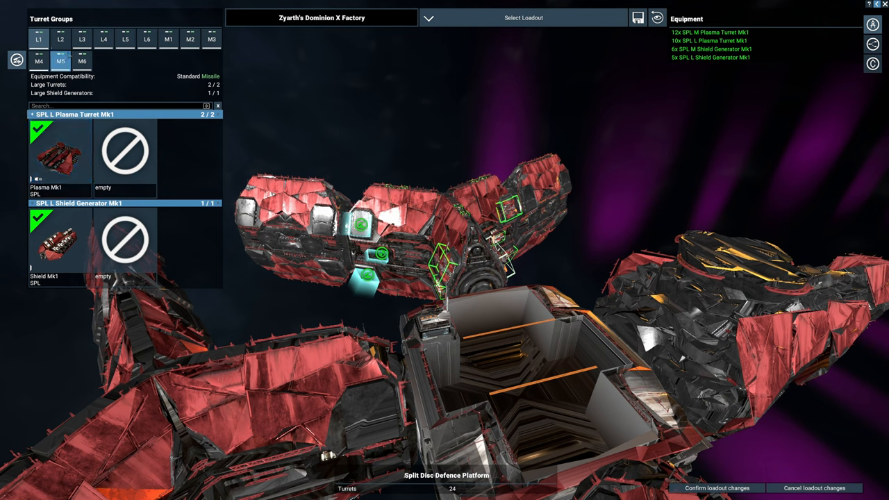
# Apply the saved LP - MS turret and shield loadout to the disc defence platform.
pyautogui.click(82, 39)
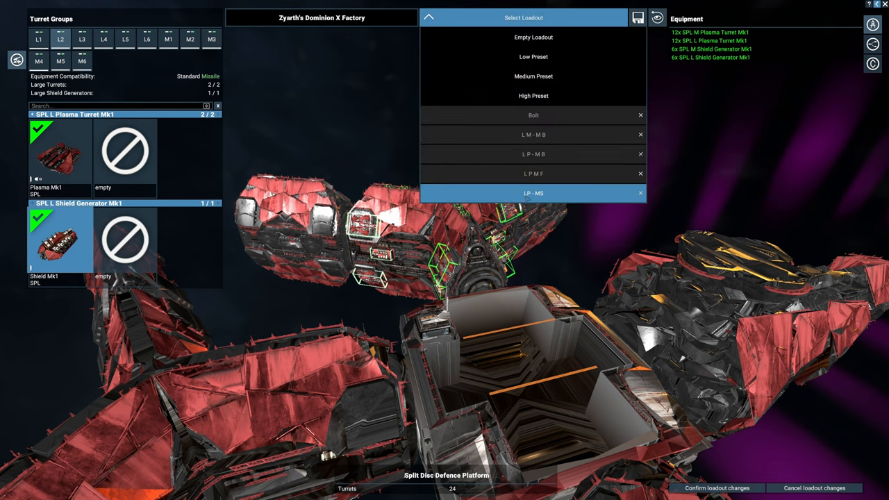
pyautogui.click(533, 192)
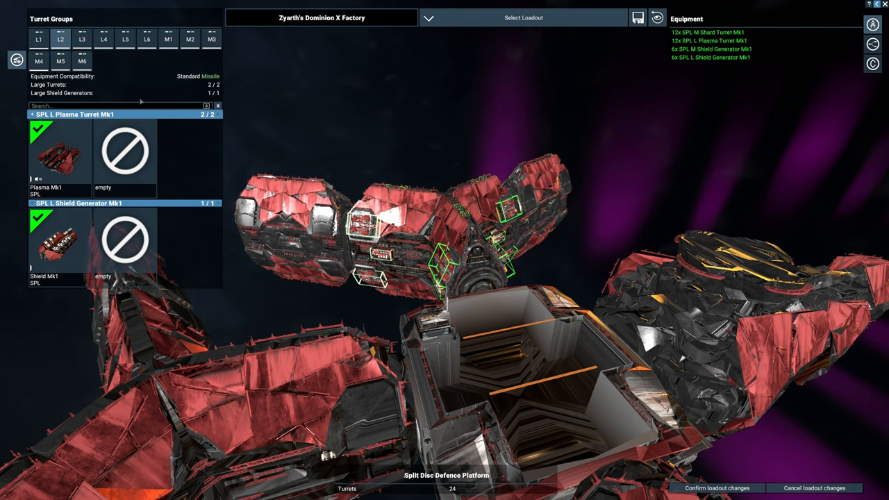
pyautogui.moveTo(580, 131)
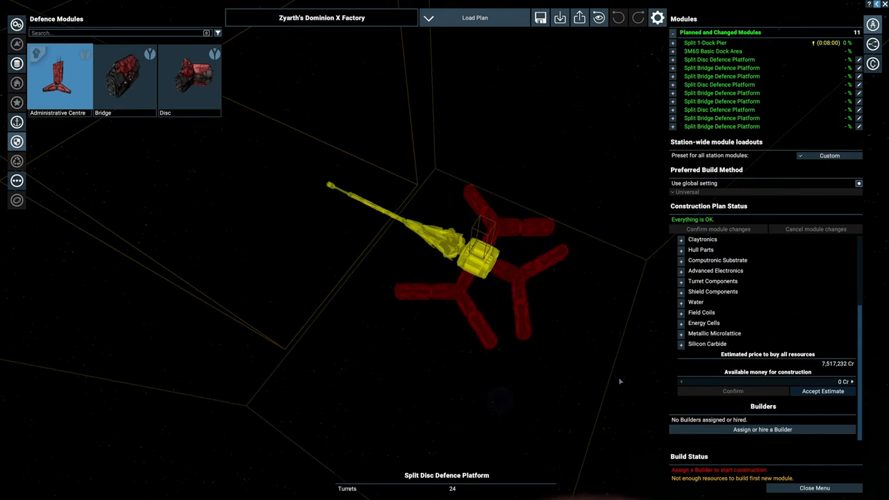
# Assign the ZYA Construction Vessel Elephant as the station's builder.
pyautogui.click(762, 429)
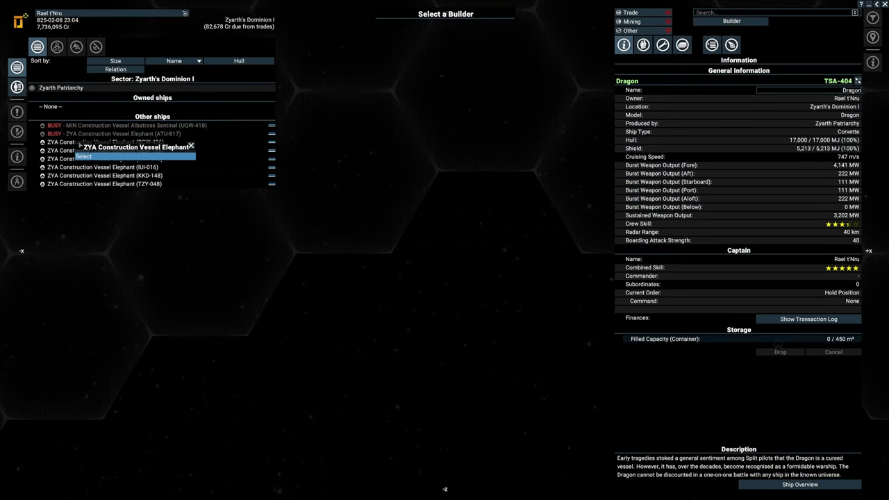
pyautogui.click(132, 155)
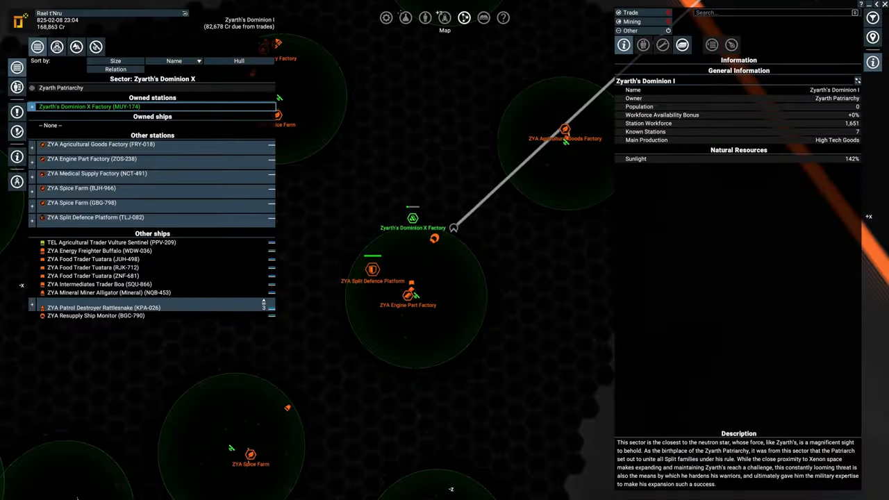
# Save the game from the options menu, overwriting the existing "Split" savegame.
pyautogui.press('Escape')
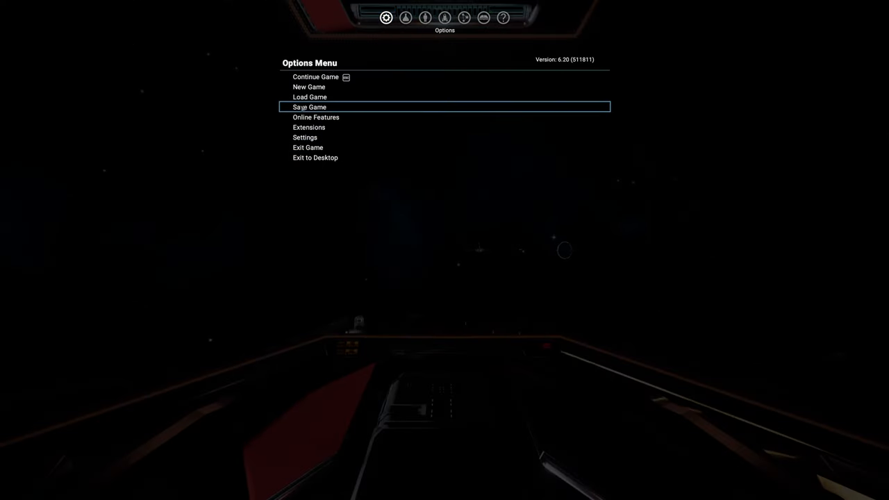
pyautogui.click(308, 107)
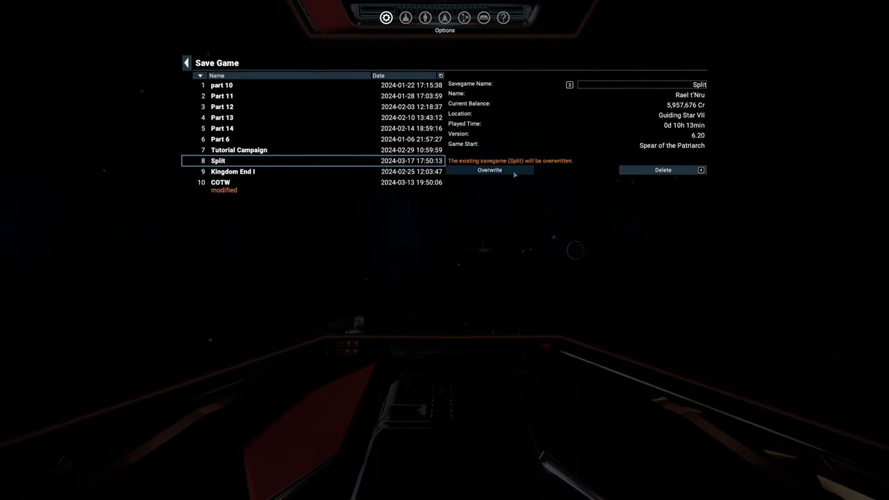
pyautogui.click(489, 170)
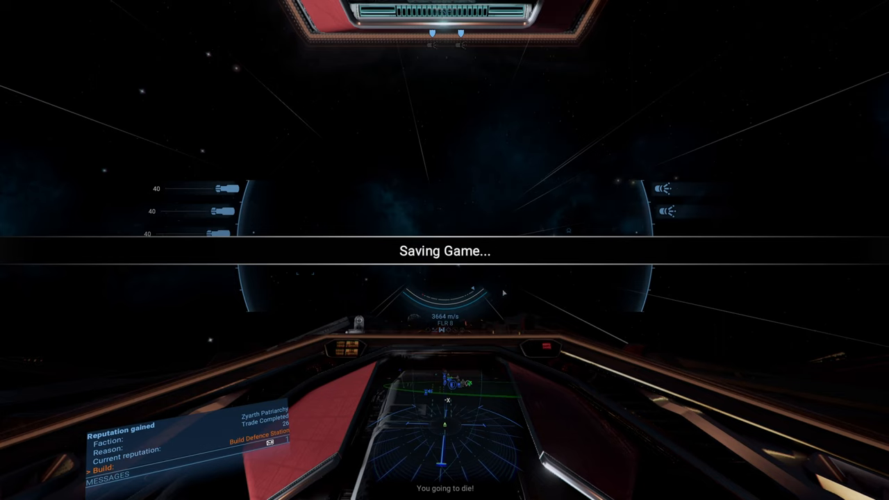
pyautogui.moveTo(558, 316)
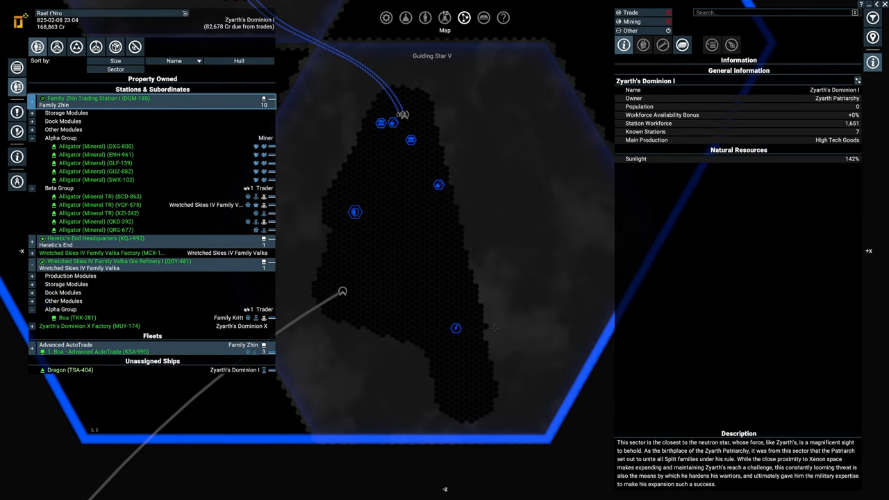
pyautogui.moveTo(338, 206)
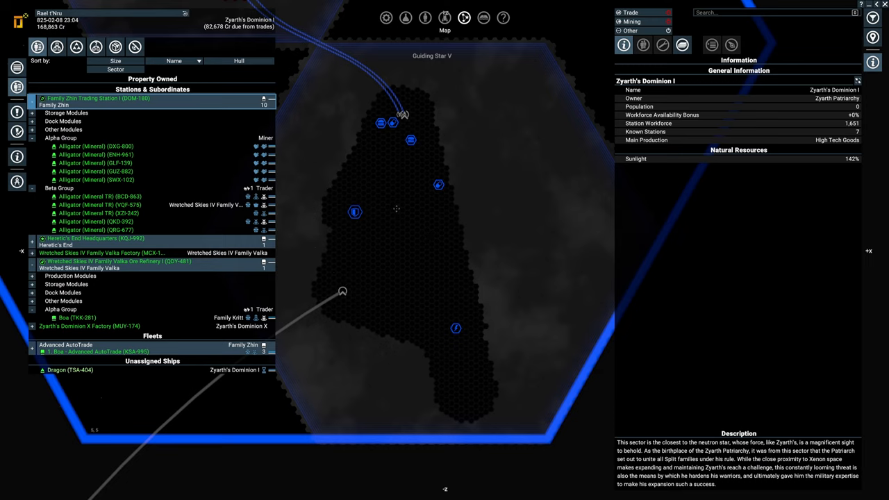
pyautogui.moveTo(394, 220)
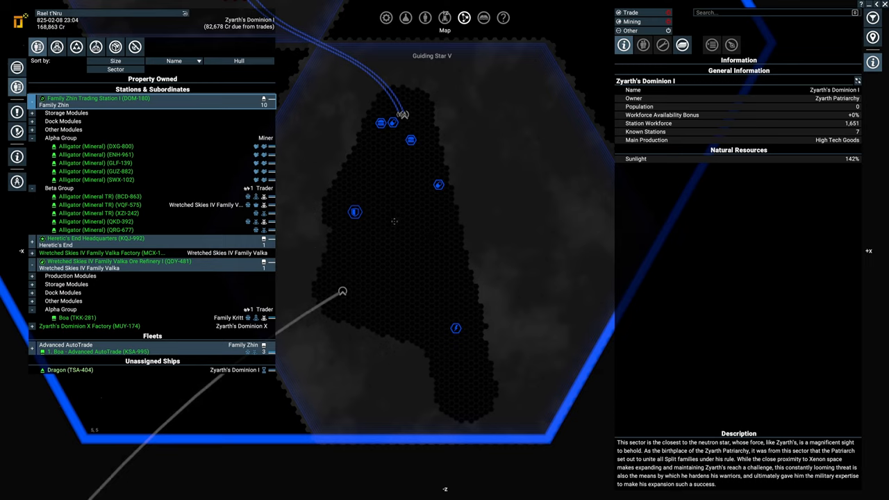
pyautogui.moveTo(422, 264)
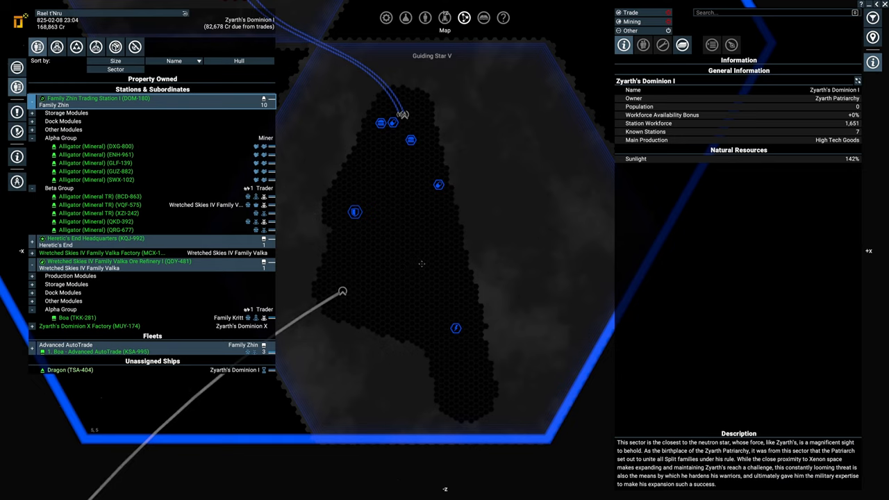
pyautogui.moveTo(447, 287)
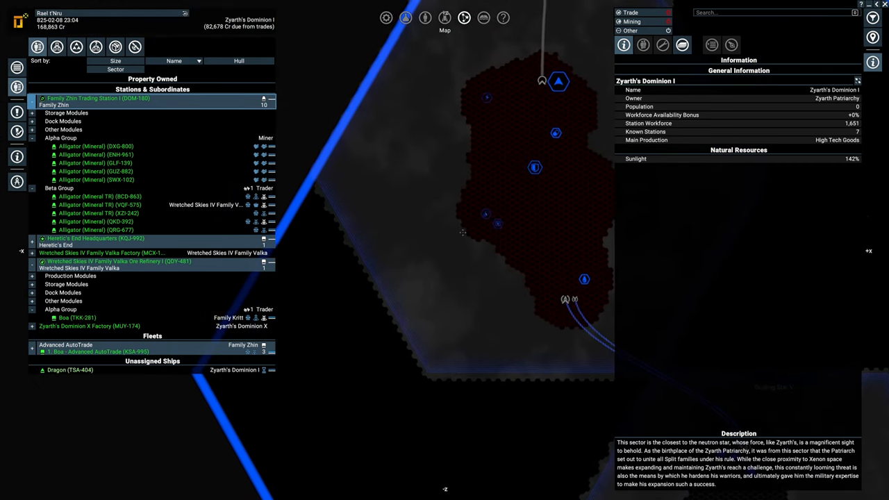
pyautogui.moveTo(571, 253)
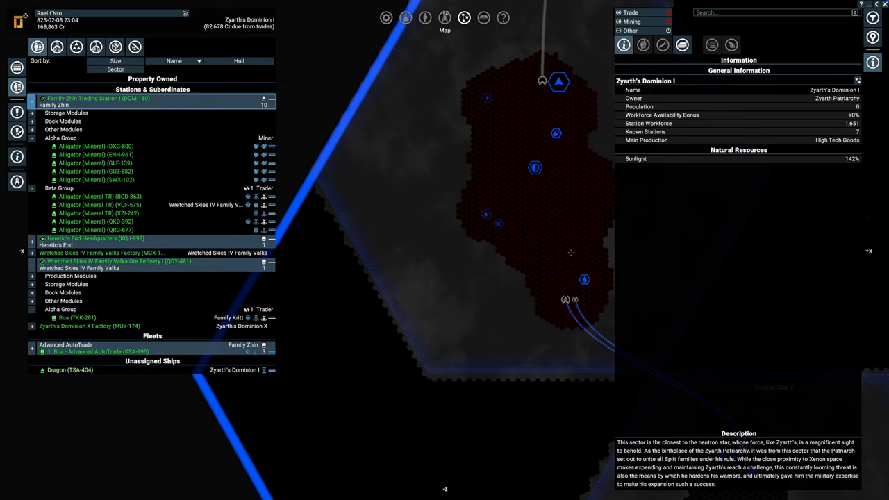
pyautogui.moveTo(578, 269)
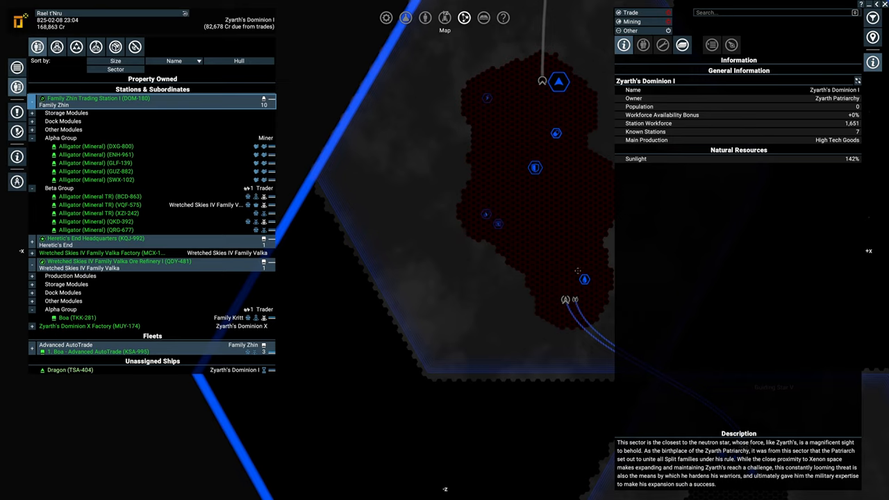